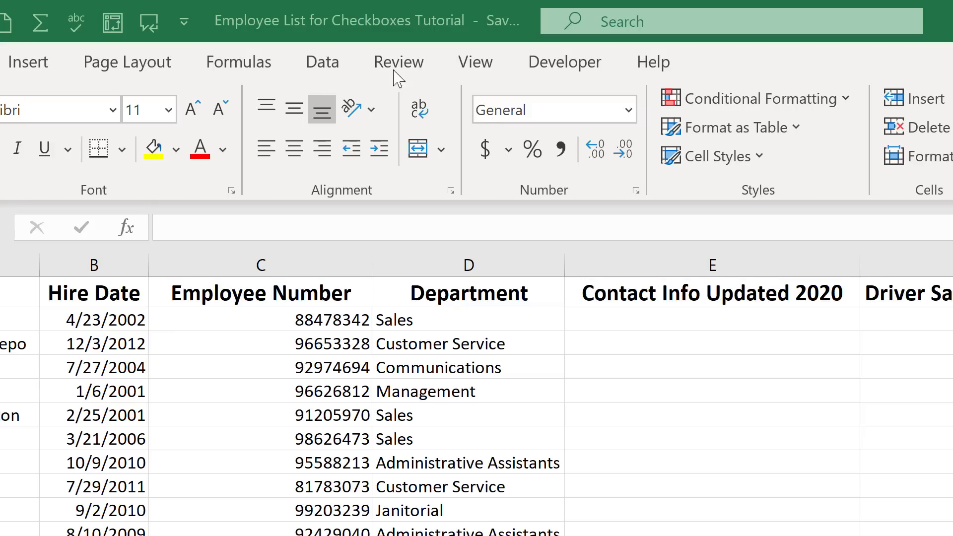
Show the Developer tools and preview the gallery of insertable Form and ActiveX controls.
left_click(710, 391)
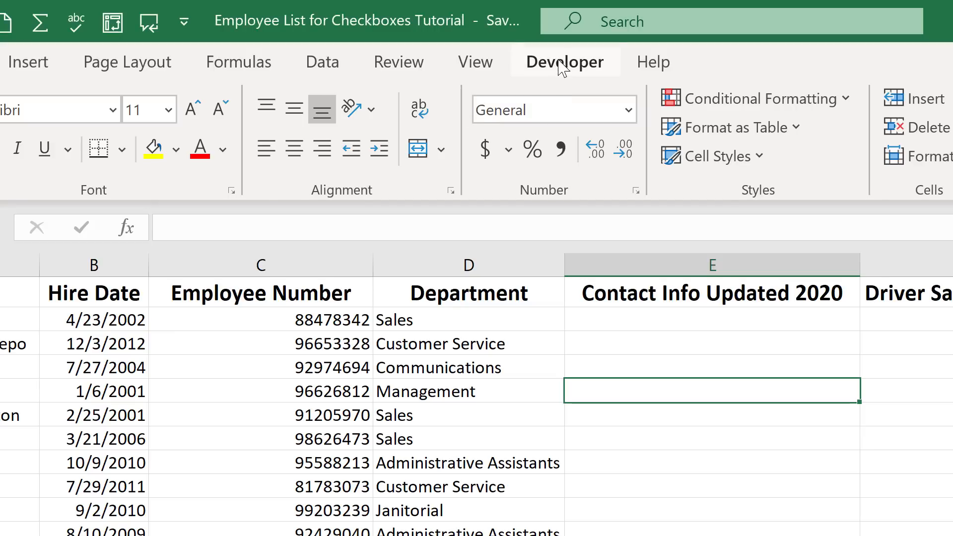
left_click(564, 62)
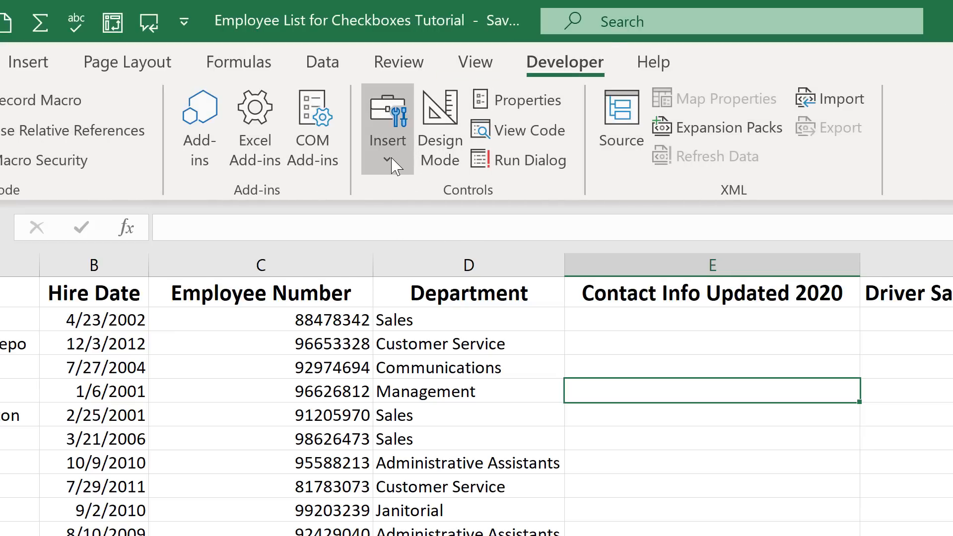
left_click(387, 160)
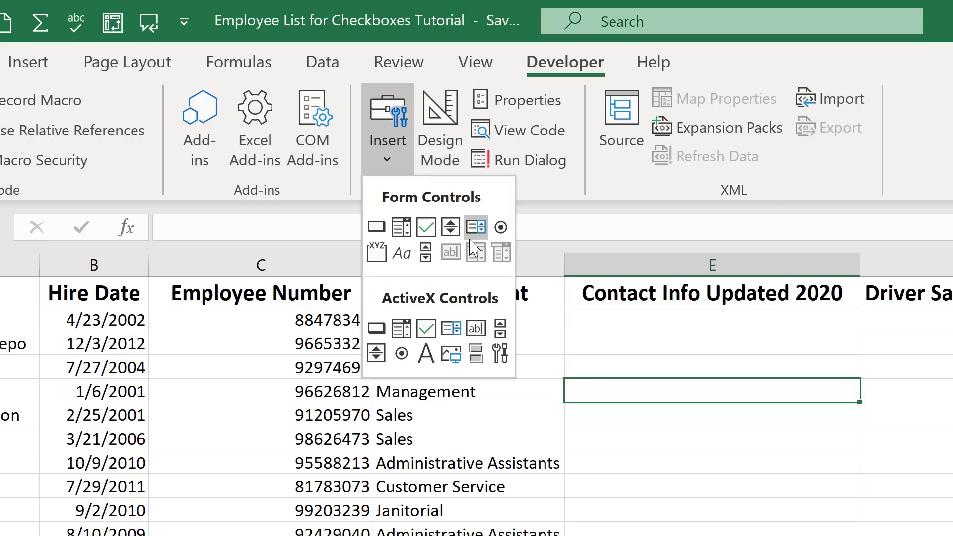
mouse_move(450, 227)
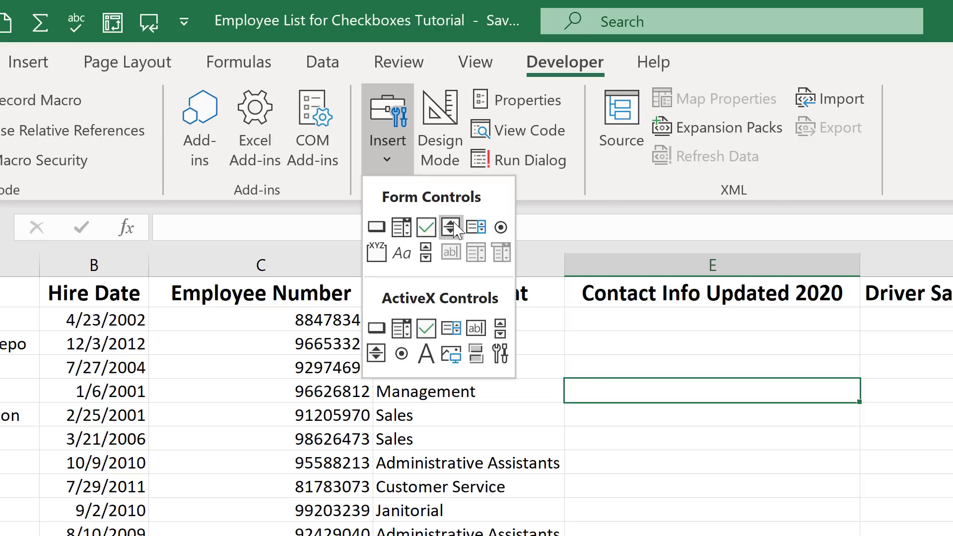
mouse_move(450, 226)
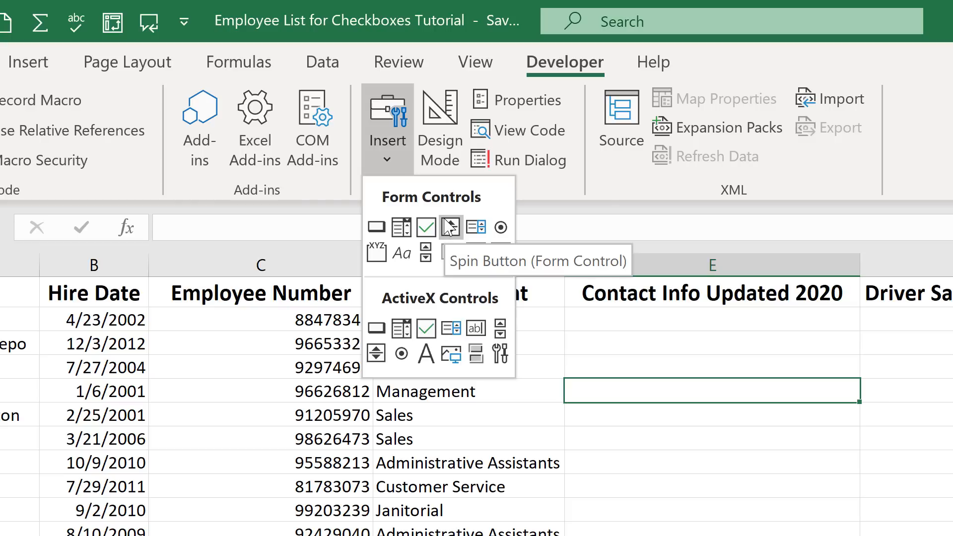
mouse_move(476, 226)
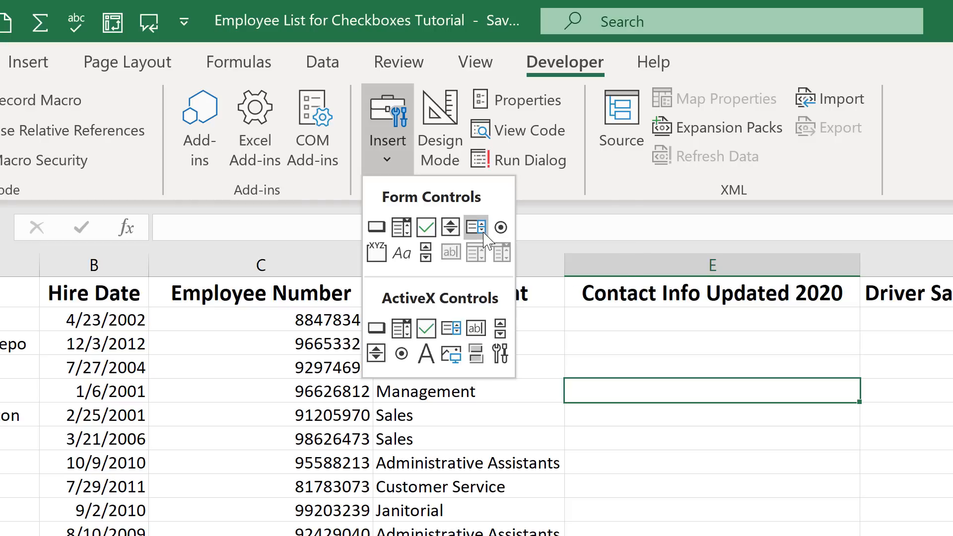
mouse_move(500, 255)
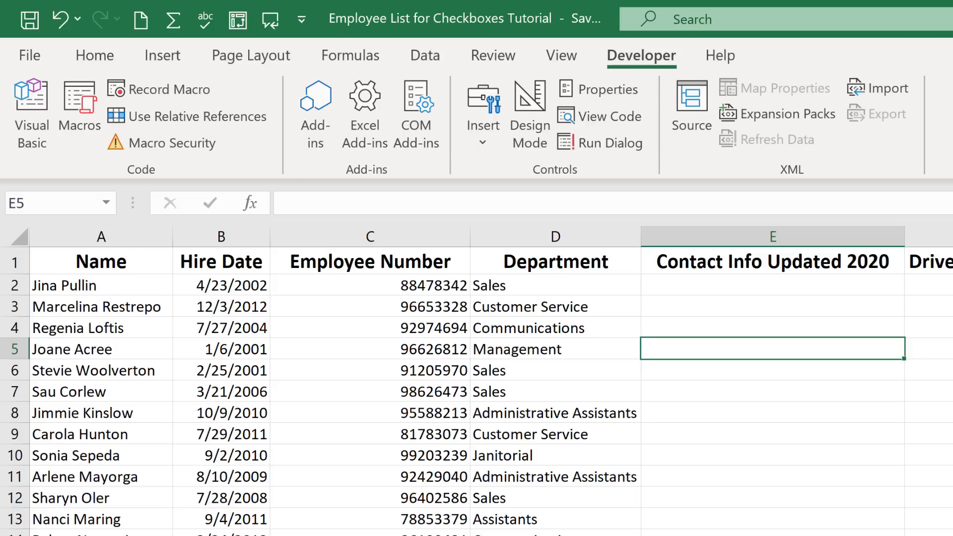
left_click(770, 369)
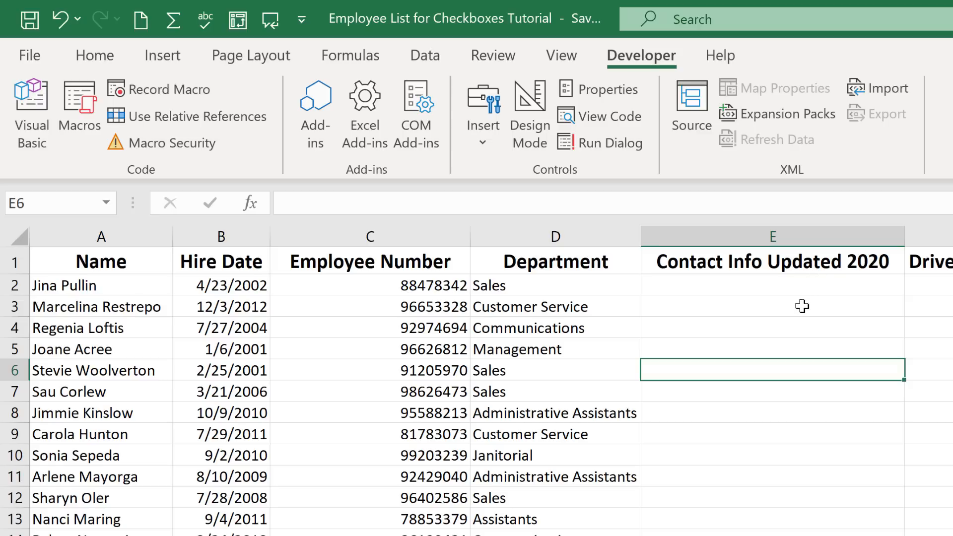
left_click(772, 477)
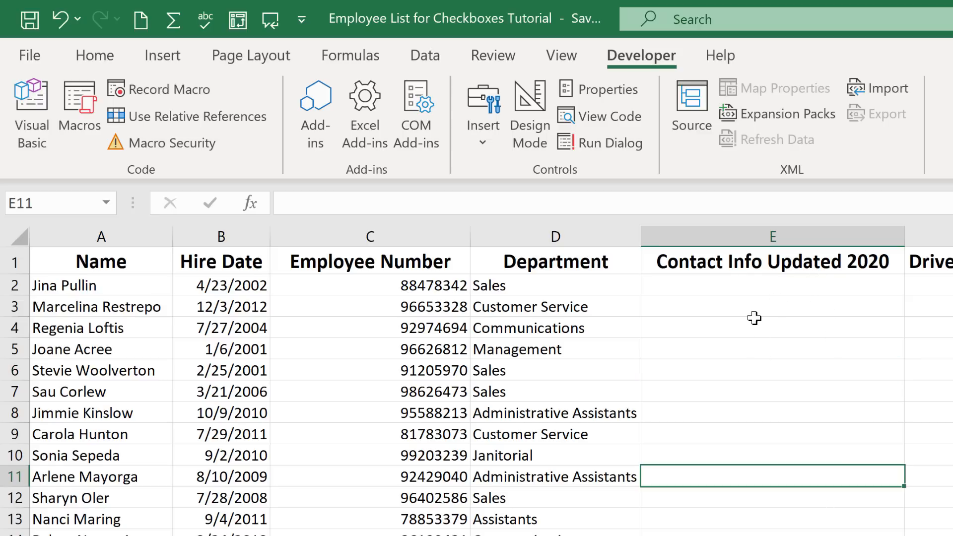
mouse_move(767, 262)
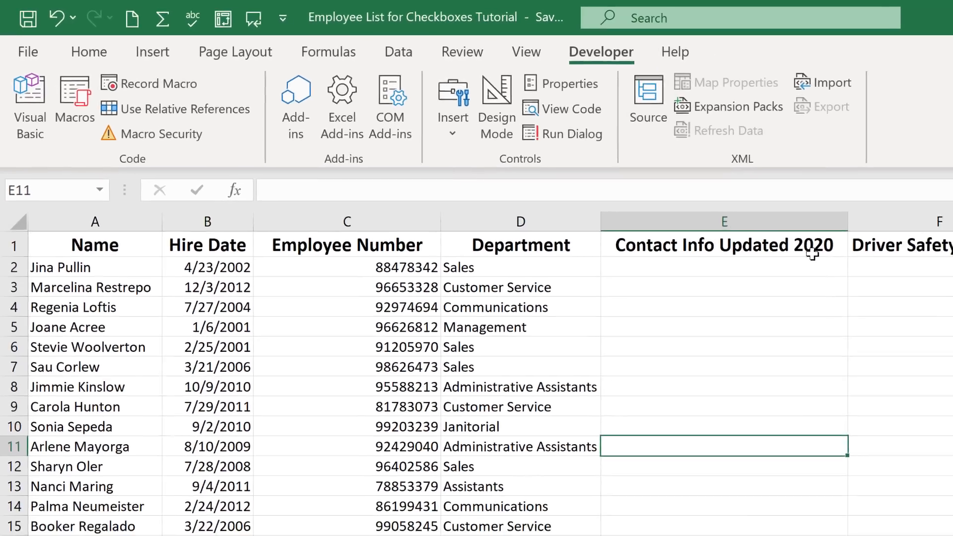
scroll("down", 3)
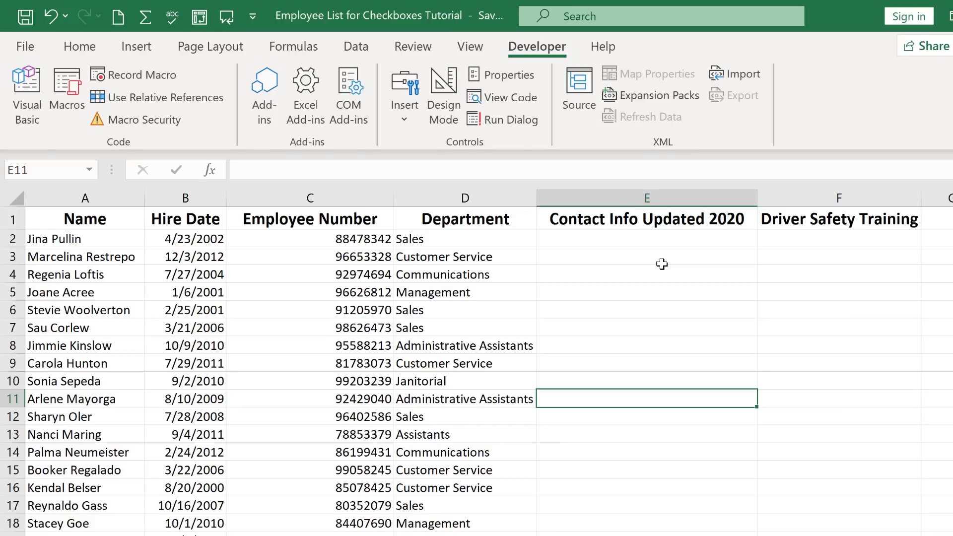
mouse_move(657, 261)
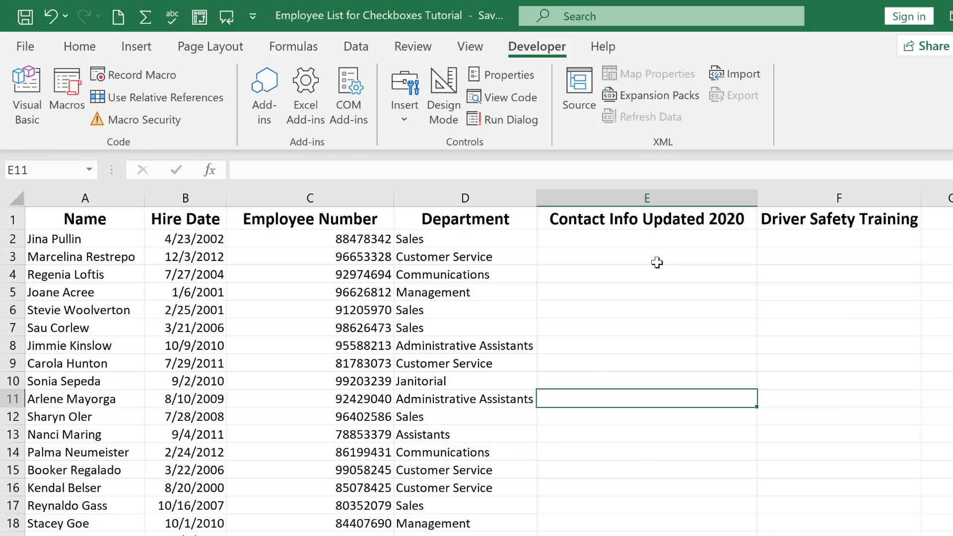
mouse_move(638, 240)
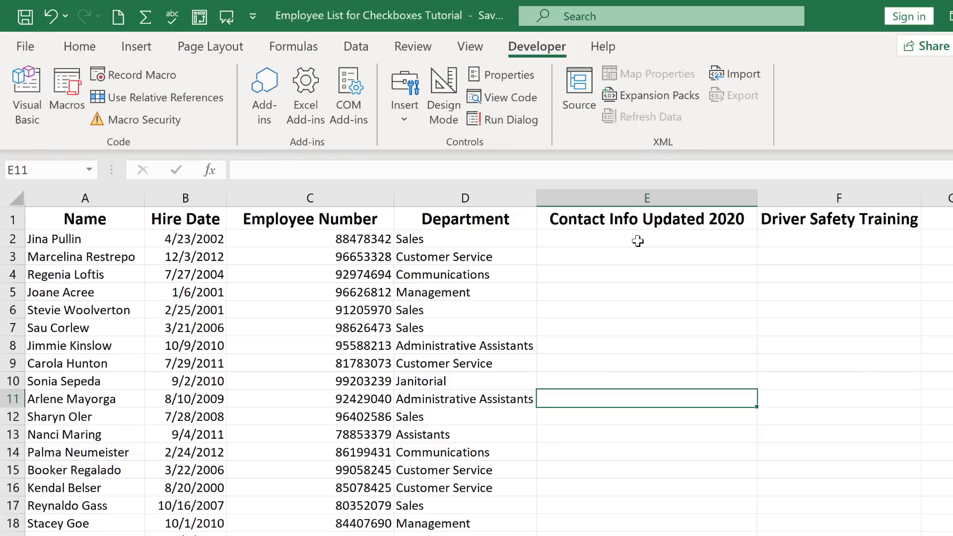
left_click(646, 238)
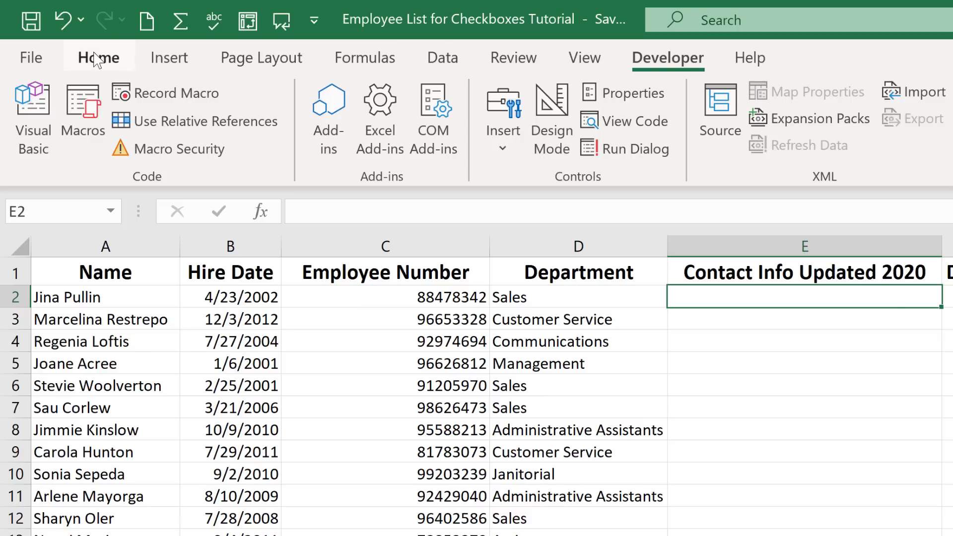
Return to the Home formatting tools on the ribbon.
left_click(98, 57)
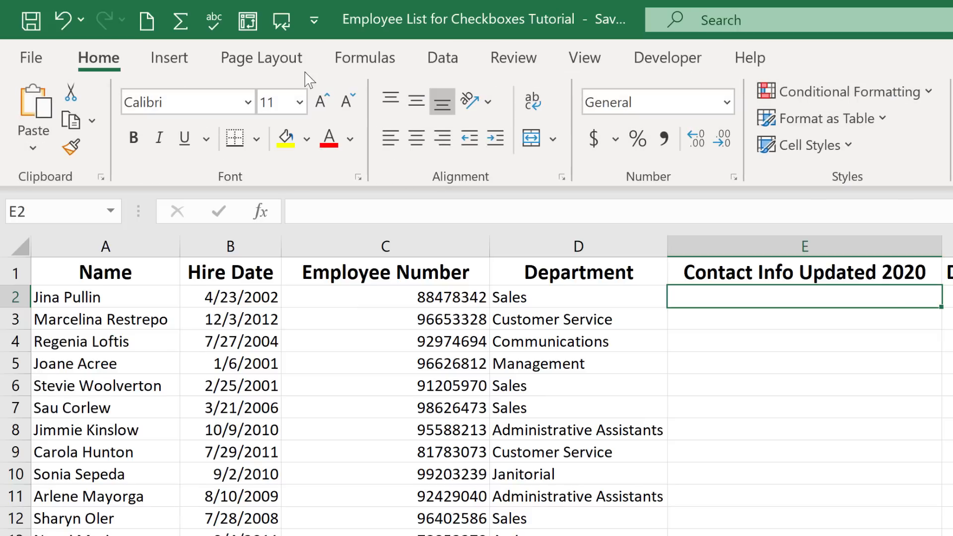
mouse_move(98, 58)
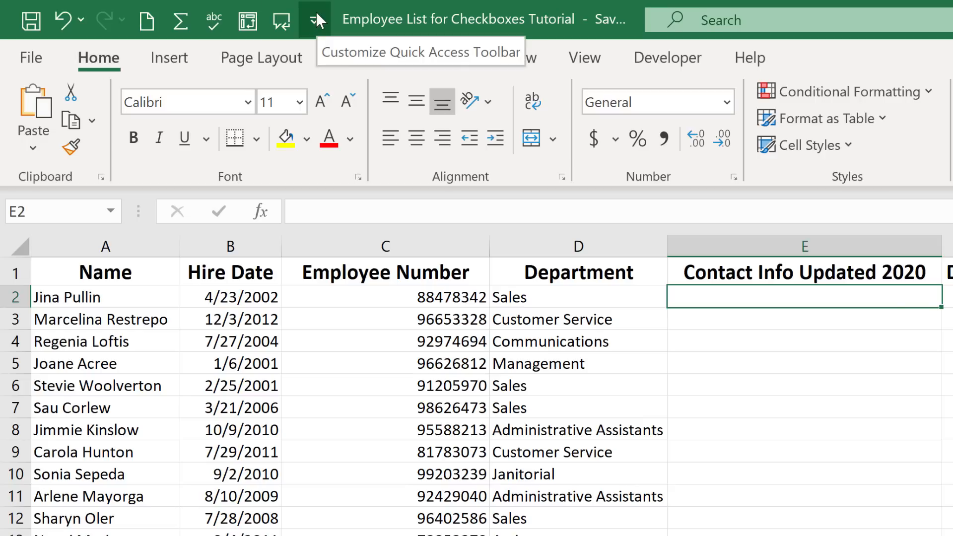
mouse_move(389, 180)
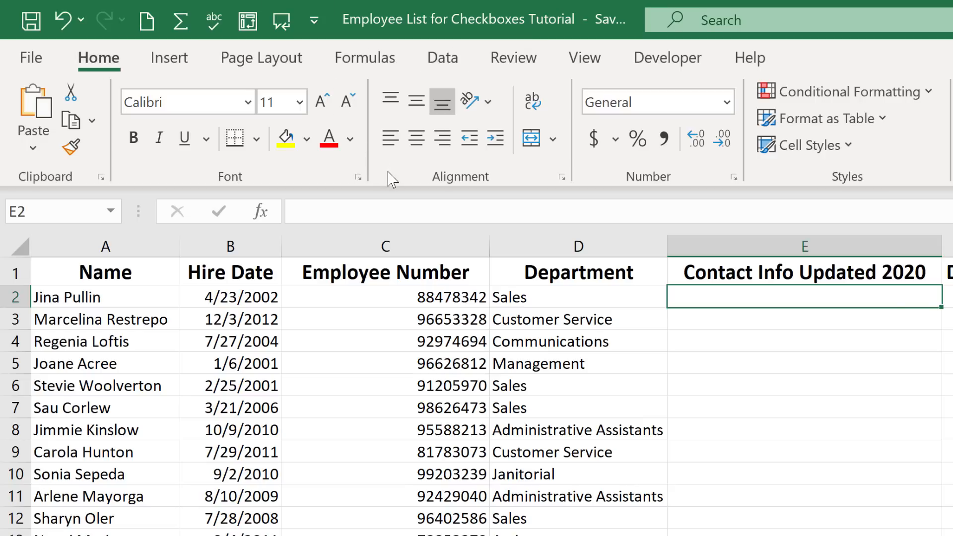
mouse_move(598, 166)
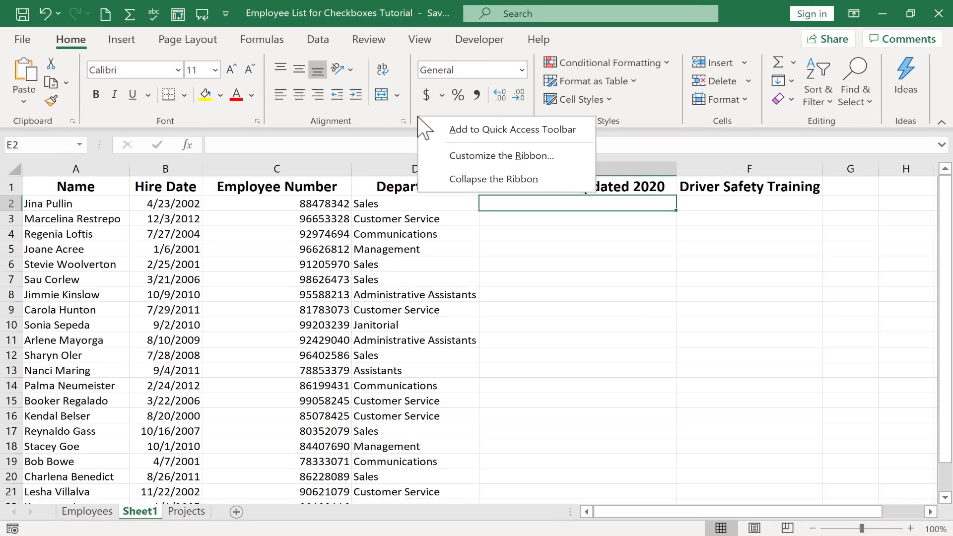
Confirm Developer stays checked under Main Tabs in Customize the Ribbon and accept with OK.
left_click(500, 156)
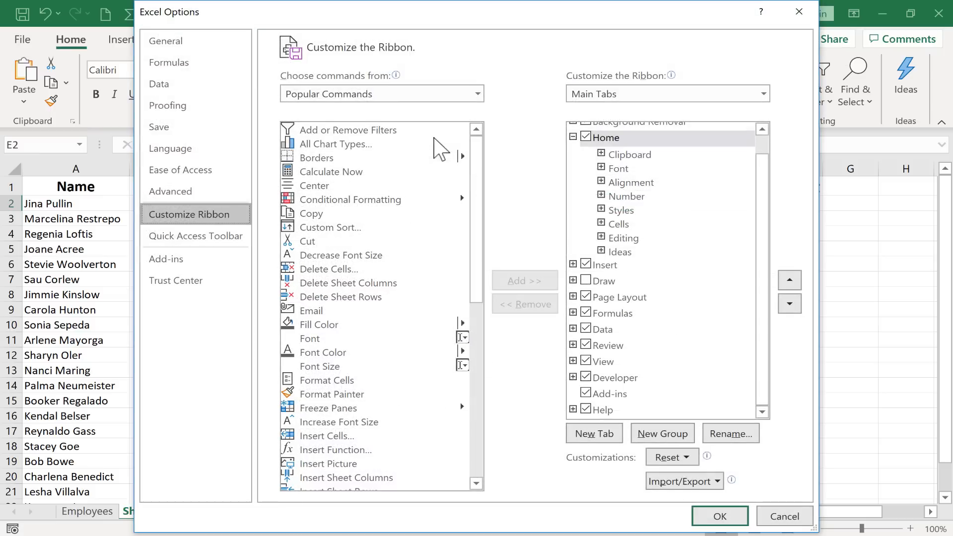
mouse_move(619, 200)
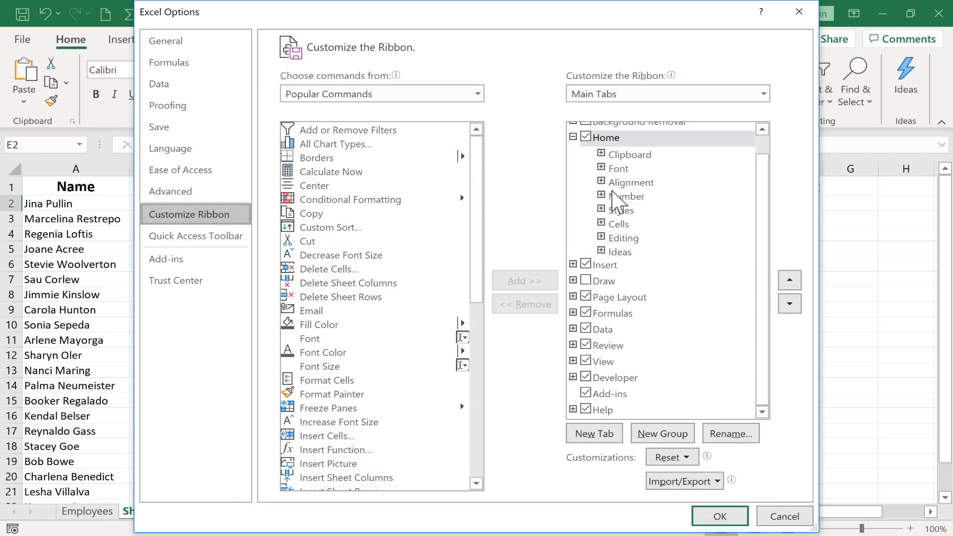
mouse_move(790, 144)
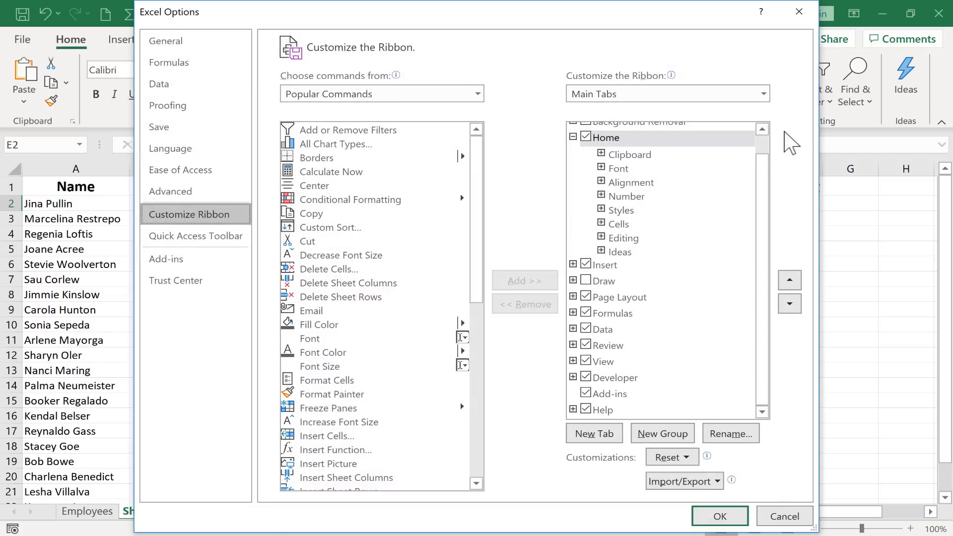
mouse_move(678, 152)
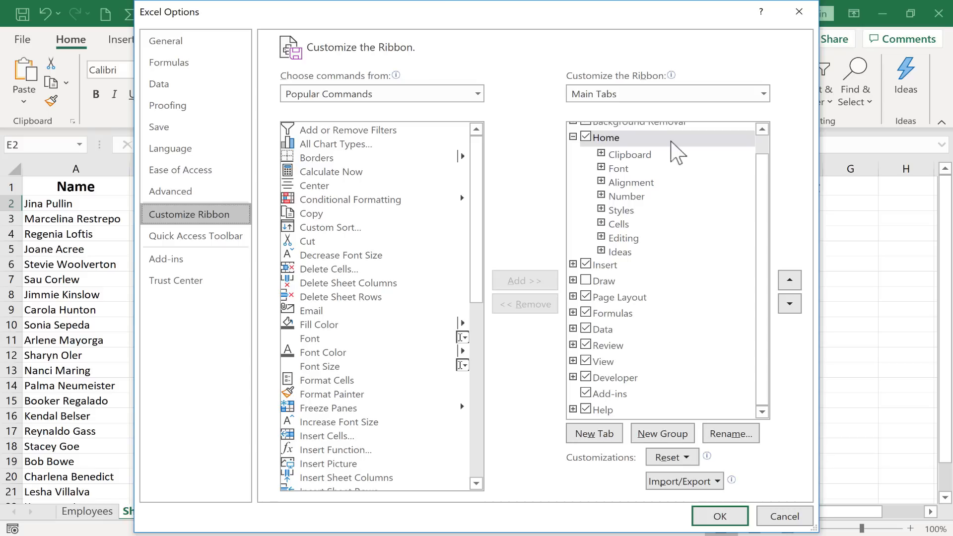
mouse_move(761, 199)
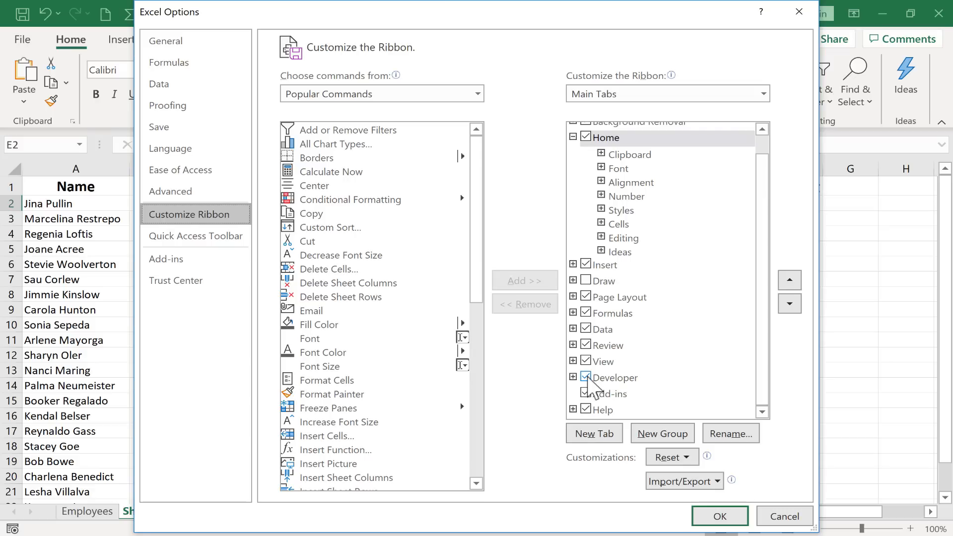
left_click(573, 377)
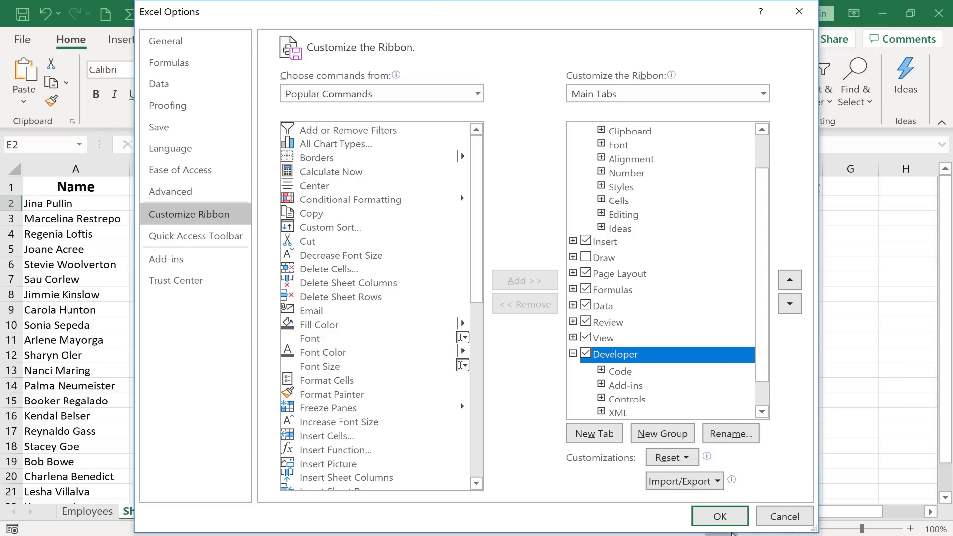
left_click(719, 516)
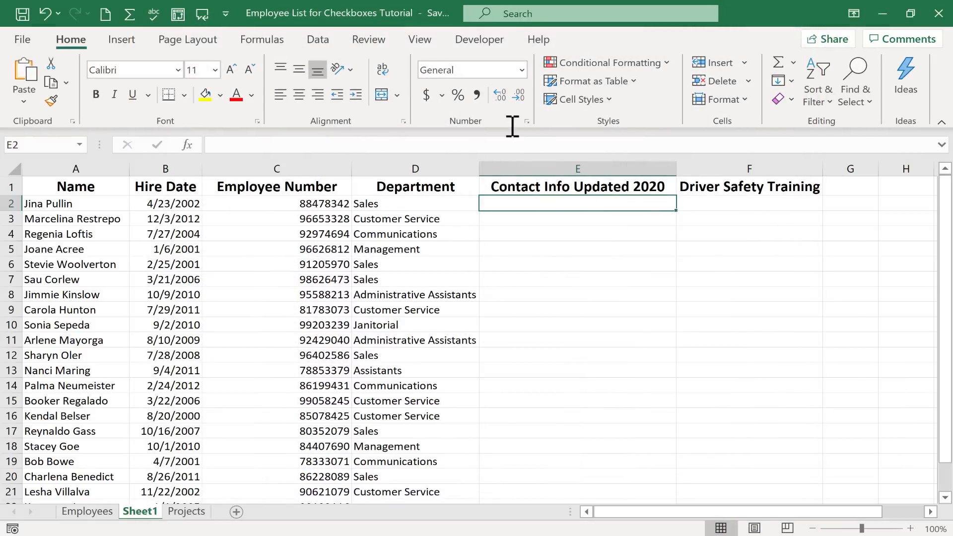
Show the Developer tools above the employee sheet again.
left_click(479, 40)
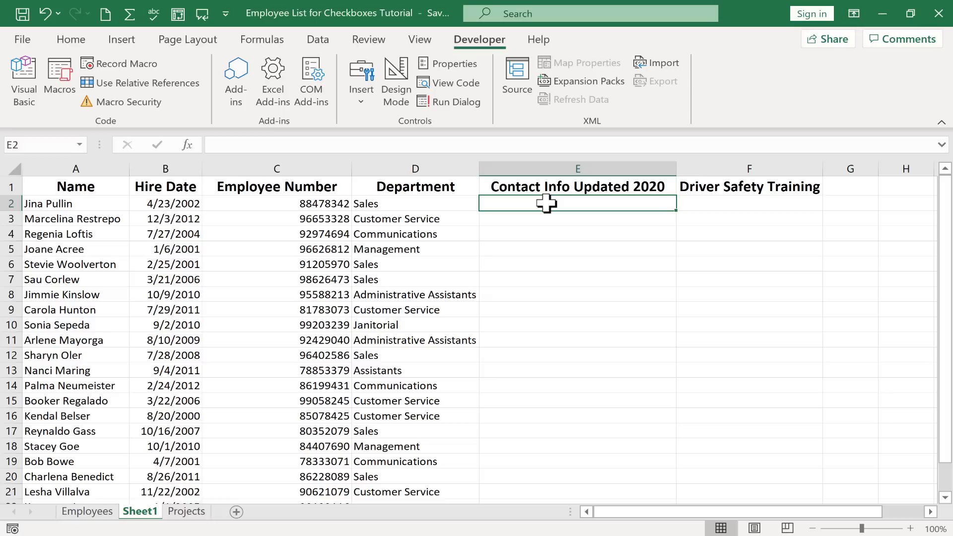
mouse_move(534, 215)
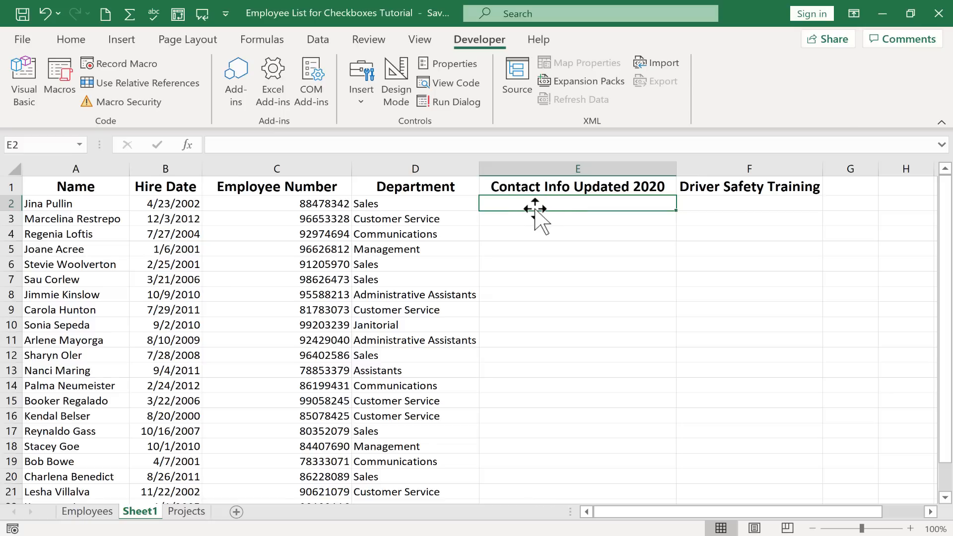
mouse_move(486, 39)
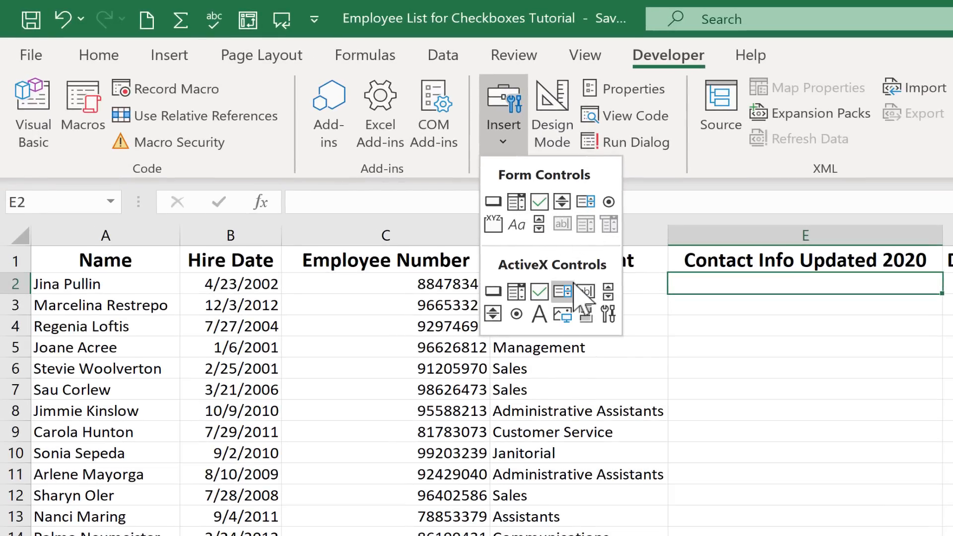
mouse_move(586, 290)
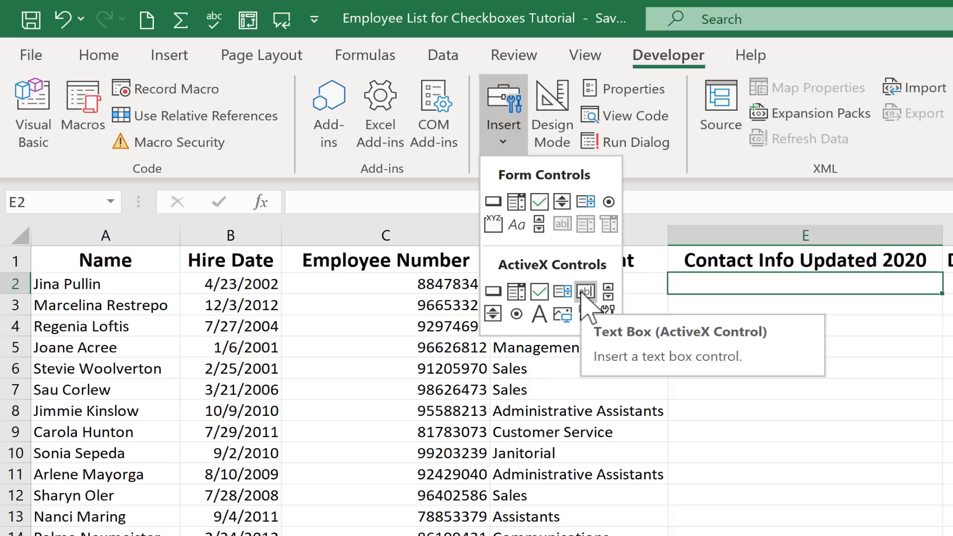
mouse_move(560, 229)
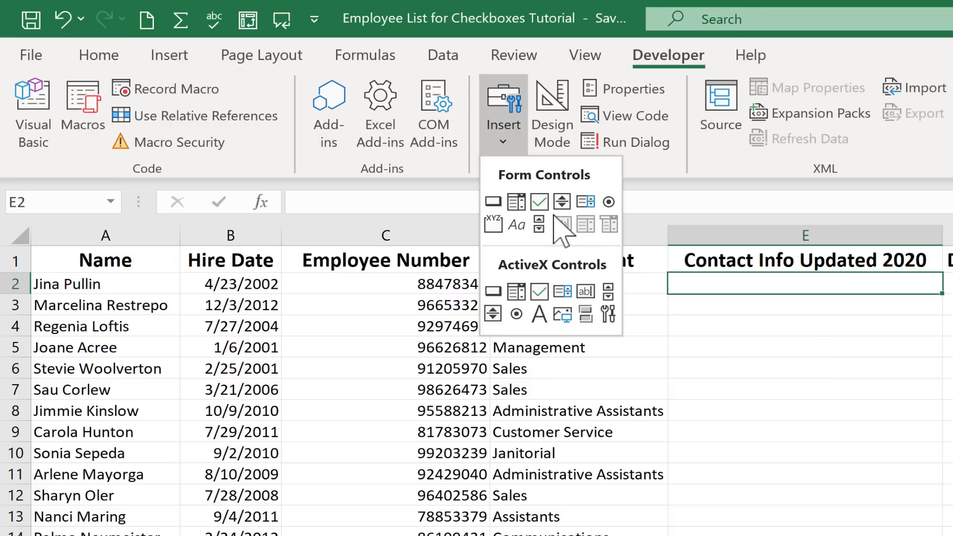
mouse_move(555, 235)
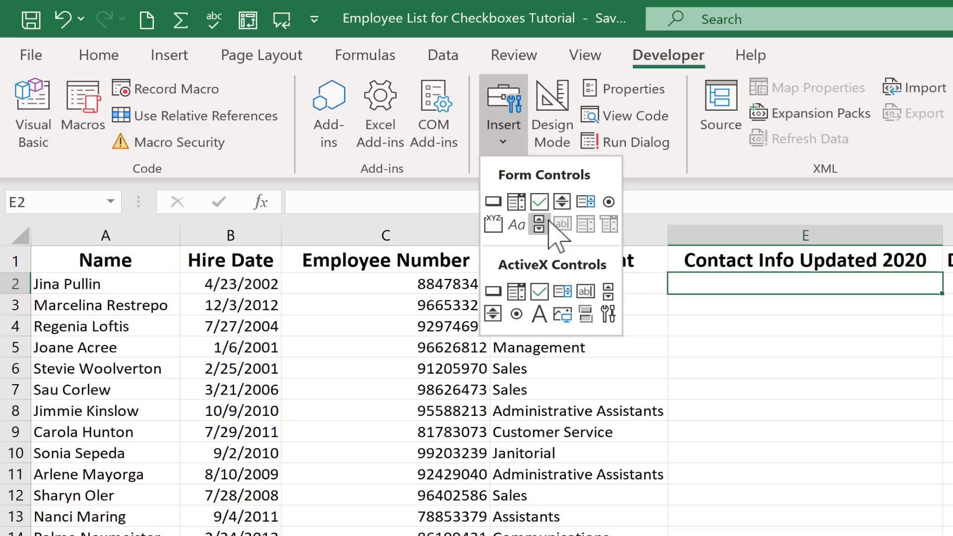
mouse_move(562, 228)
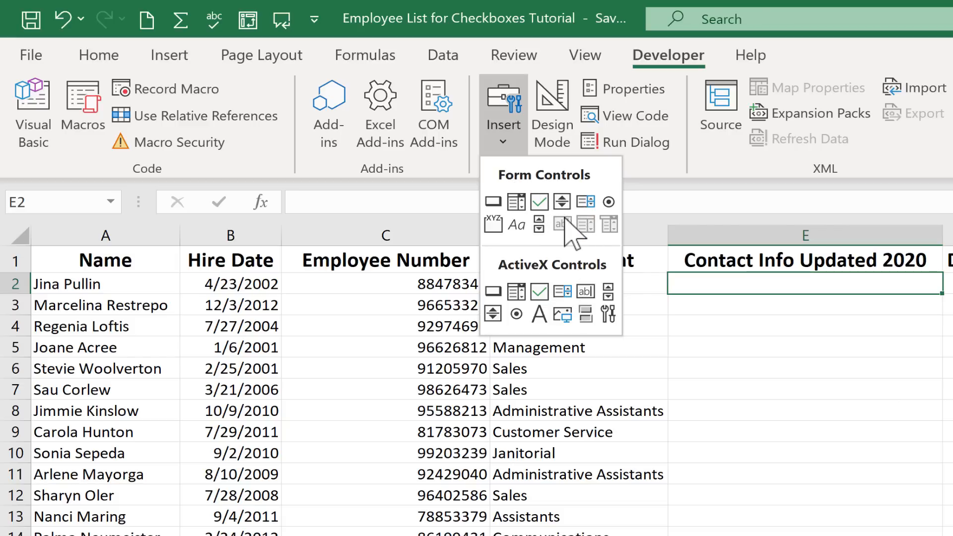
mouse_move(538, 202)
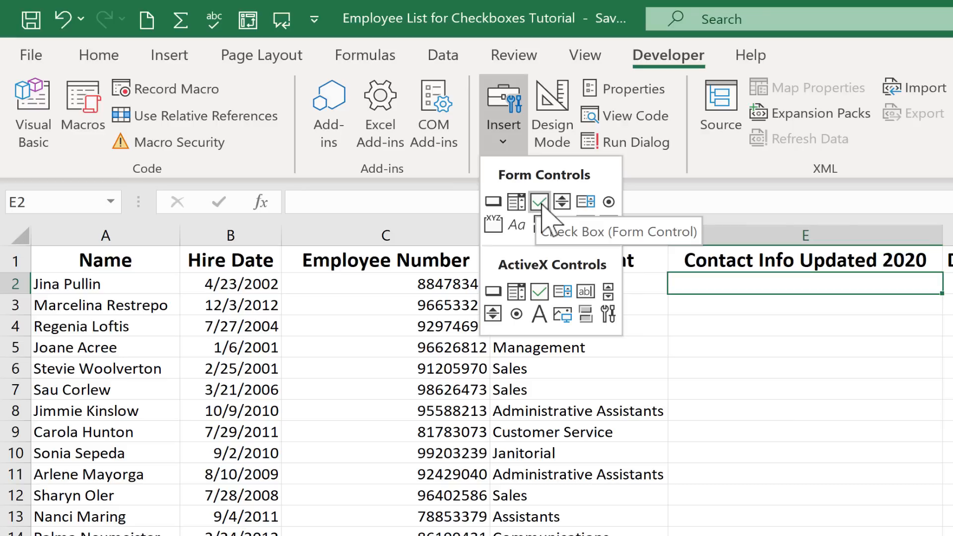
mouse_move(540, 202)
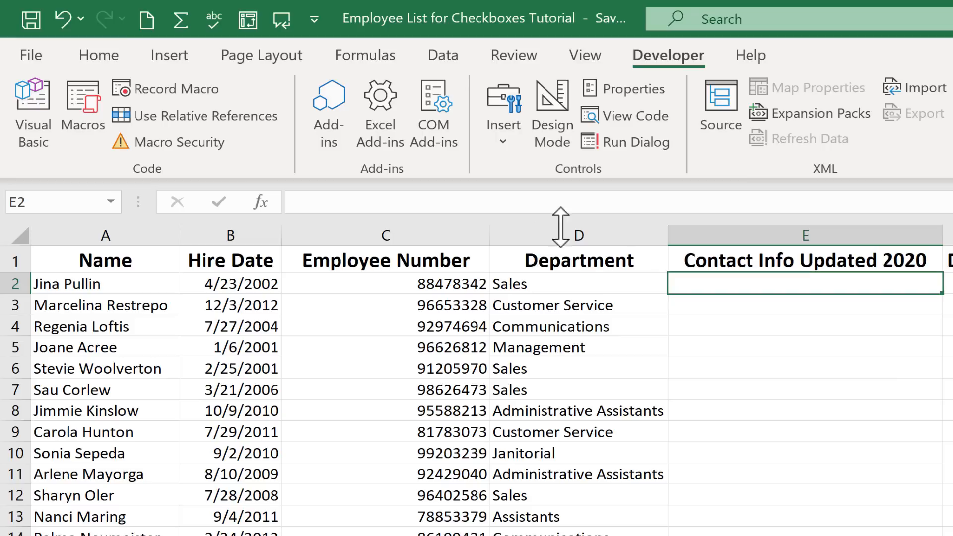
mouse_move(716, 283)
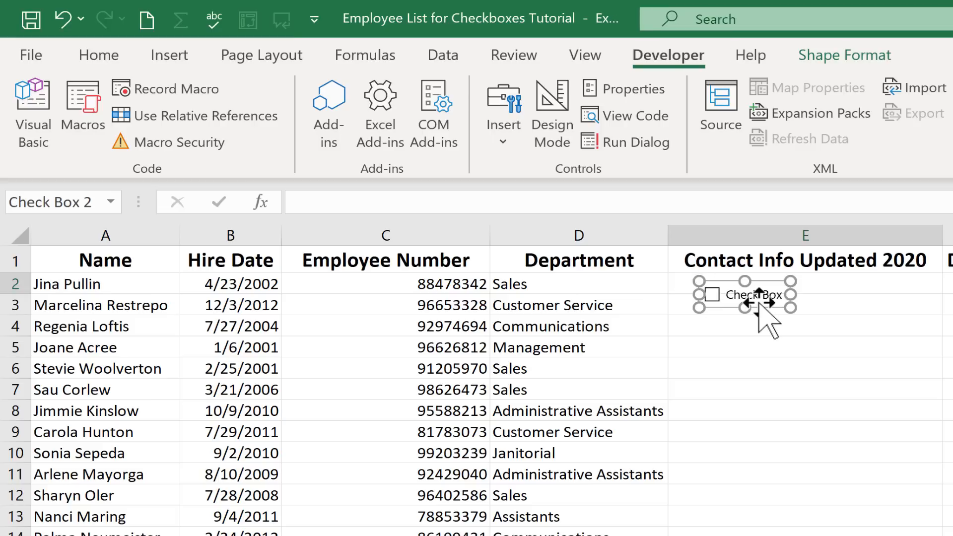
Place Check Box 2 in cell E2, then test ticking, unticking and re-ticking it.
left_click(802, 348)
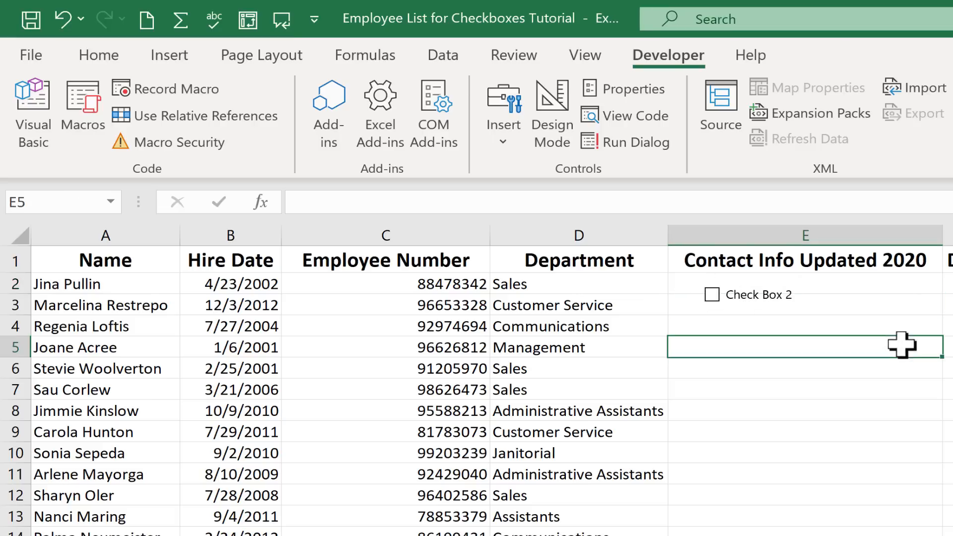
mouse_move(784, 310)
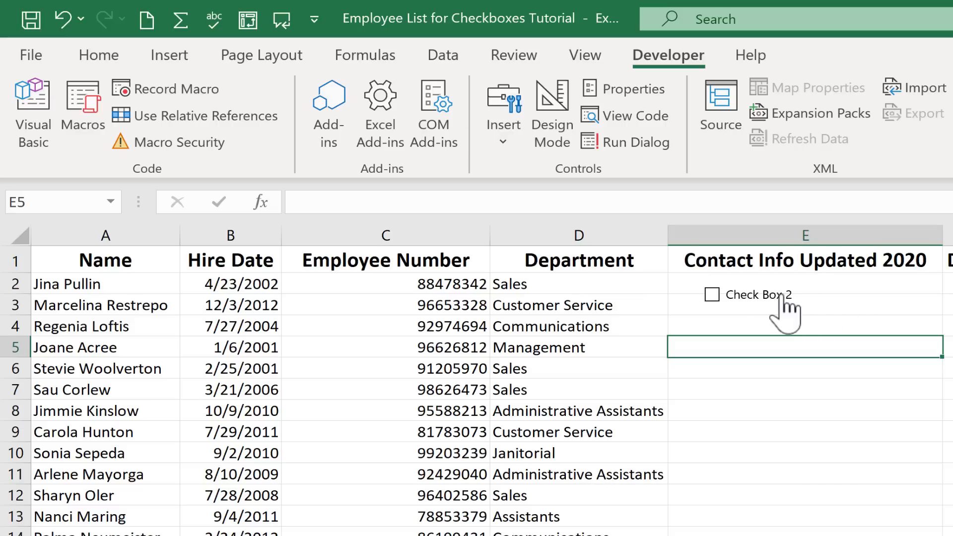
left_click(712, 294)
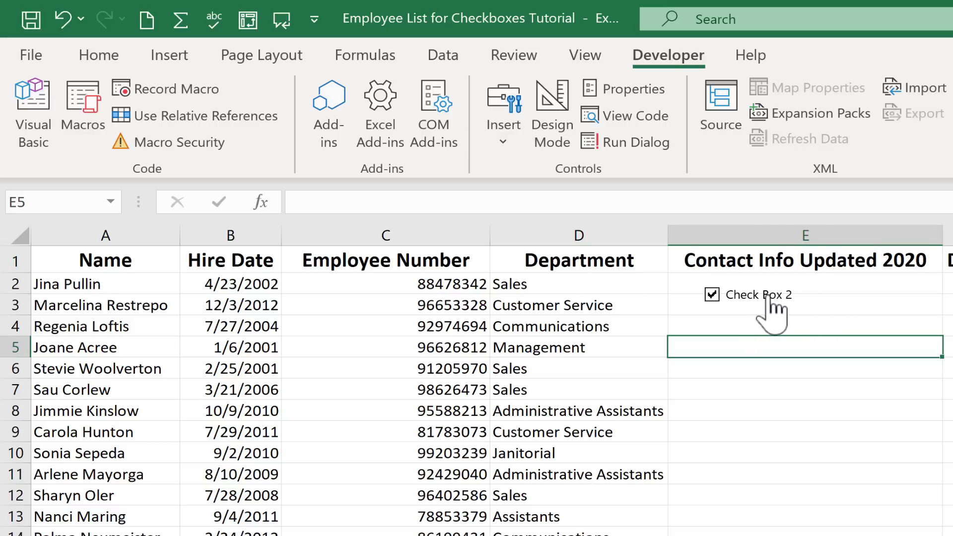
mouse_move(762, 315)
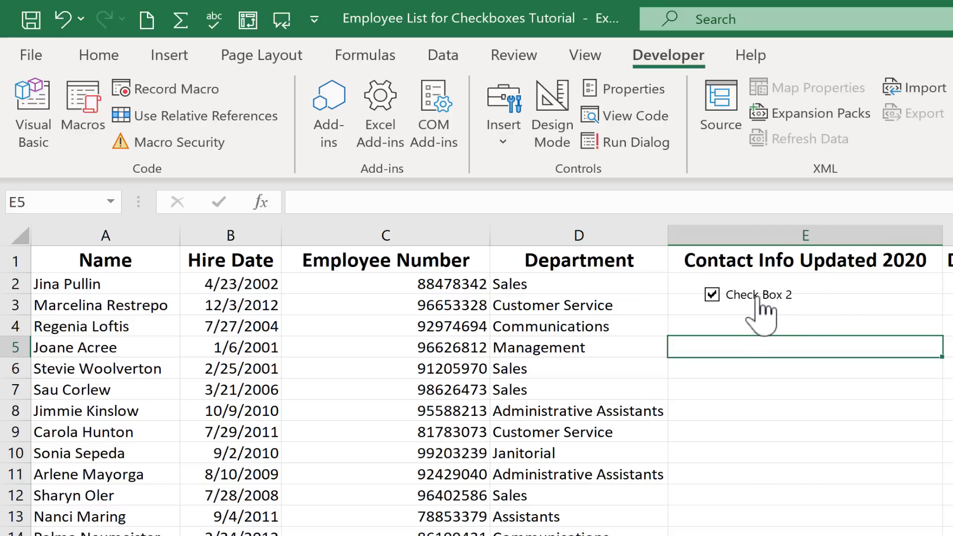
left_click(712, 294)
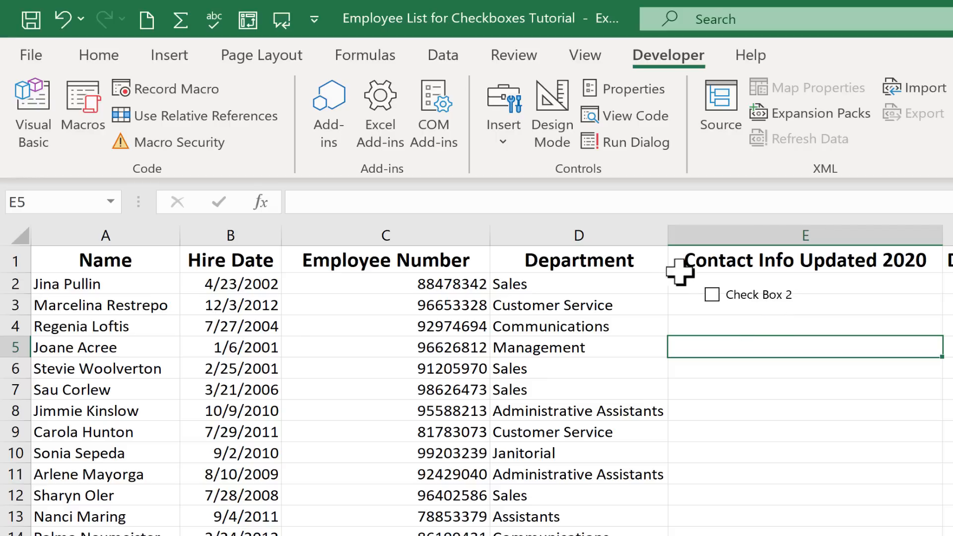
mouse_move(659, 306)
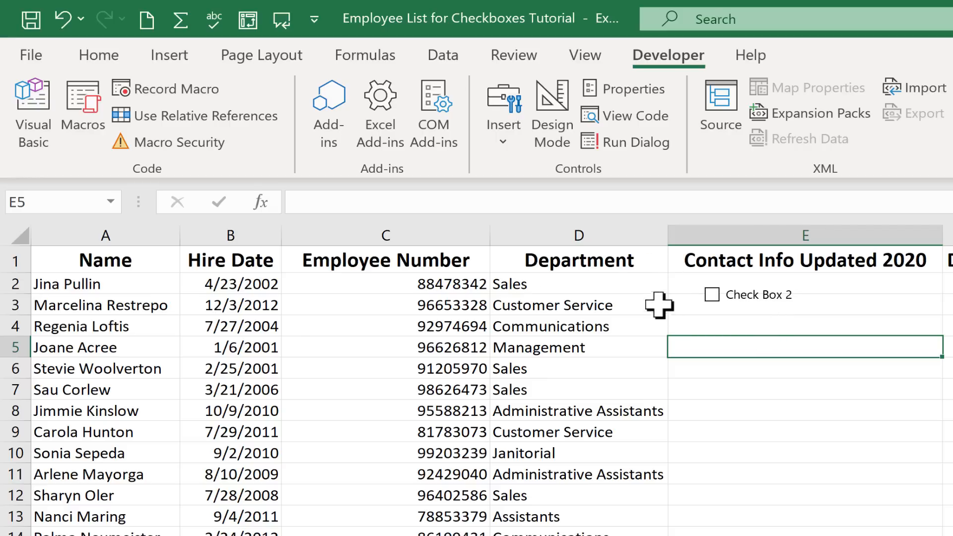
mouse_move(721, 305)
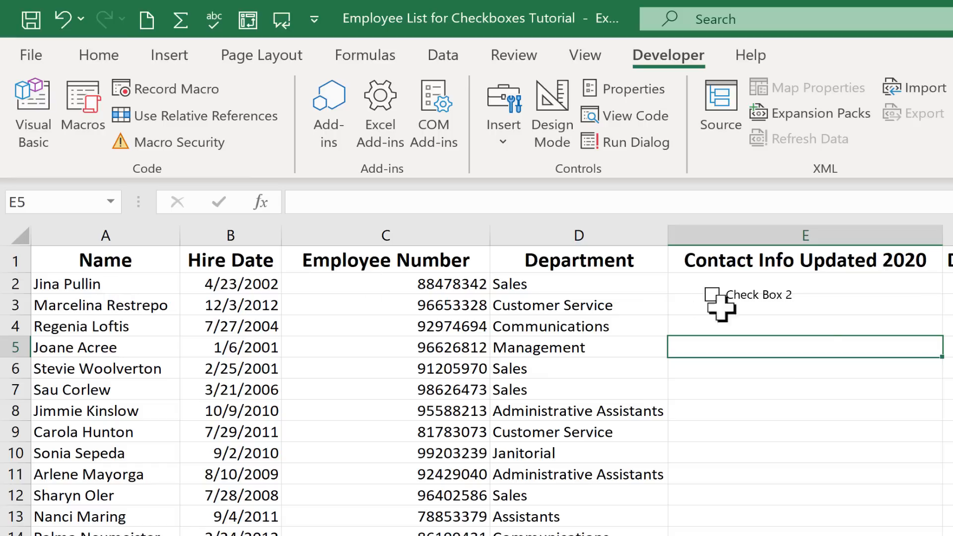
mouse_move(753, 316)
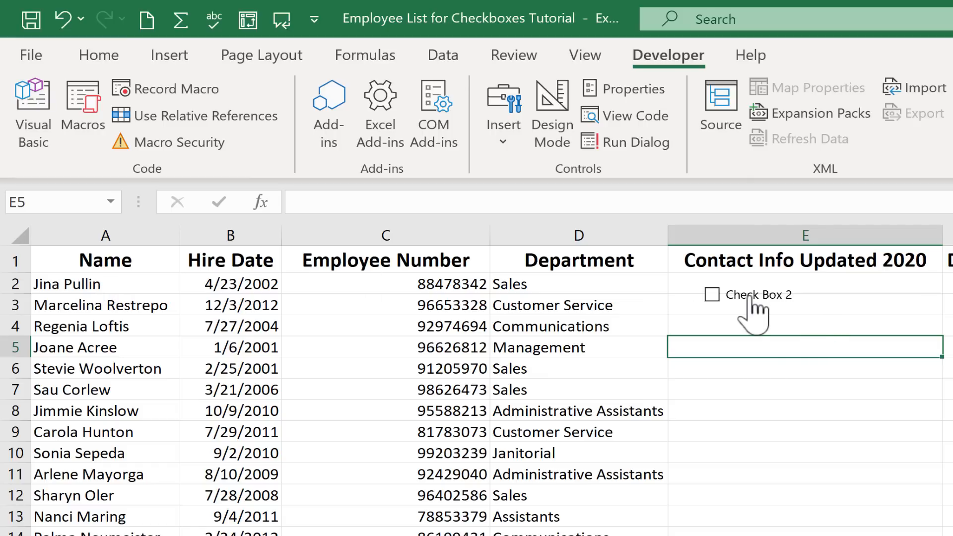
left_click(712, 295)
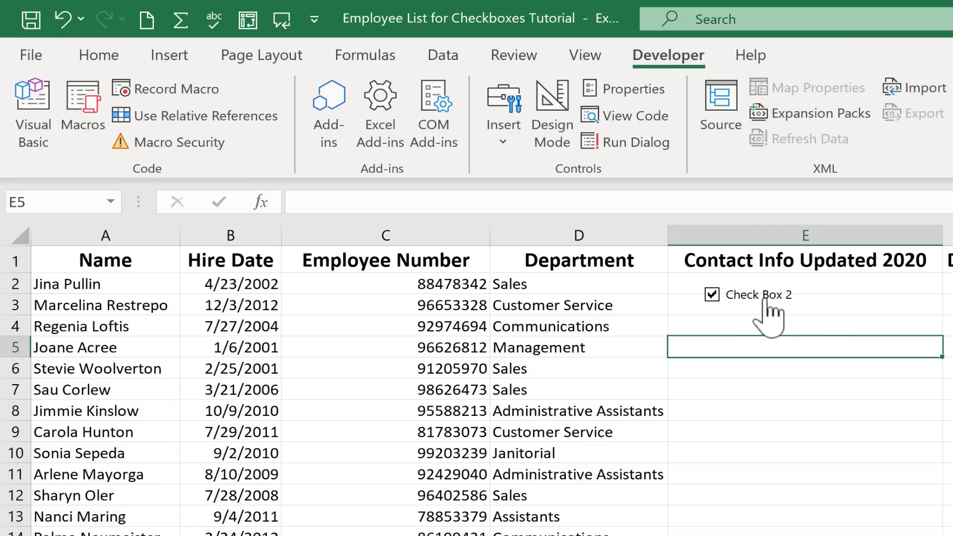
Move the ticked Check Box 2 to sit neatly inside cell E2 via Move Here.
left_click(746, 294)
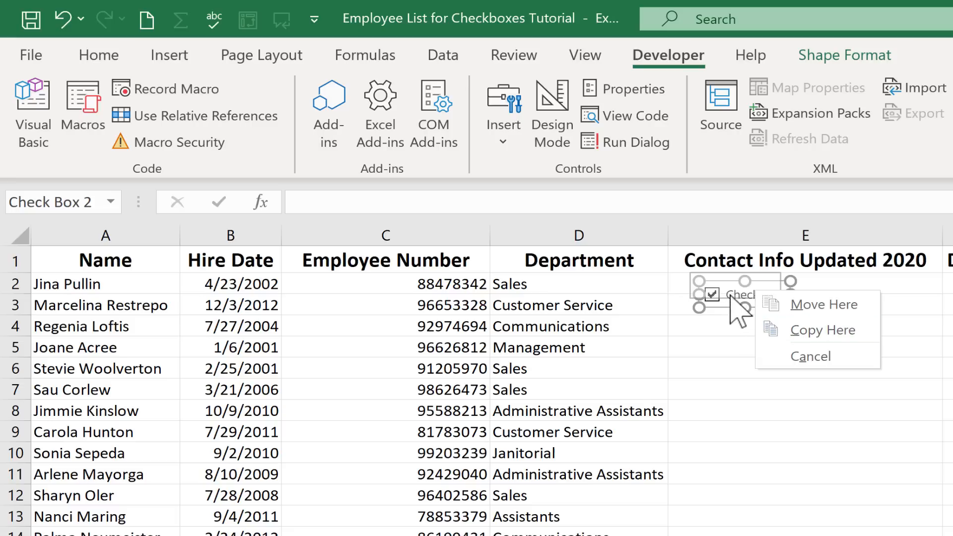
mouse_move(747, 321)
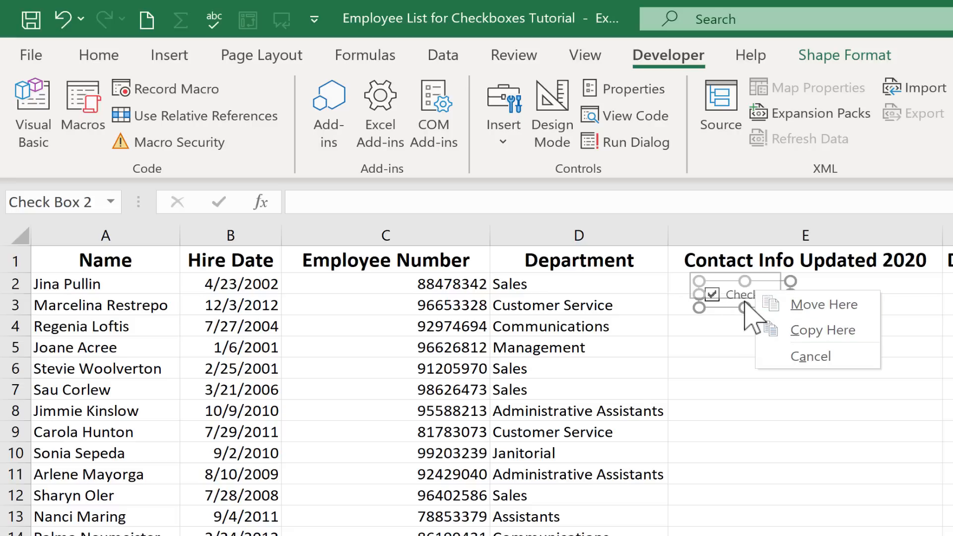
mouse_move(817, 303)
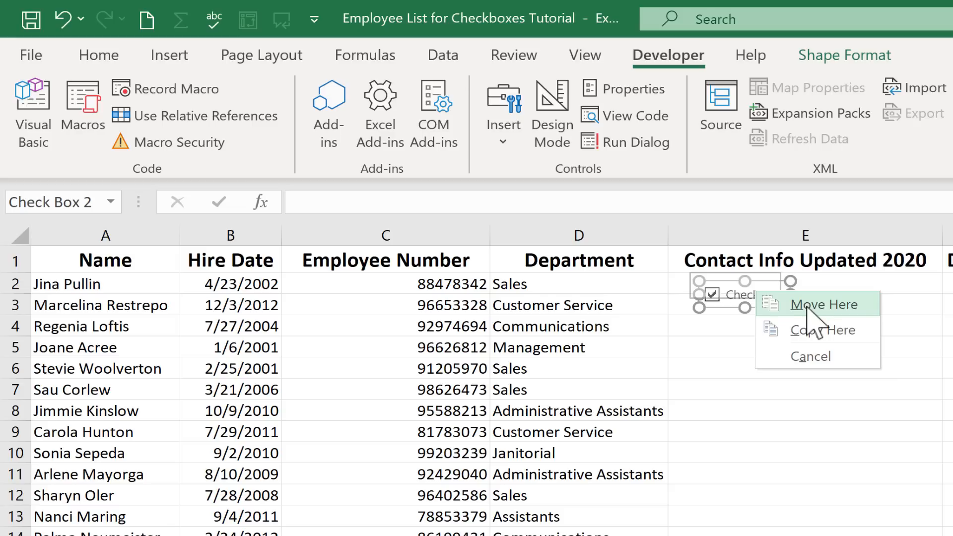
left_click(825, 304)
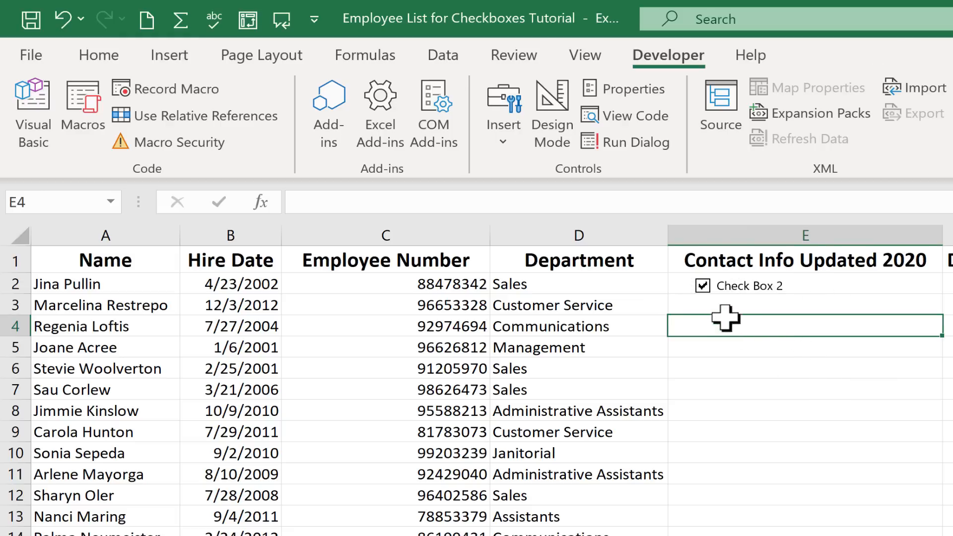
mouse_move(775, 307)
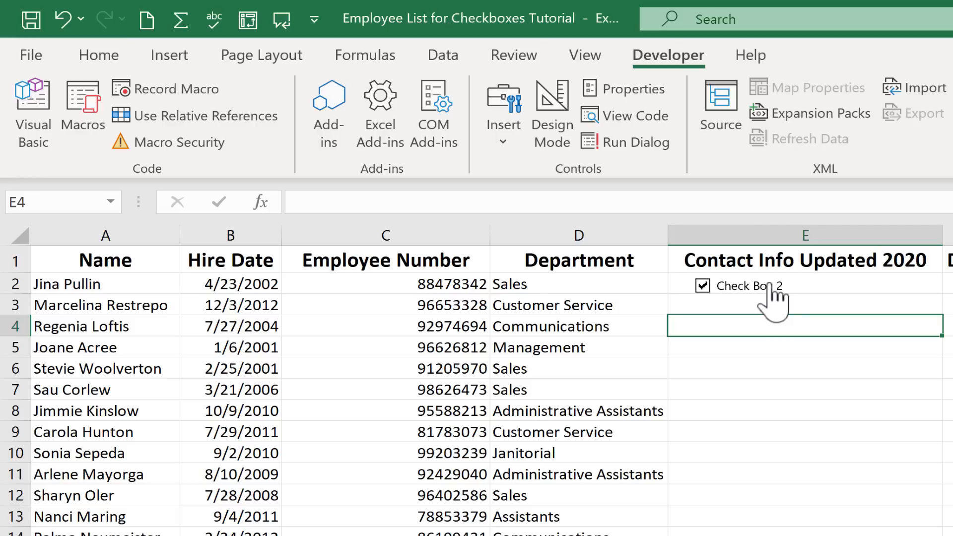
mouse_move(768, 303)
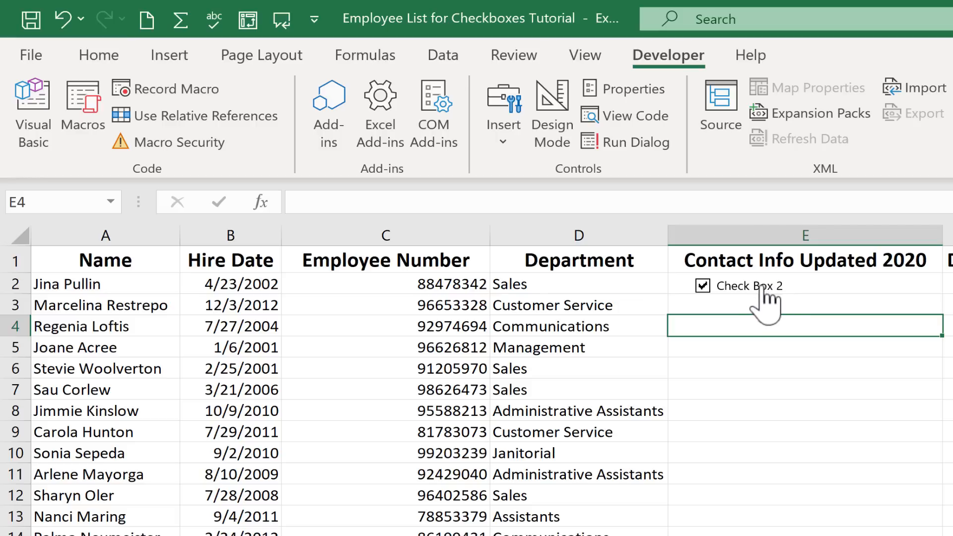
mouse_move(778, 310)
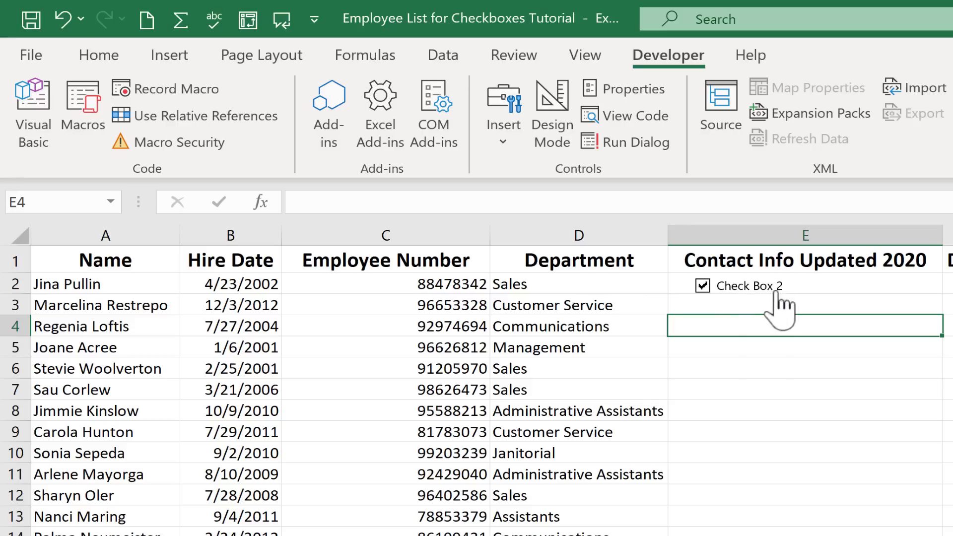
mouse_move(772, 310)
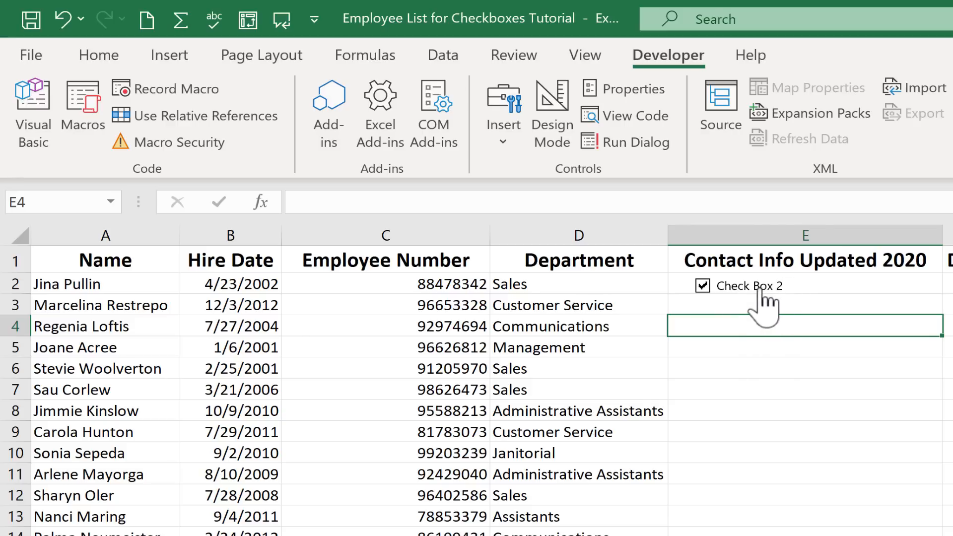
Bring up the check box's editing options to relabel it Updated.
right_click(702, 286)
type("Updated")
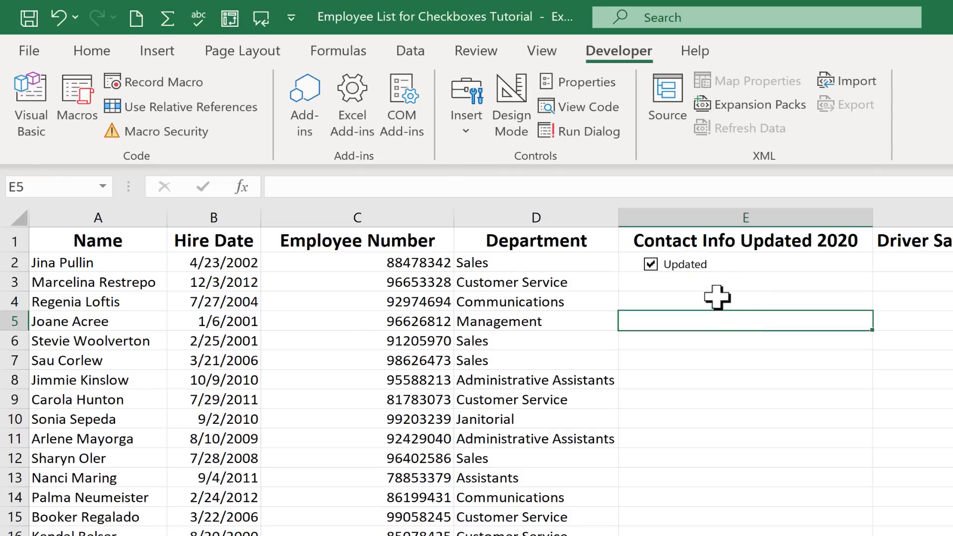
mouse_move(346, 270)
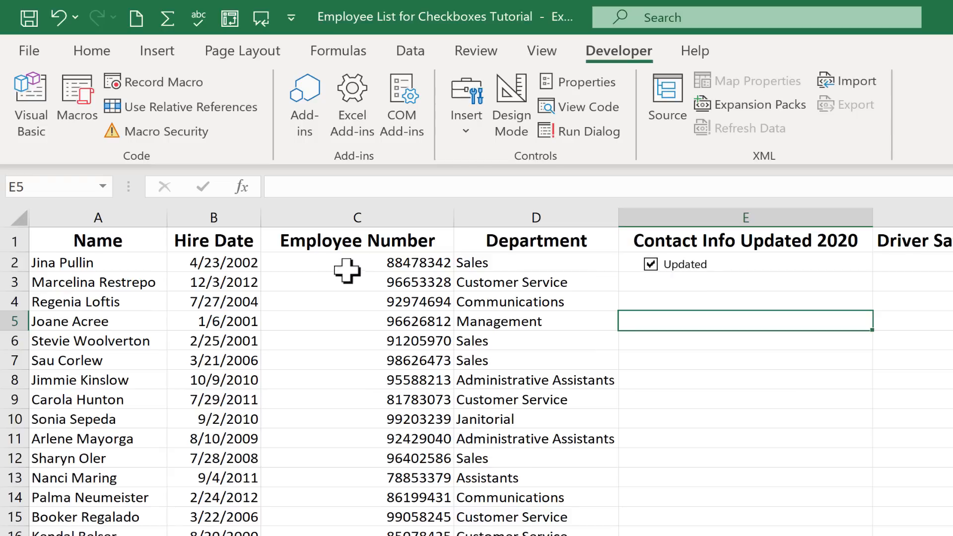
mouse_move(725, 249)
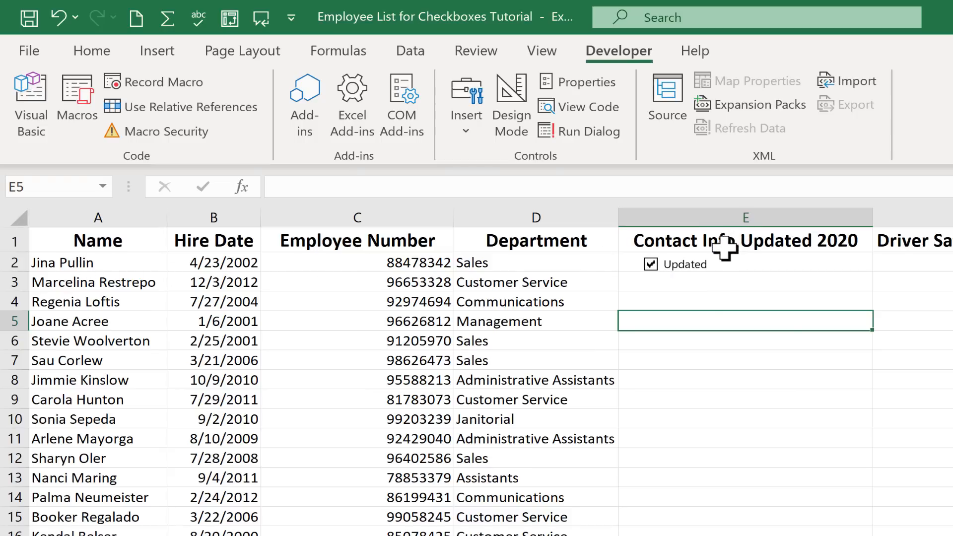
mouse_move(649, 283)
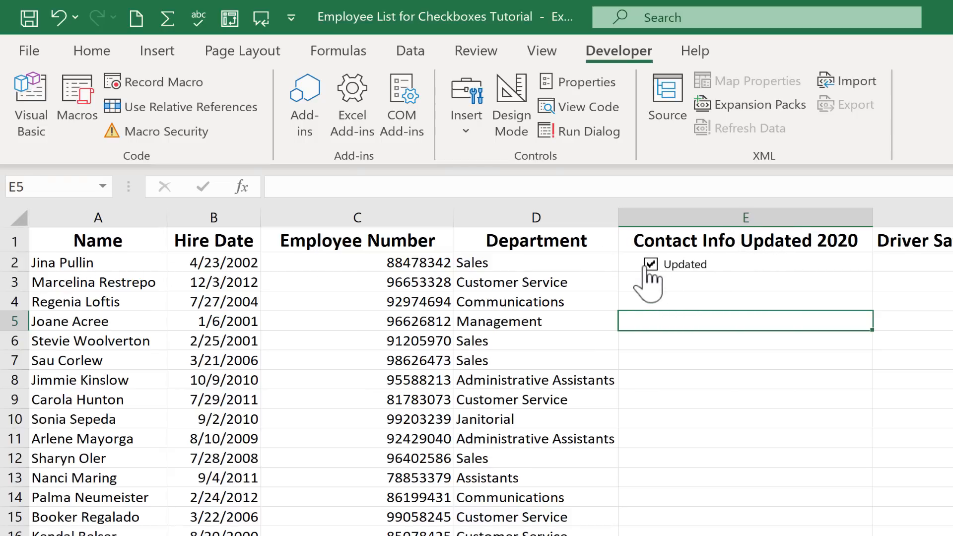
Untick the Updated check box in E2 and select an empty cell away from it.
left_click(649, 264)
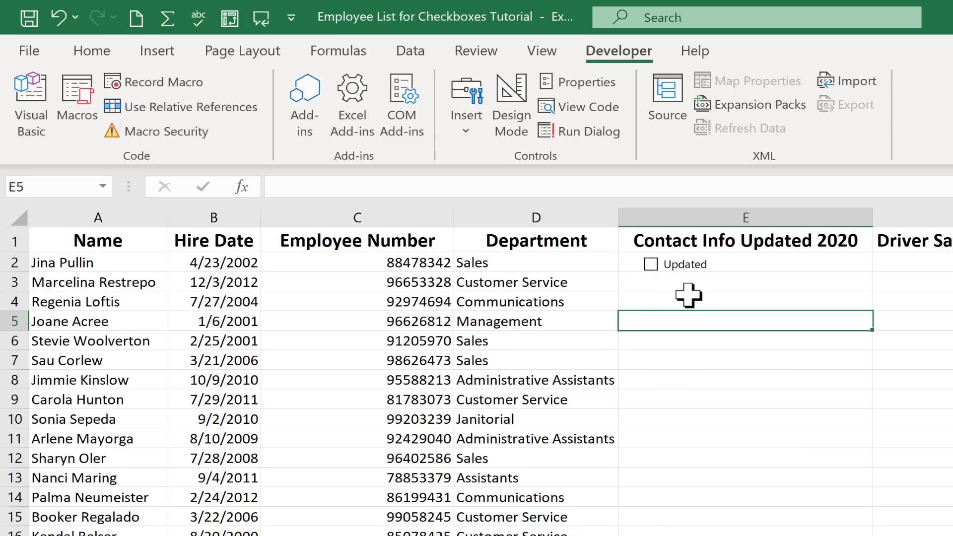
left_click(744, 341)
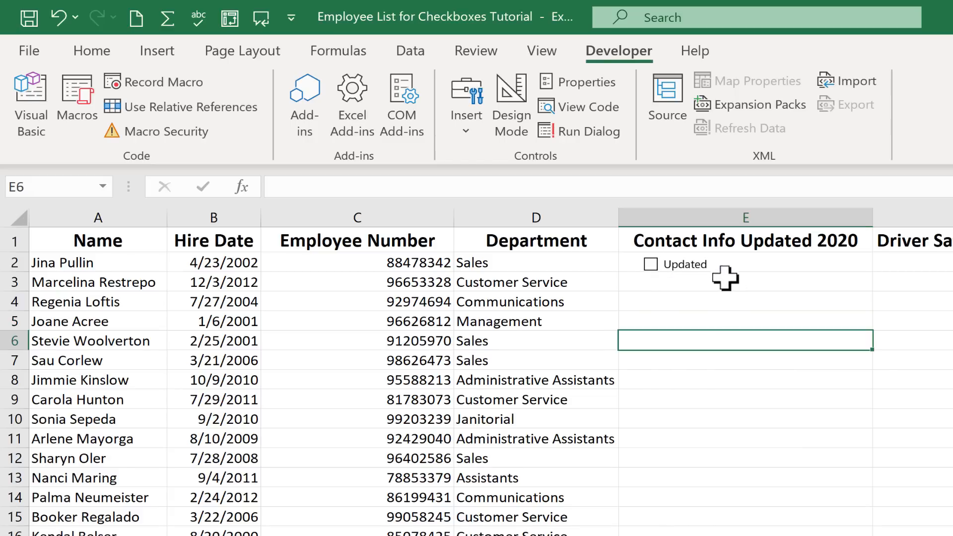
mouse_move(296, 323)
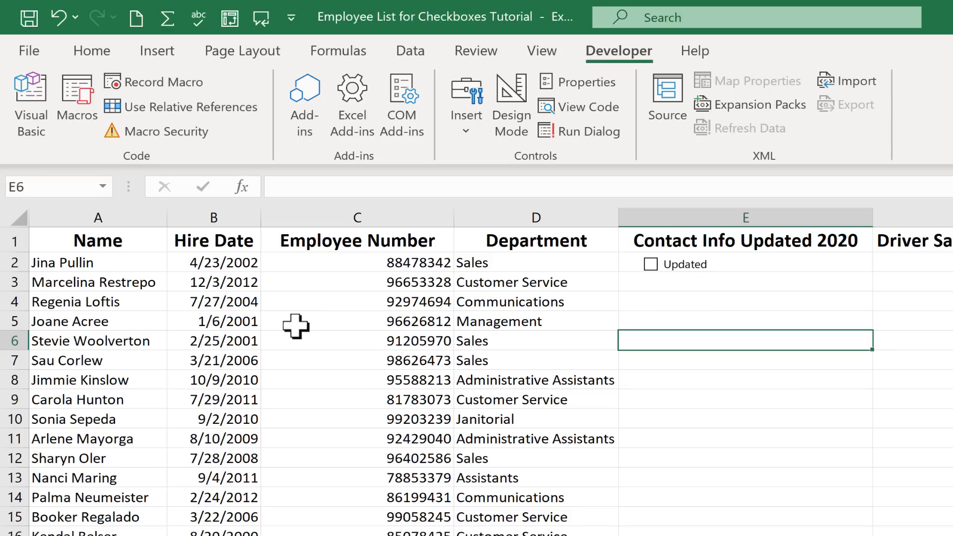
mouse_move(183, 355)
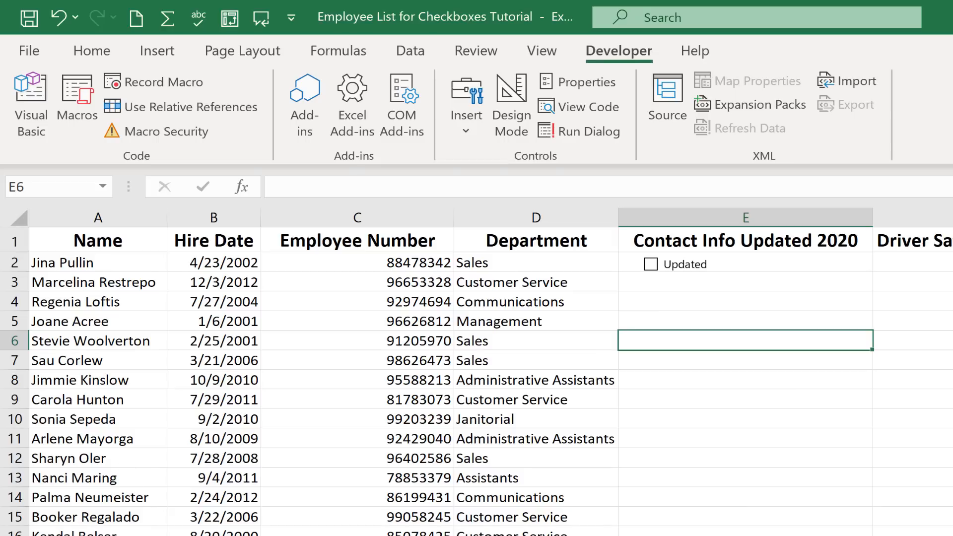
mouse_move(833, 265)
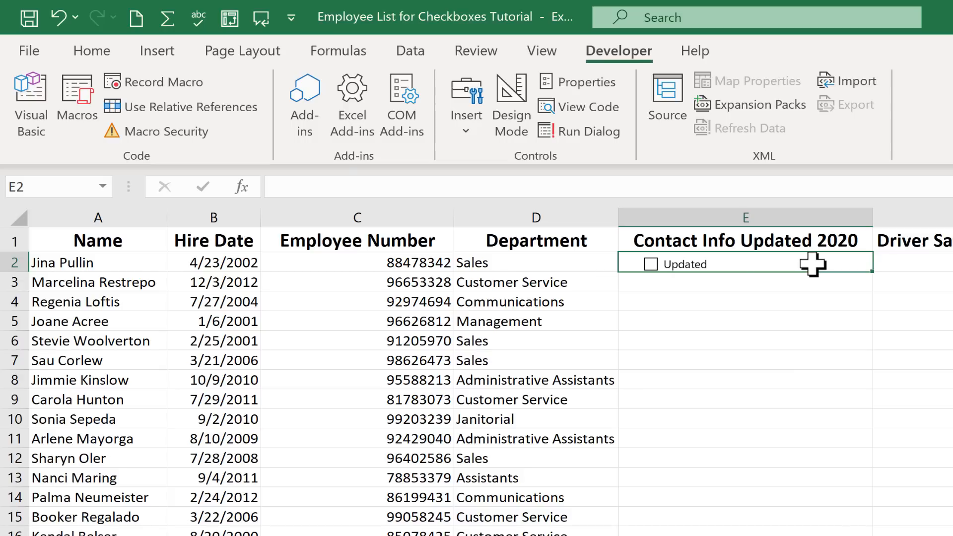
mouse_move(876, 278)
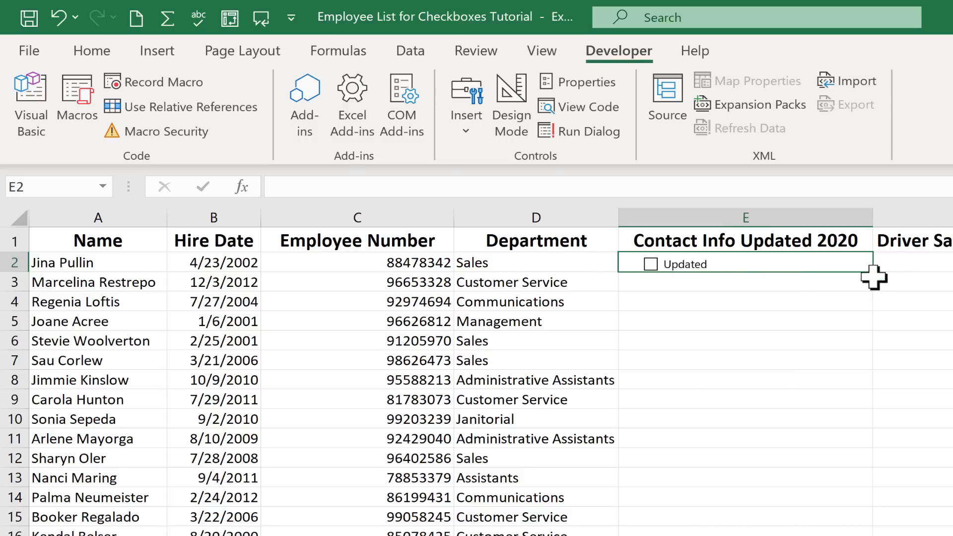
mouse_move(876, 277)
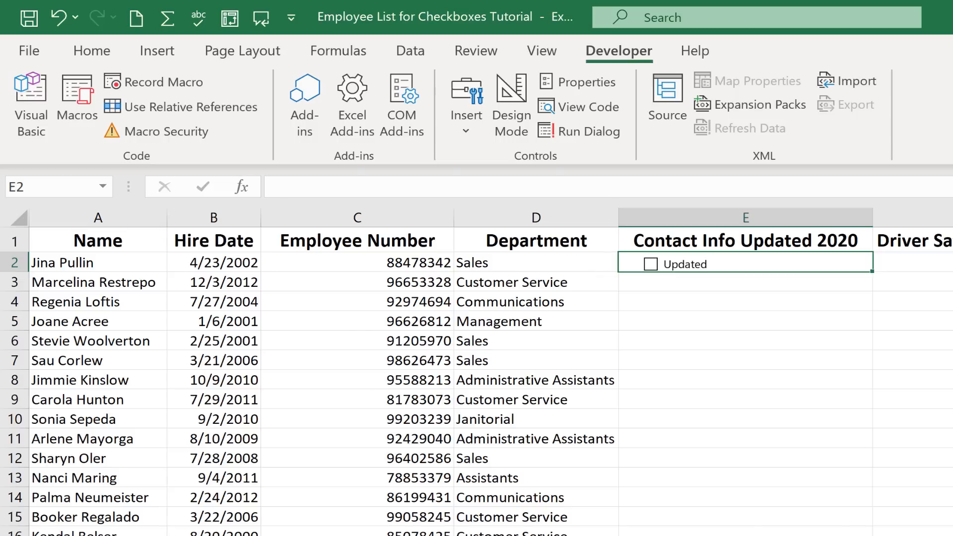
mouse_move(875, 280)
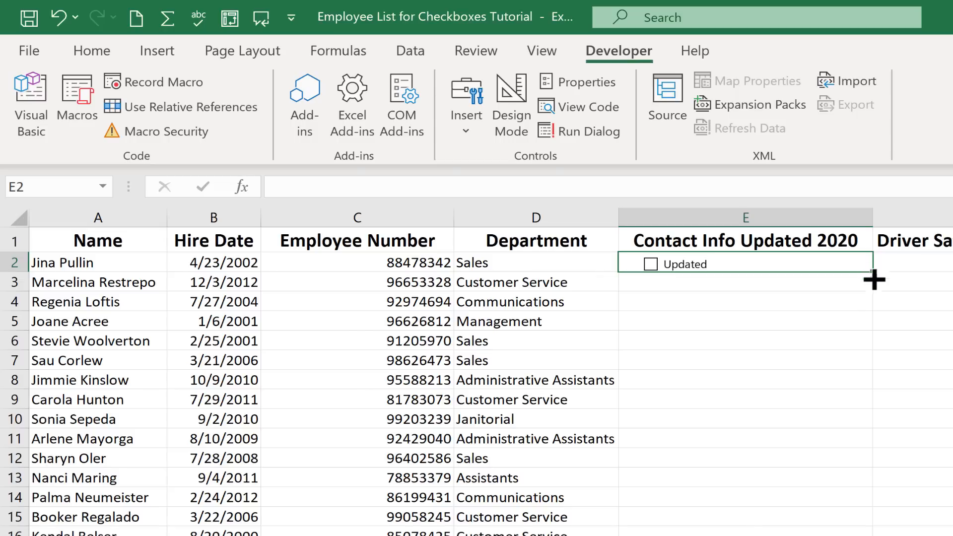
Tick the copied Updated checkboxes in rows 9, 15 and 18 of column E.
scroll("down", 3)
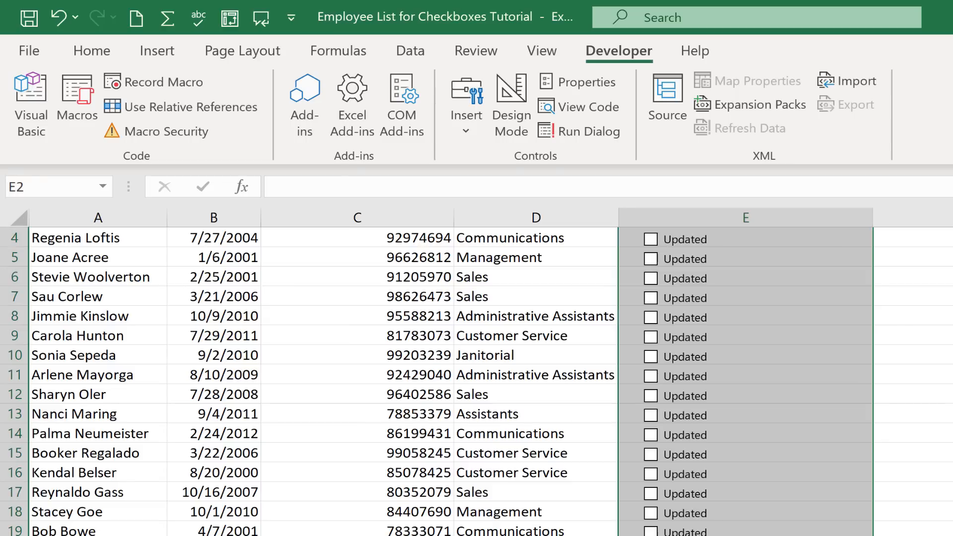
scroll("up", 3)
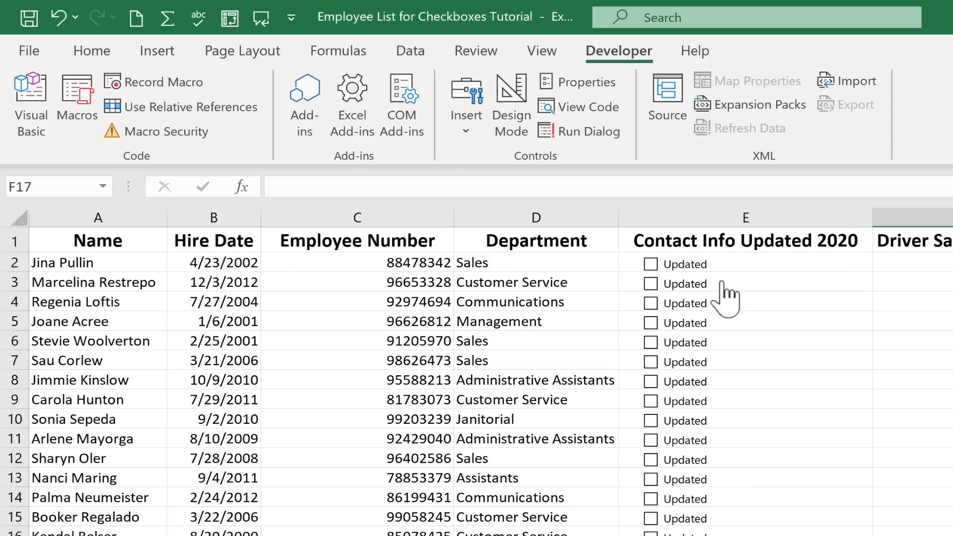
mouse_move(692, 349)
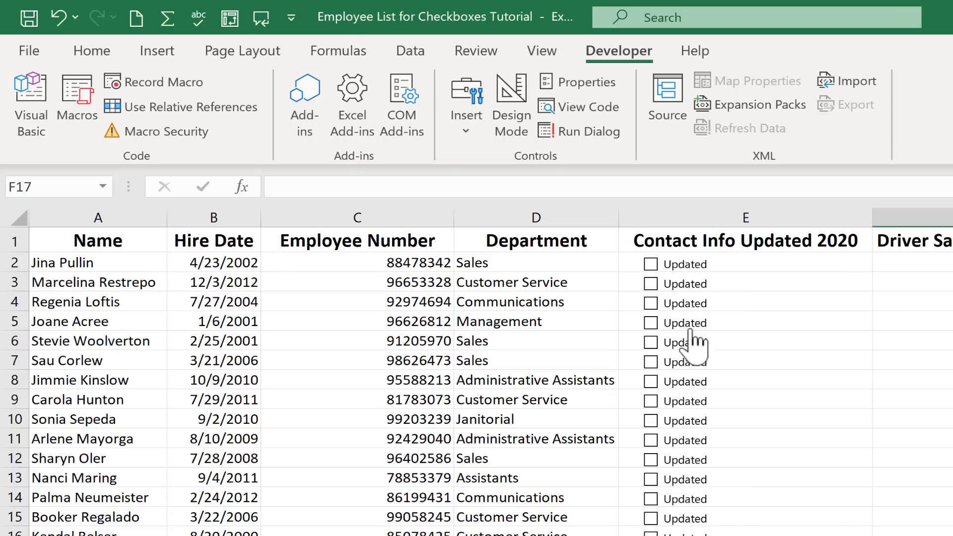
mouse_move(655, 315)
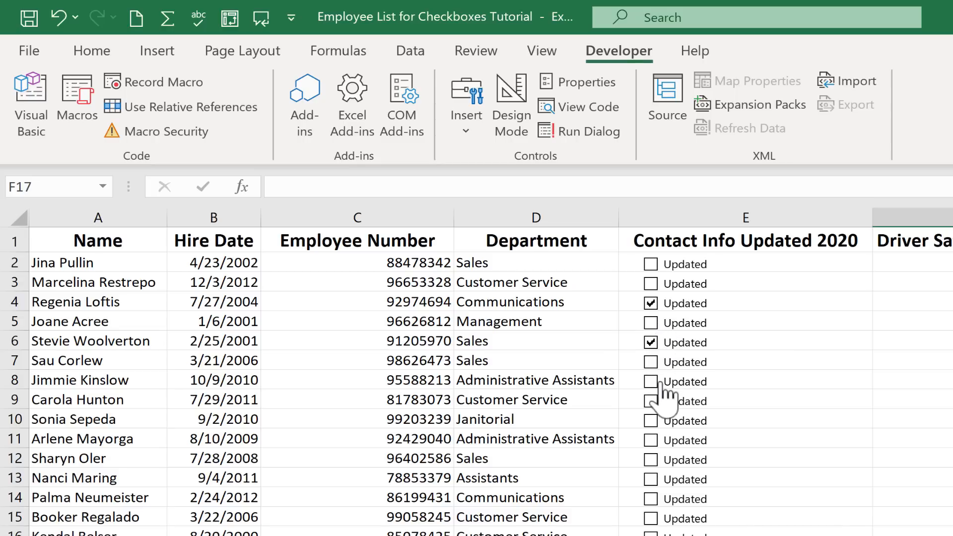
left_click(651, 399)
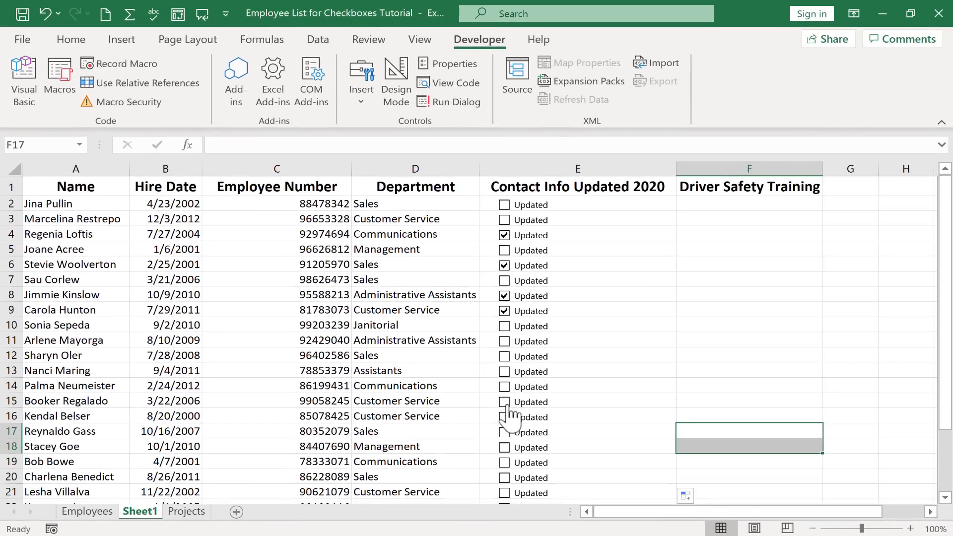
left_click(504, 402)
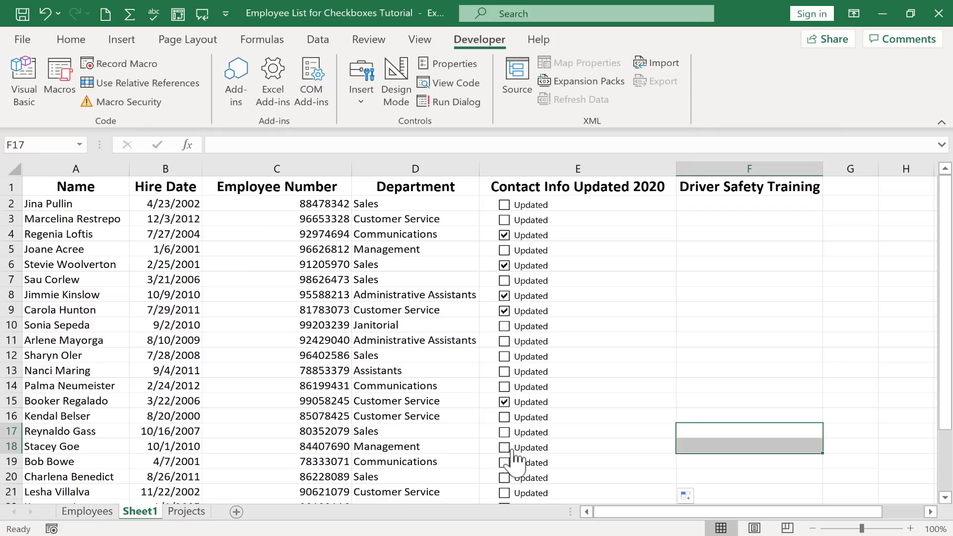
left_click(505, 447)
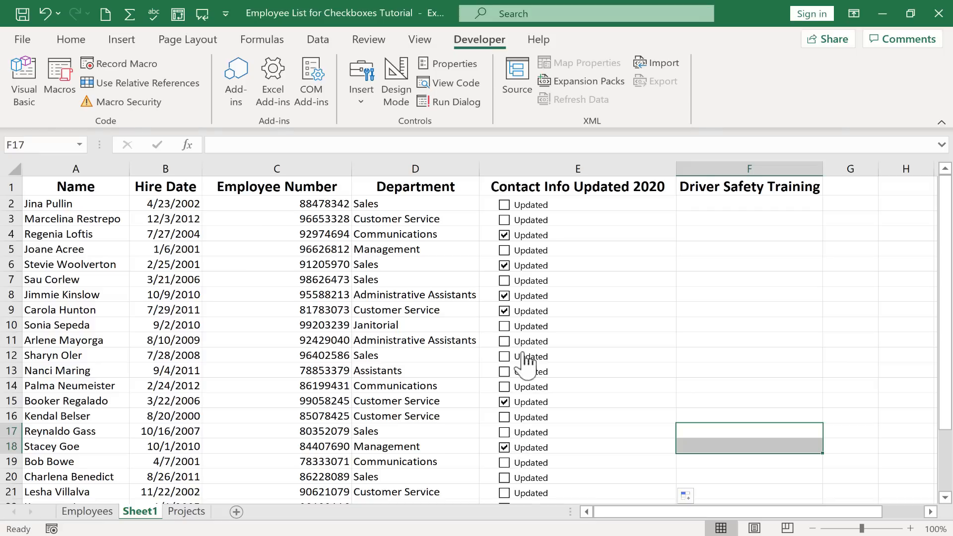
mouse_move(614, 248)
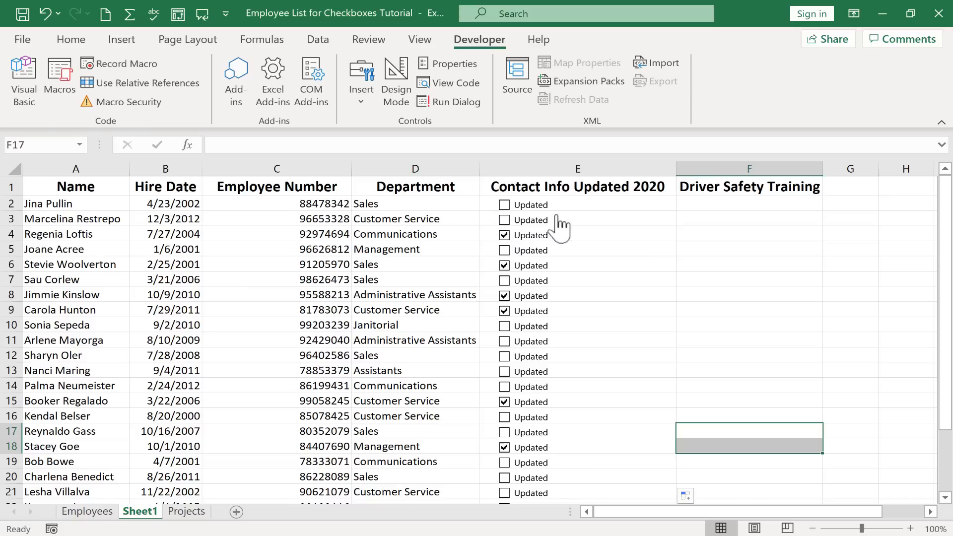
mouse_move(529, 256)
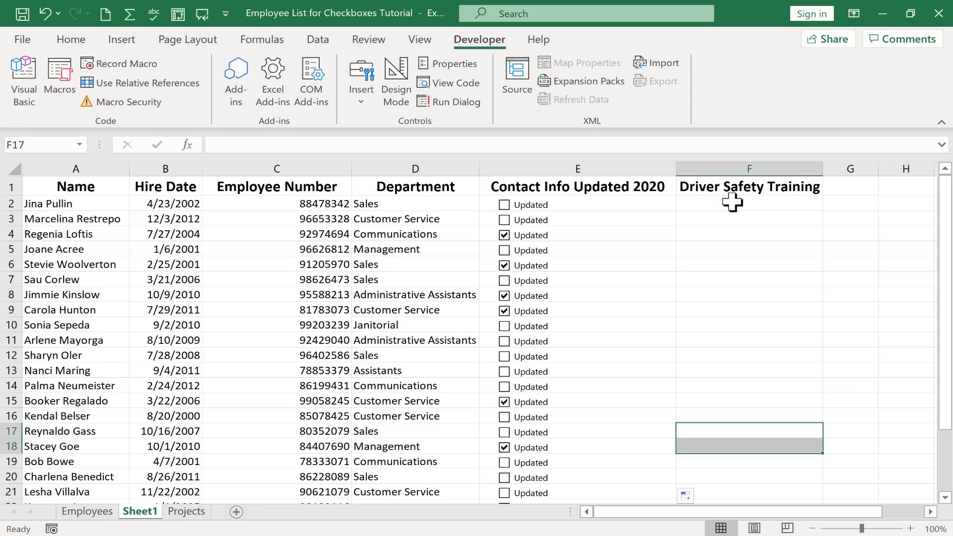
Insert a Form Controls check box in F2 under Driver Safety Training with its label text cleared.
left_click(748, 204)
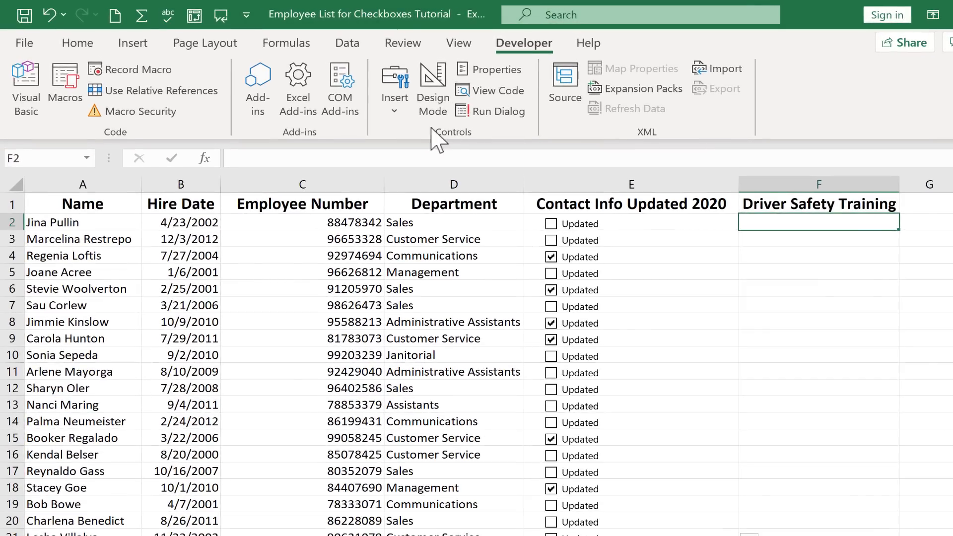
left_click(394, 97)
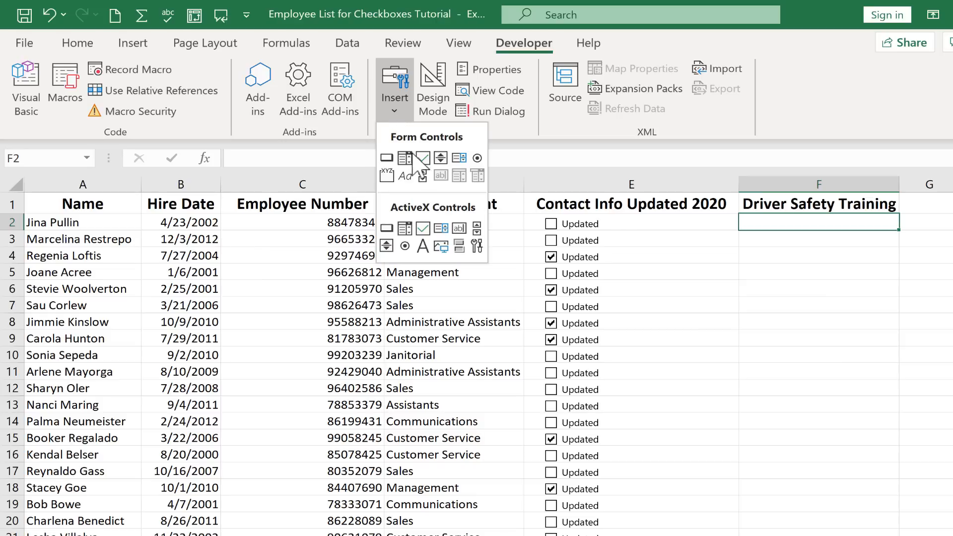
left_click(422, 157)
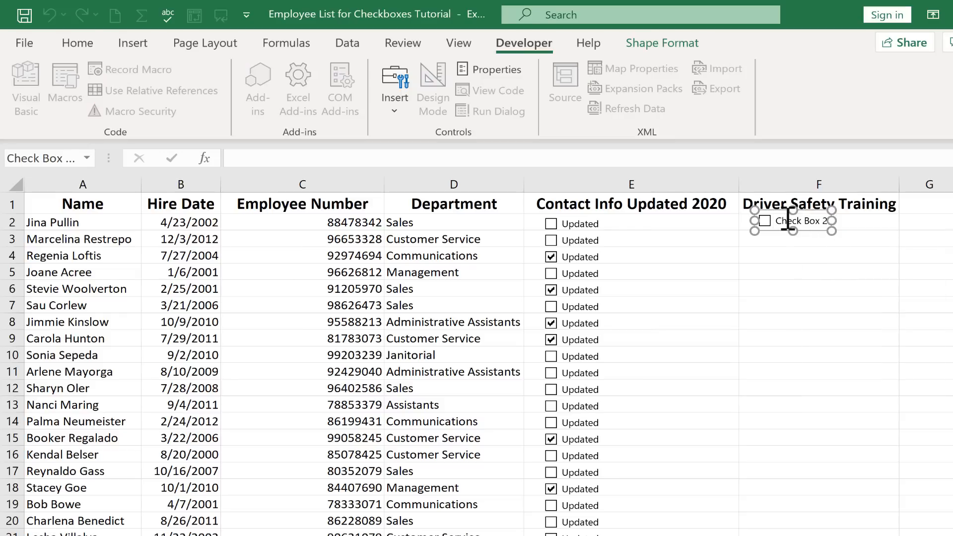
type("4")
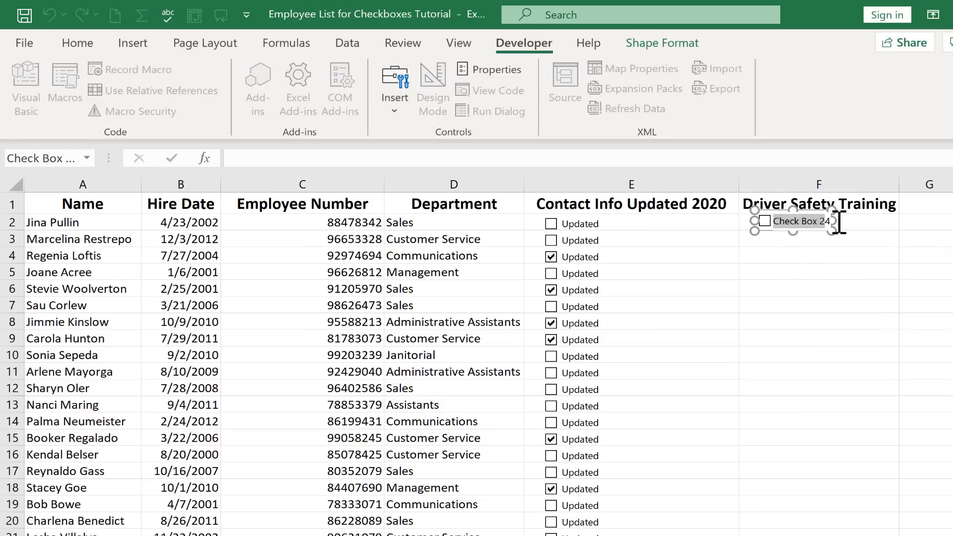
left_click(817, 255)
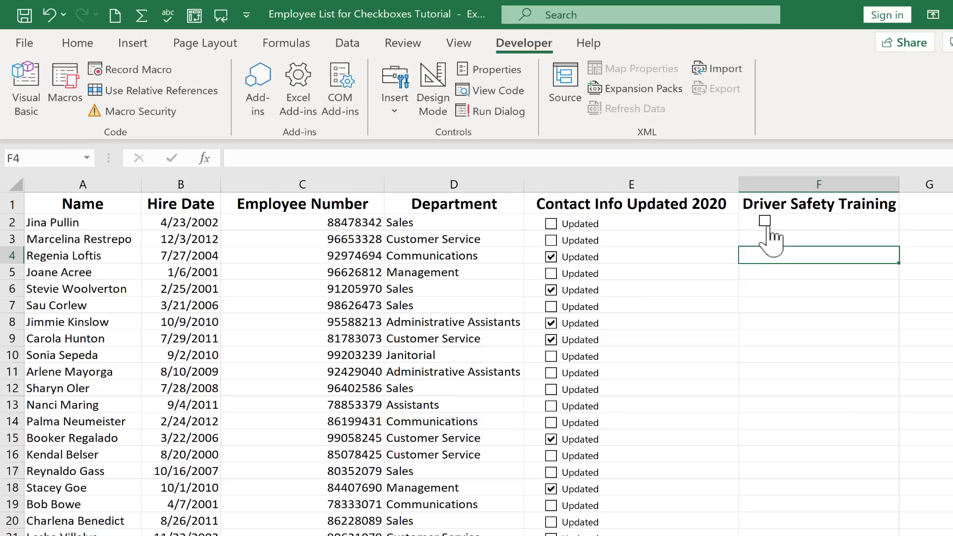
left_click(764, 221)
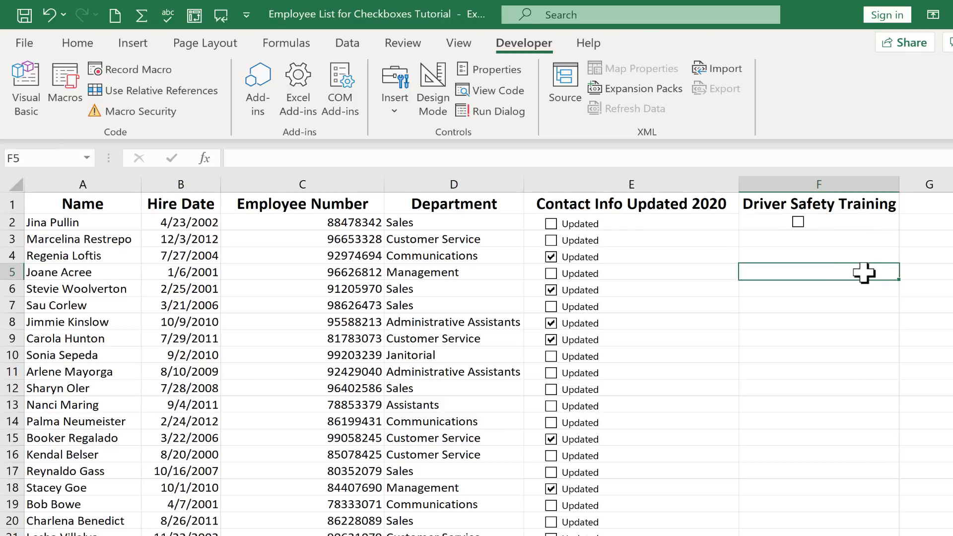
right_click(799, 221)
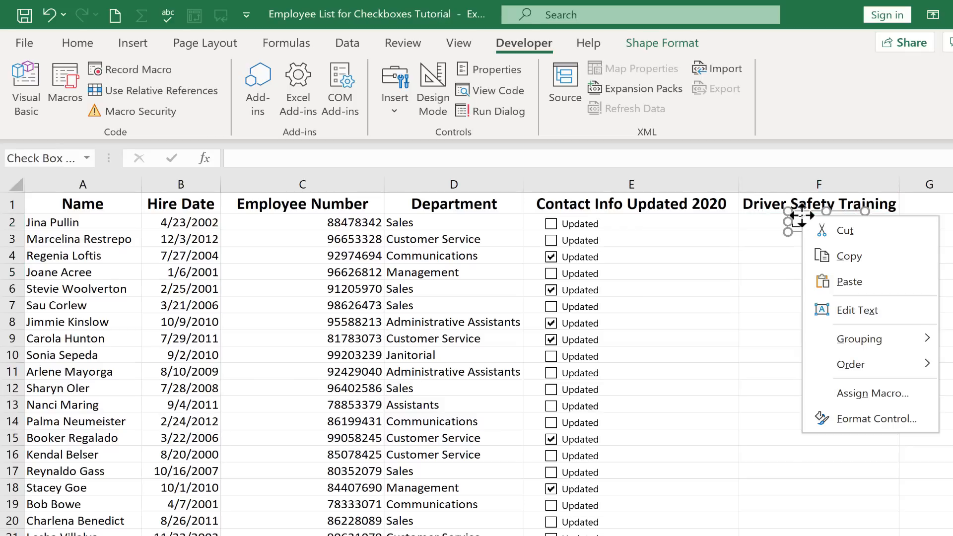
mouse_move(873, 393)
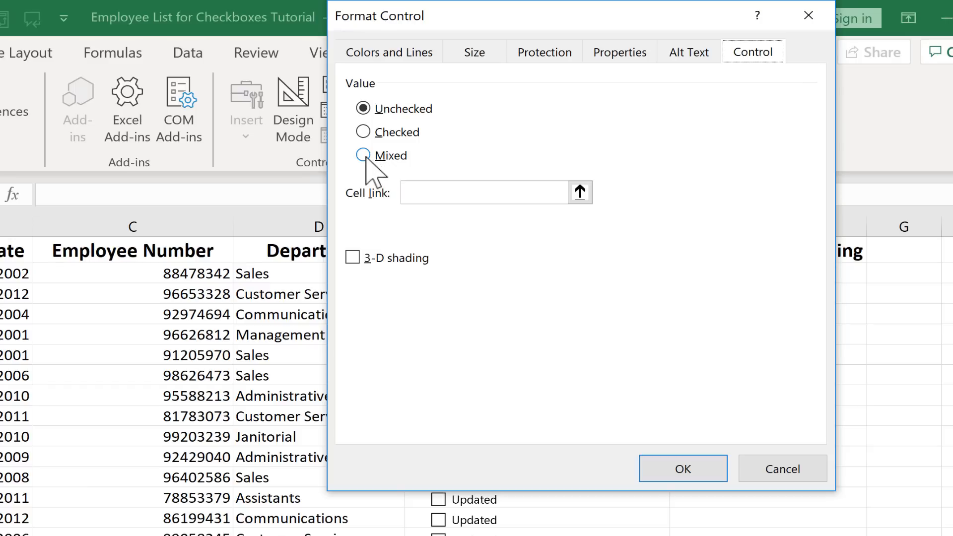
Try the Mixed value option, then set the checkbox default back to Unchecked.
left_click(363, 155)
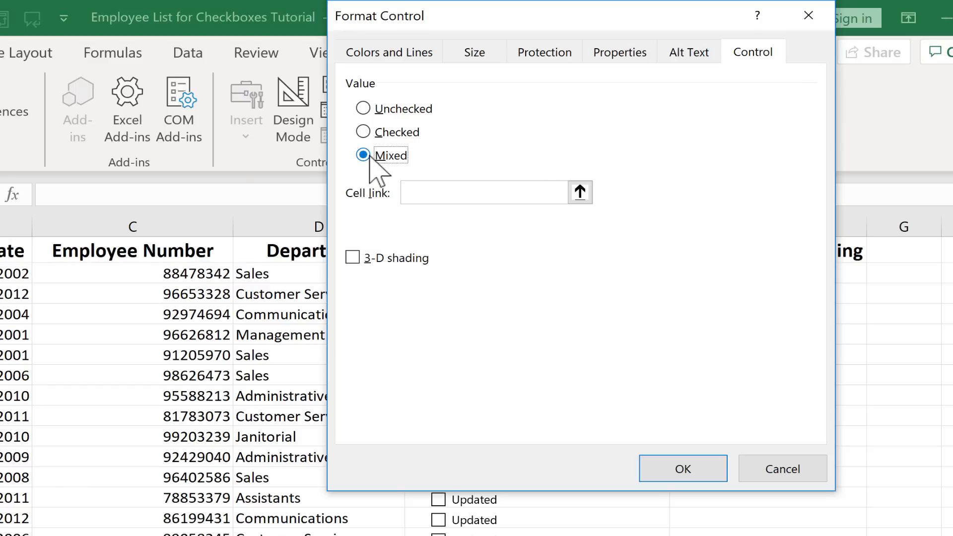
left_click(363, 108)
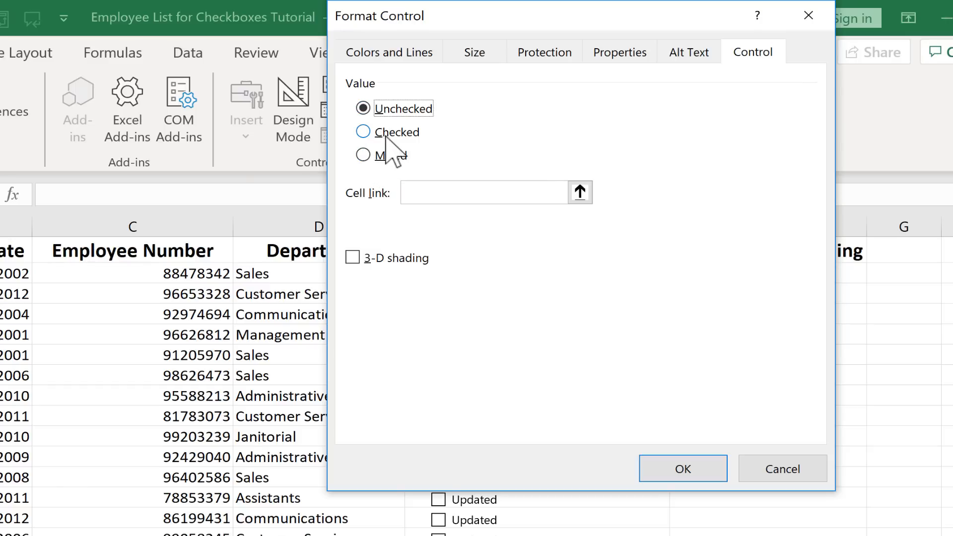
mouse_move(401, 221)
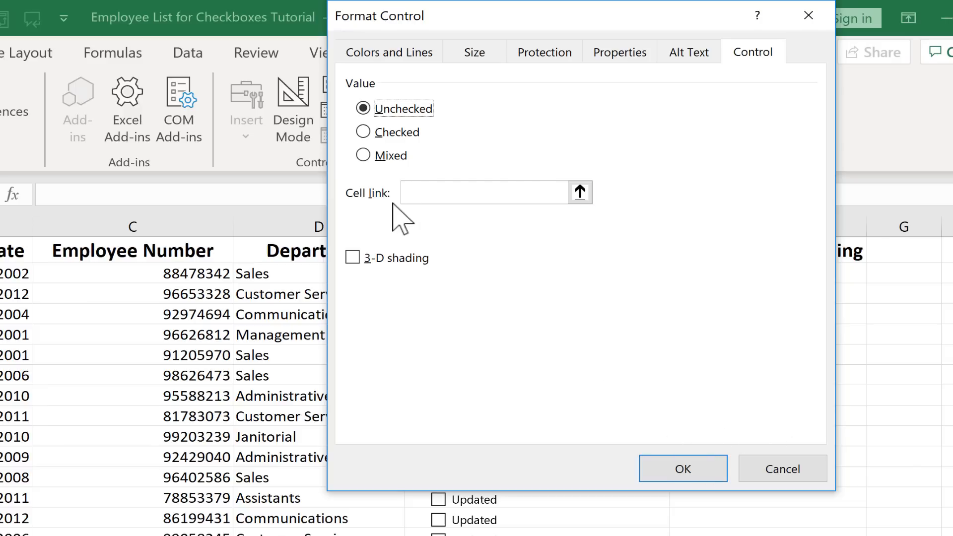
mouse_move(579, 192)
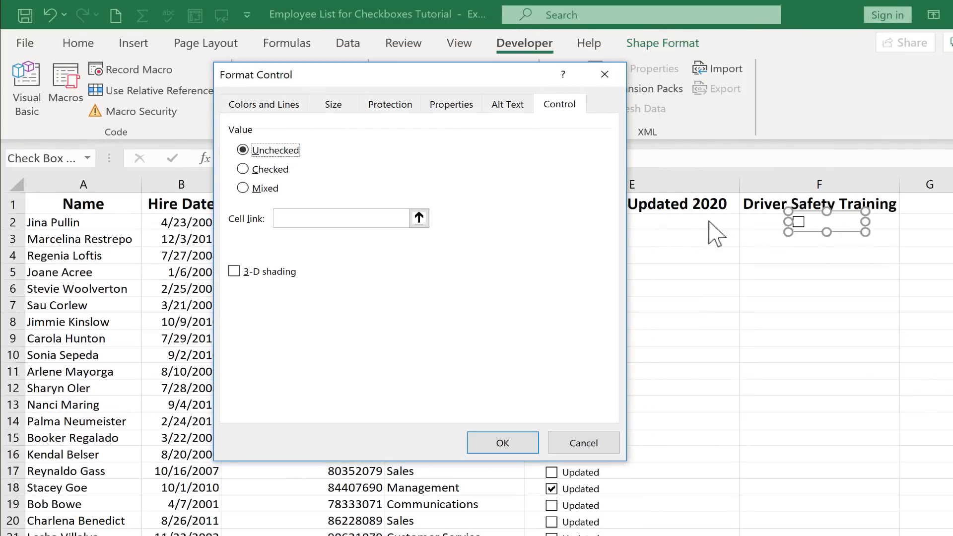
mouse_move(817, 229)
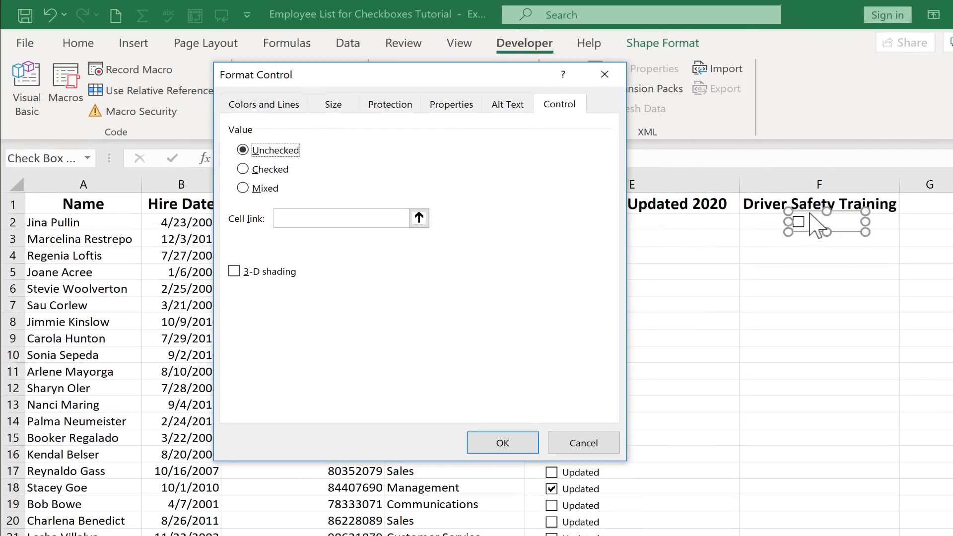
mouse_move(450, 249)
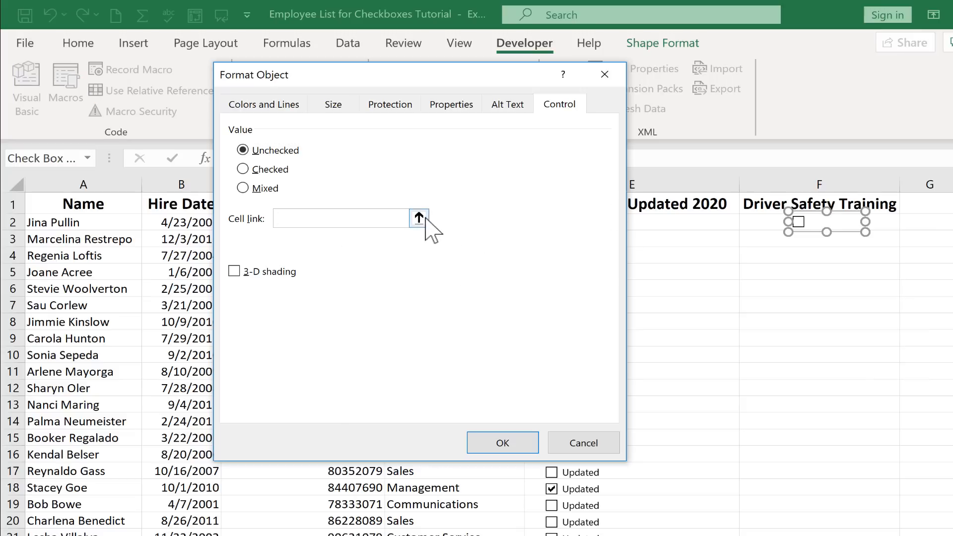
Link the F2 checkbox to cell G2, enable 3-D shading and apply the settings.
left_click(418, 218)
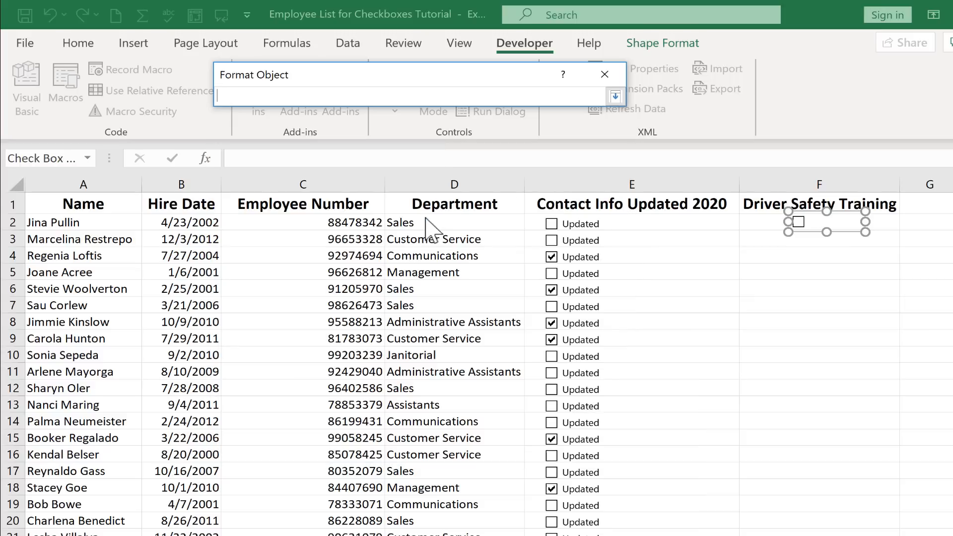
mouse_move(377, 85)
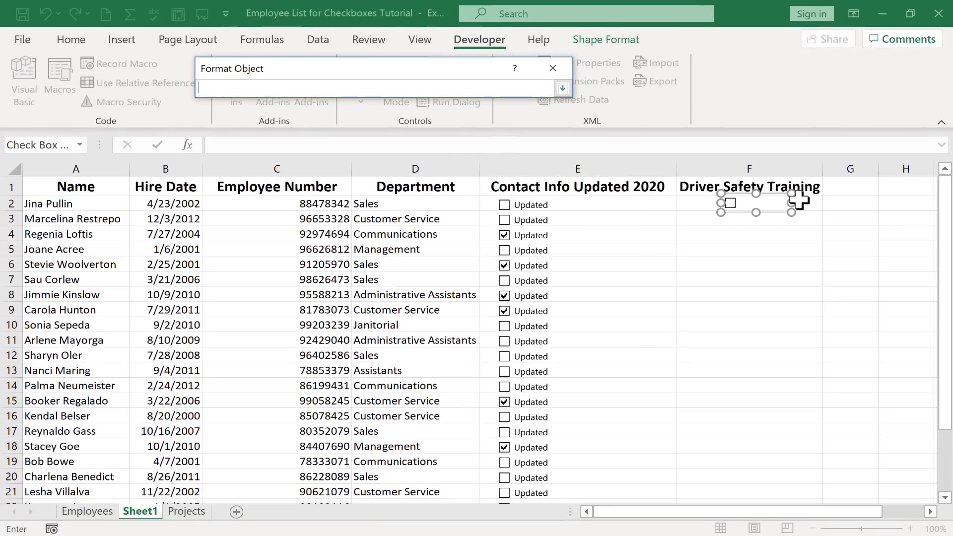
mouse_move(850, 203)
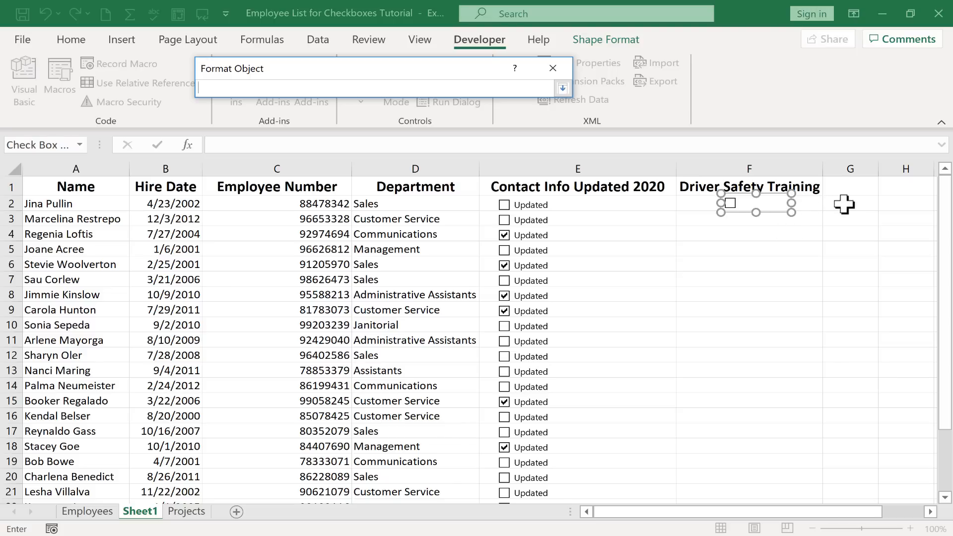
left_click(849, 203)
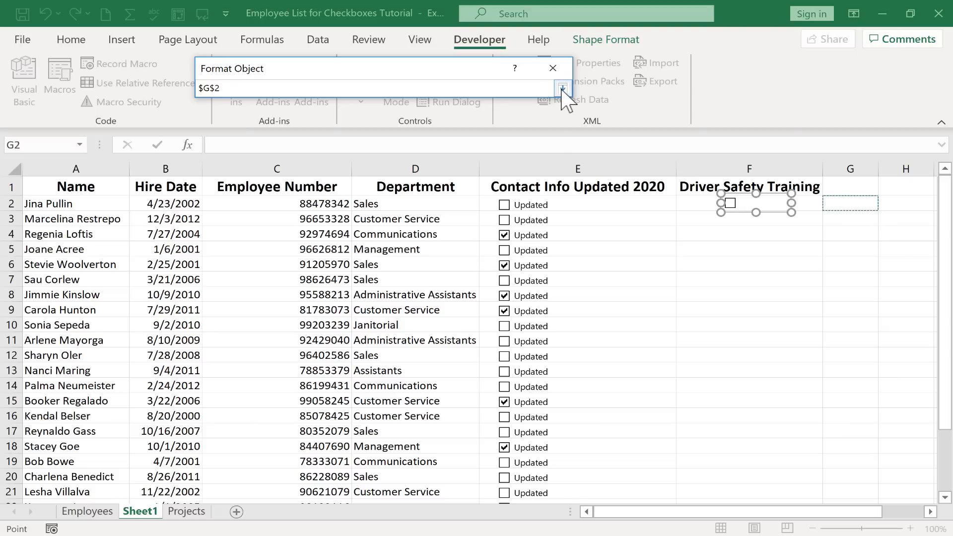
left_click(560, 85)
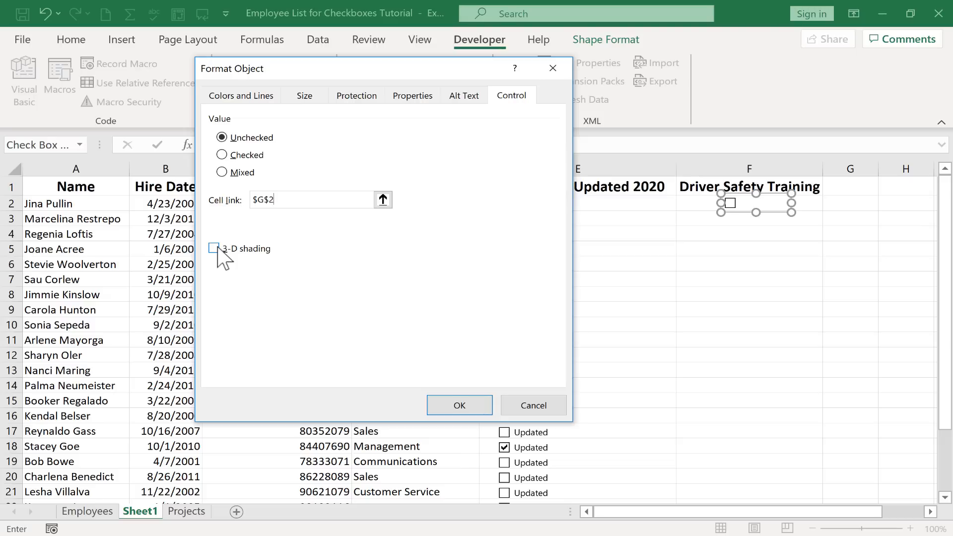
left_click(213, 248)
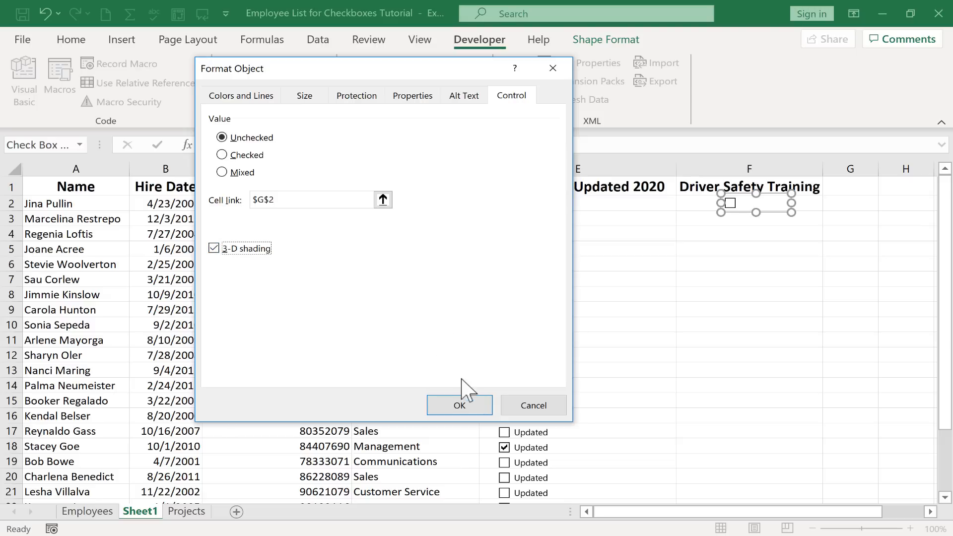
mouse_move(459, 405)
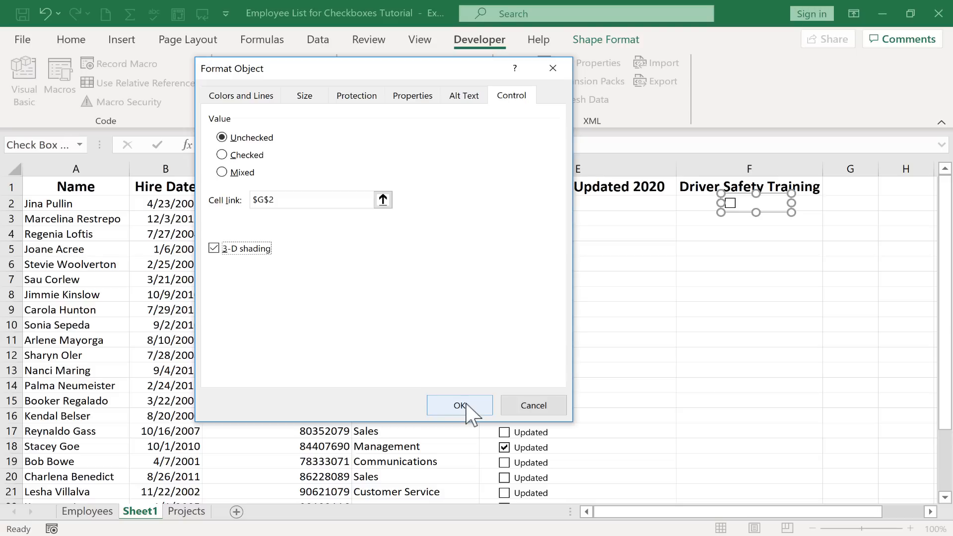
left_click(458, 405)
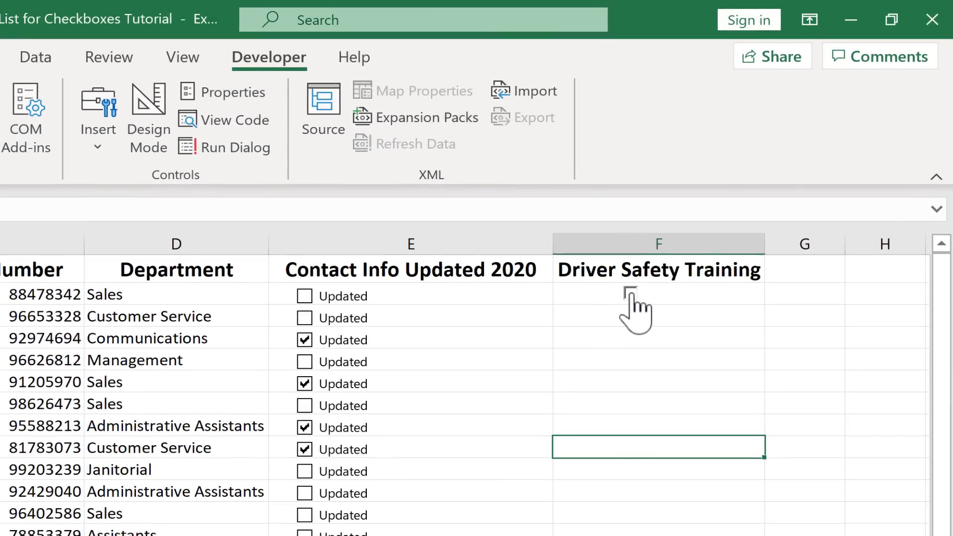
Toggle the F2 checkbox repeatedly so G2 flips TRUE/FALSE, leaving it unchecked with G2 FALSE.
left_click(631, 292)
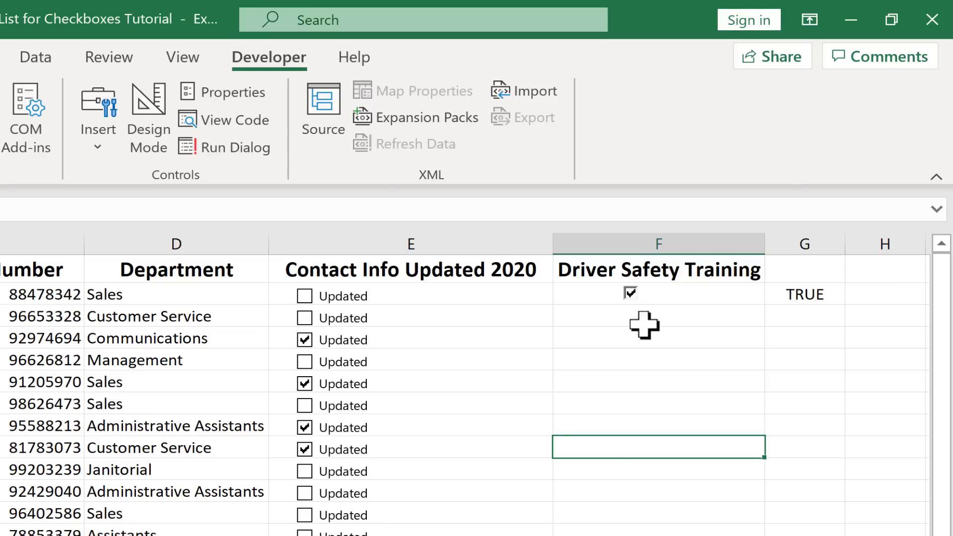
left_click(631, 293)
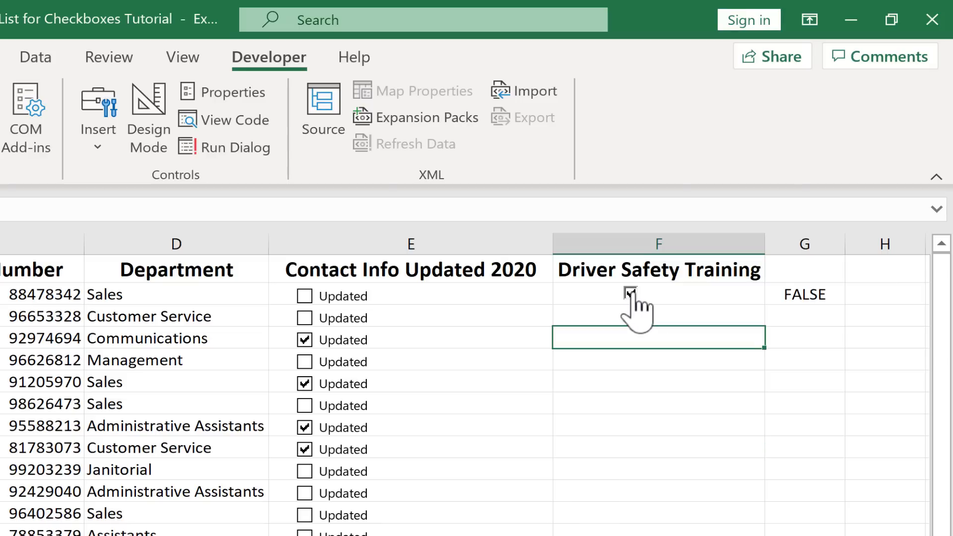
left_click(630, 294)
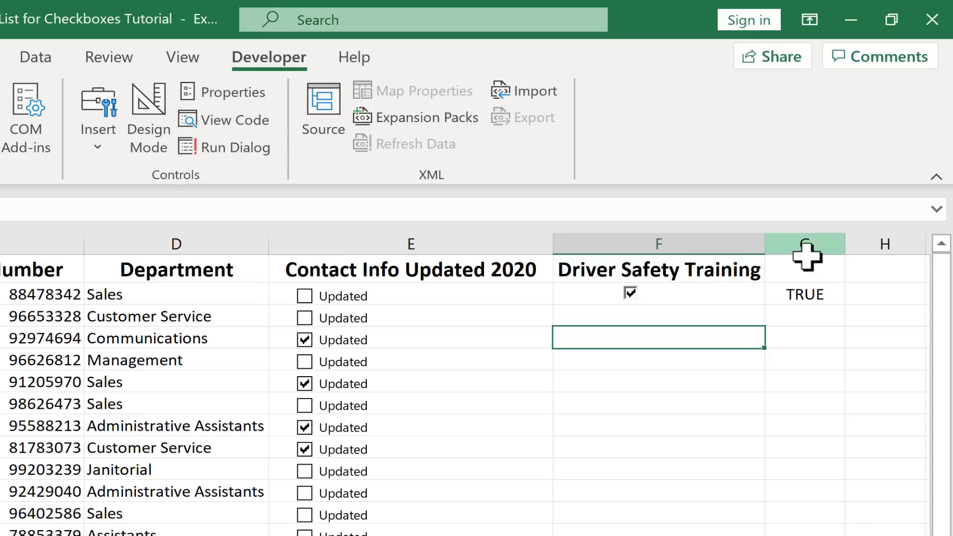
mouse_move(683, 309)
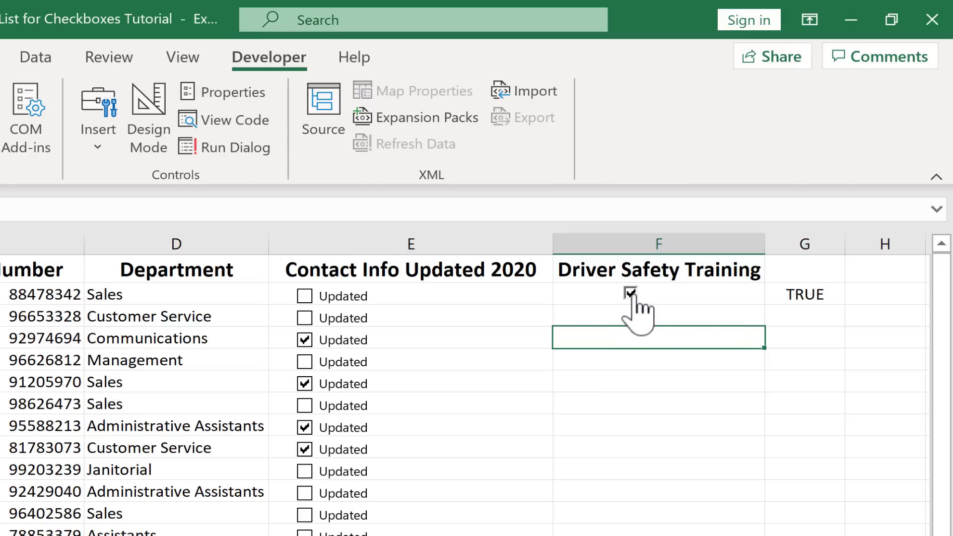
left_click(631, 293)
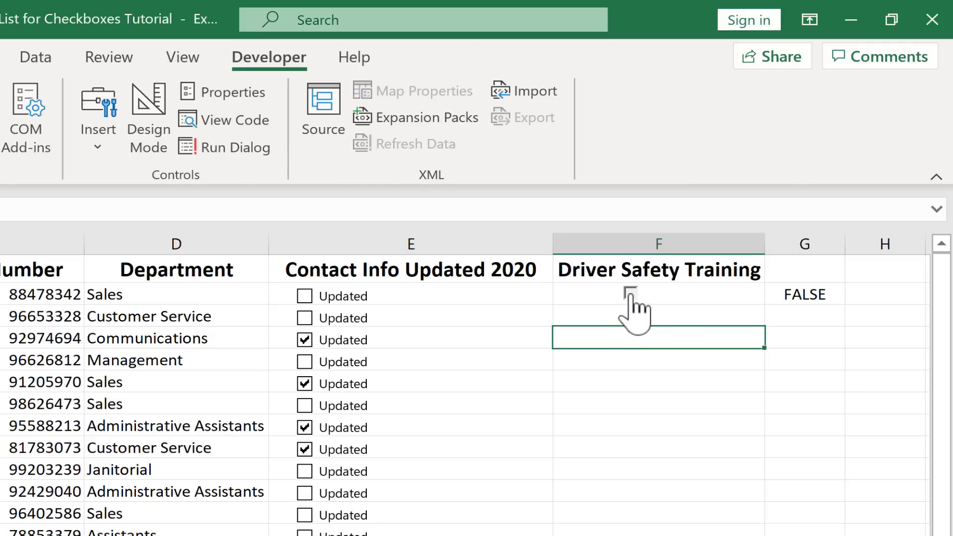
left_click(630, 294)
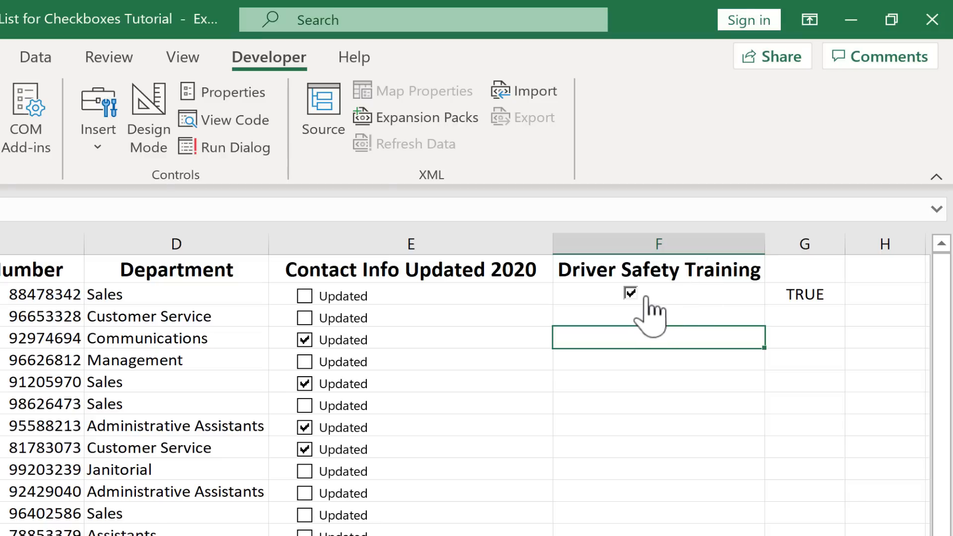
left_click(630, 293)
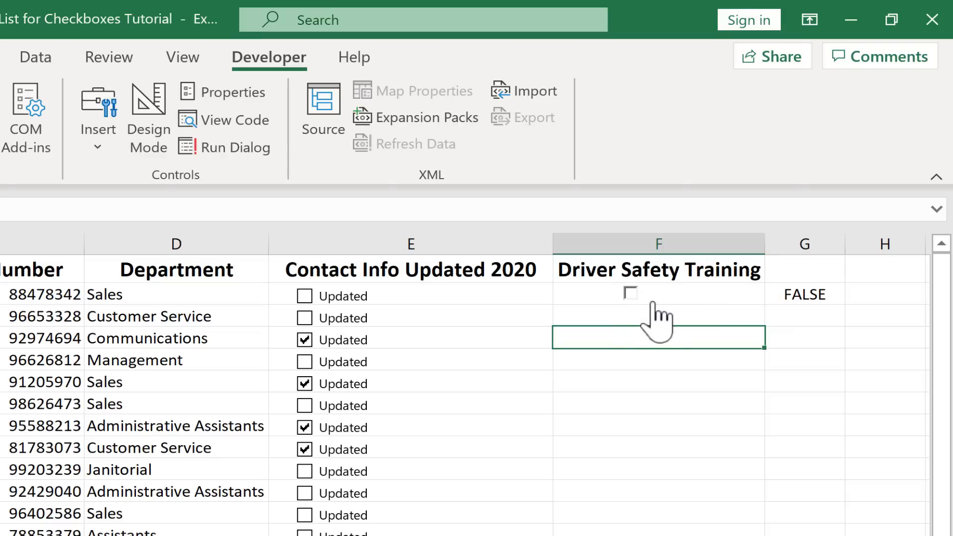
mouse_move(677, 303)
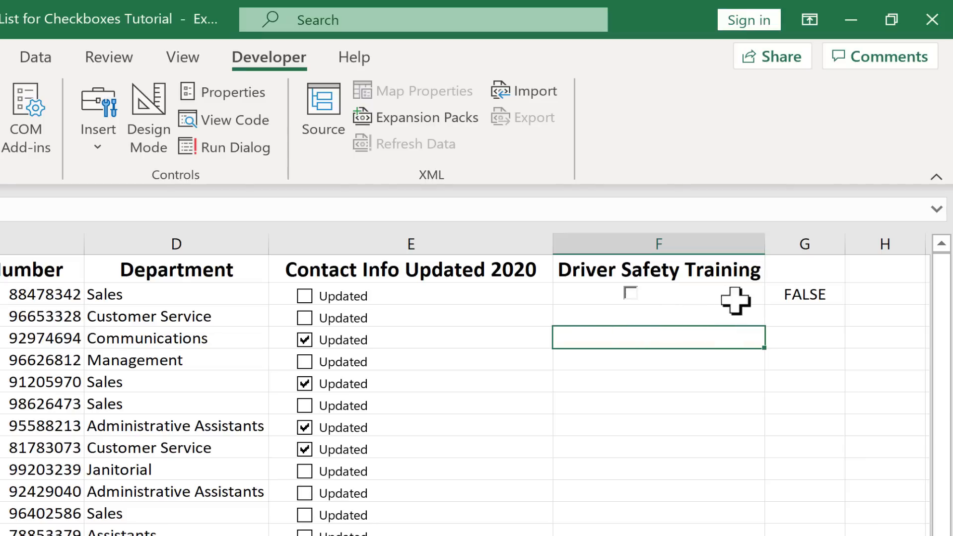
left_click(657, 293)
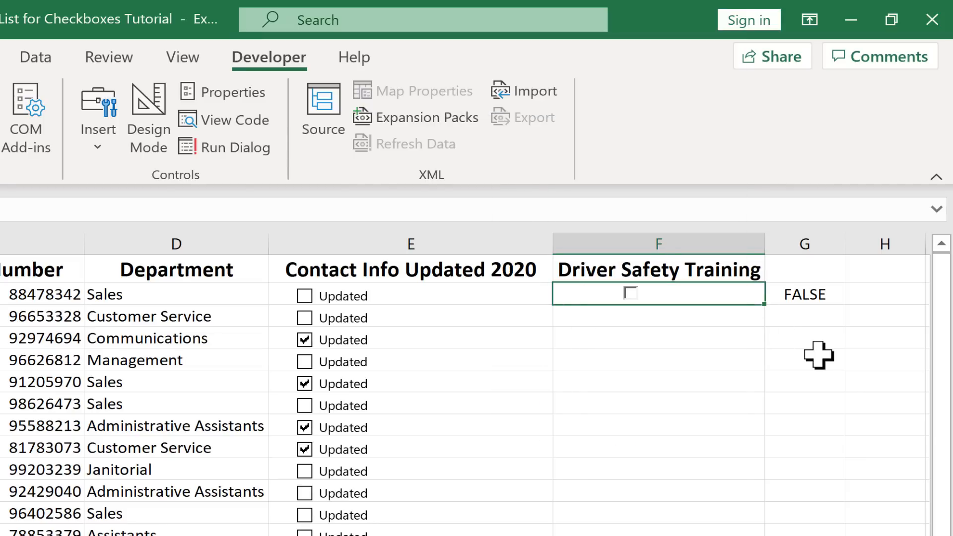
left_click(657, 360)
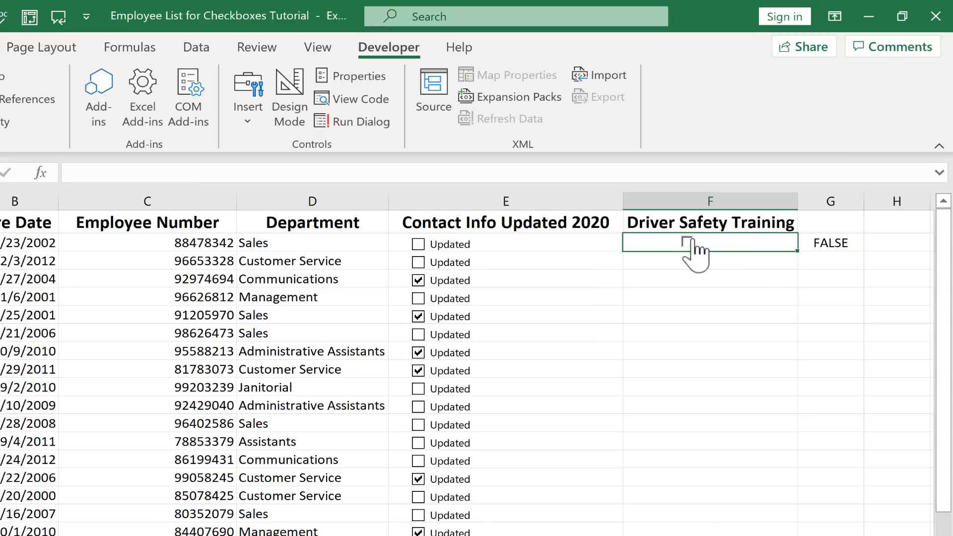
Tick and untick the F2 checkbox once more, then copy it down column F to every employee row.
left_click(687, 242)
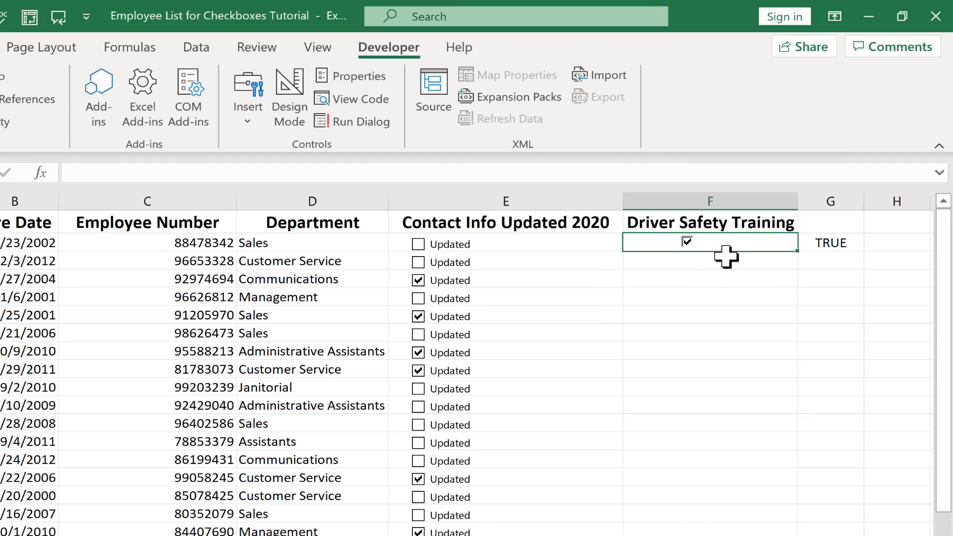
left_click(687, 242)
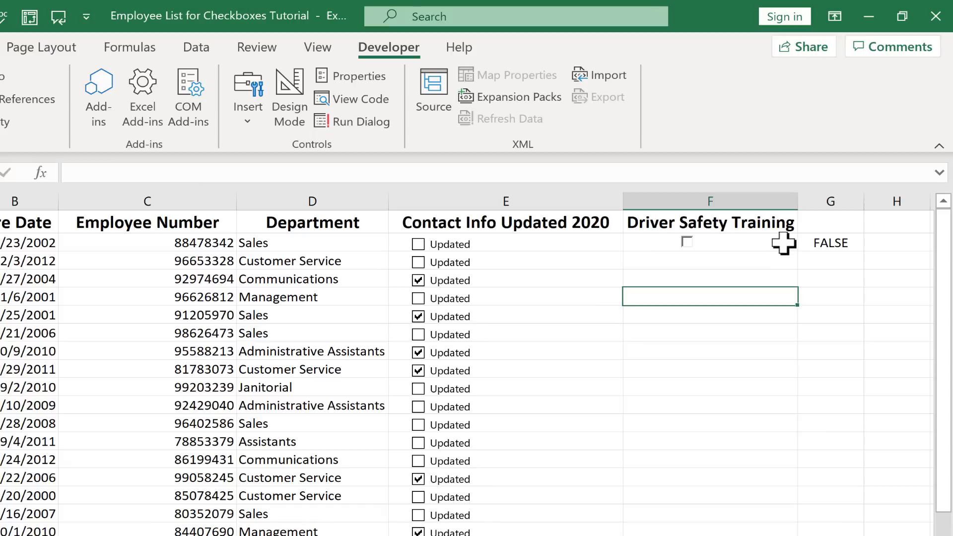
left_click(709, 242)
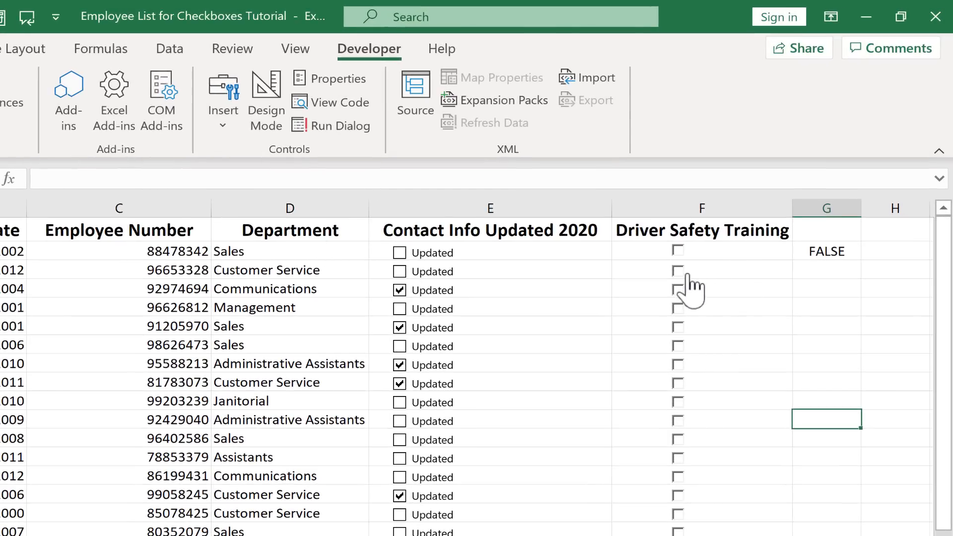
Set the row 3 checkbox's Cell link to $G$3 and deselect it.
right_click(678, 271)
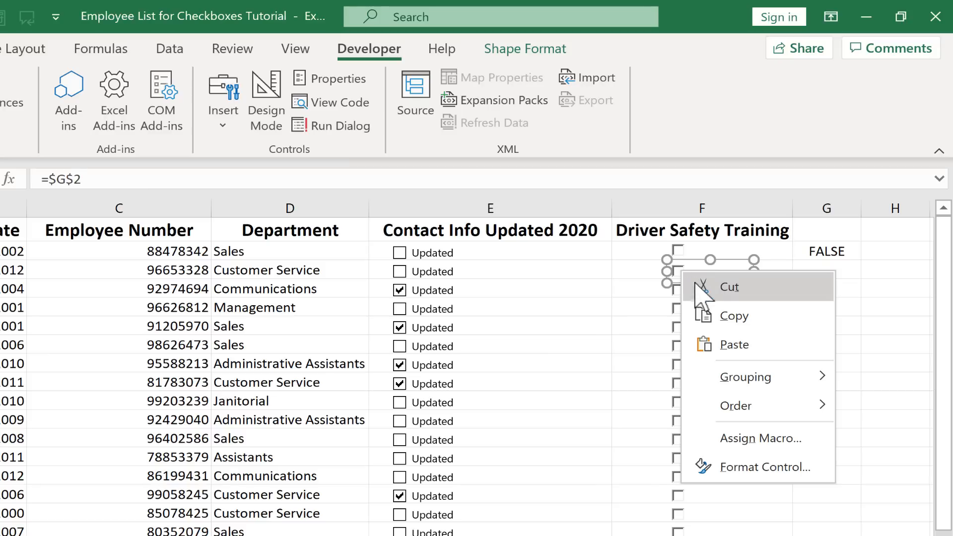
left_click(767, 467)
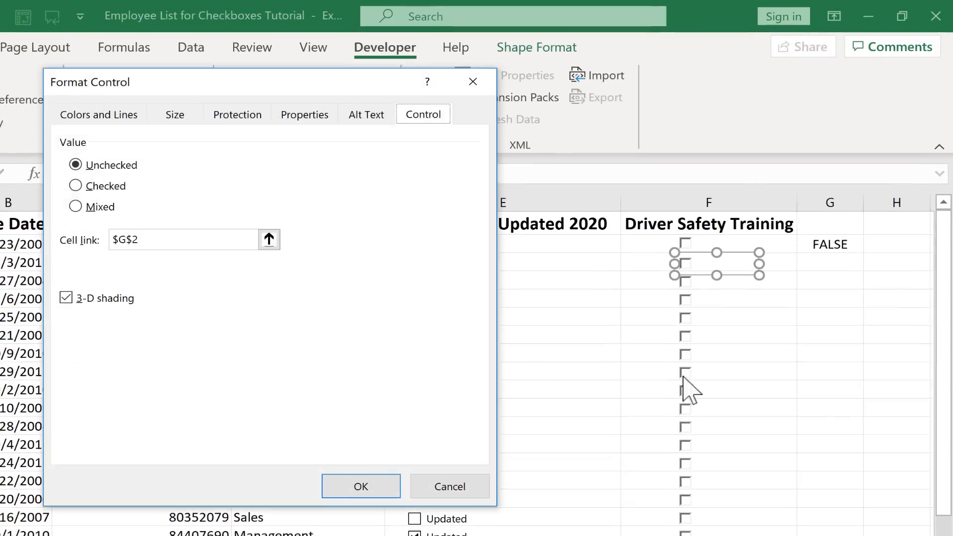
left_click(269, 240)
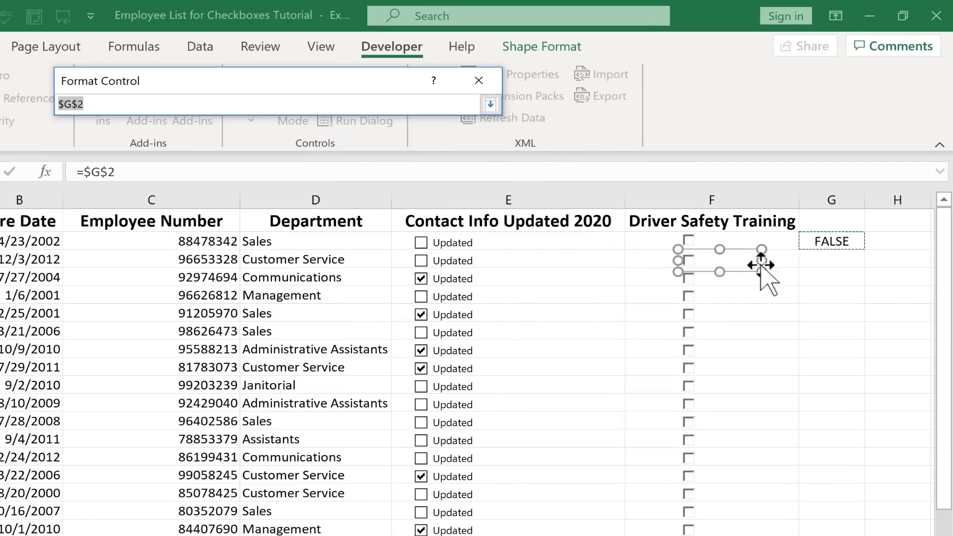
type("$G$3")
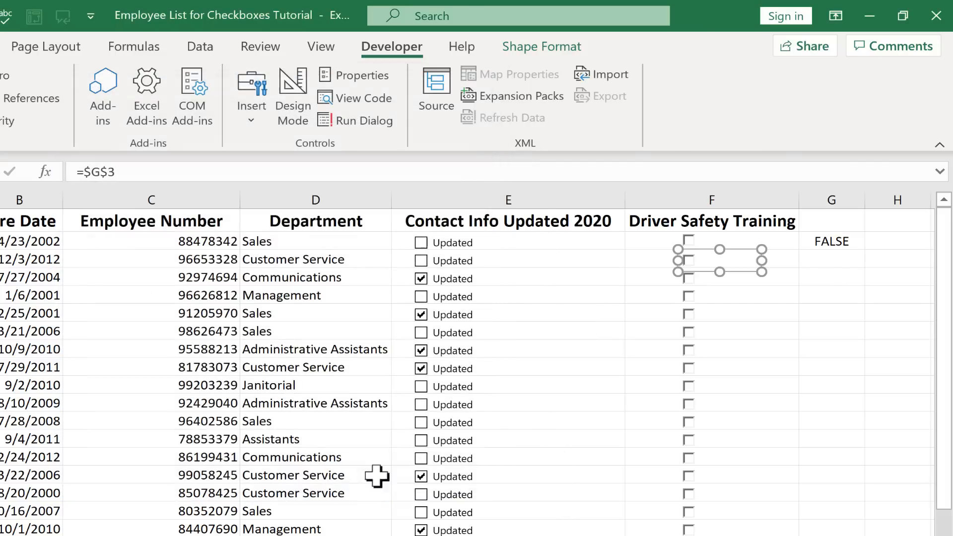
left_click(830, 329)
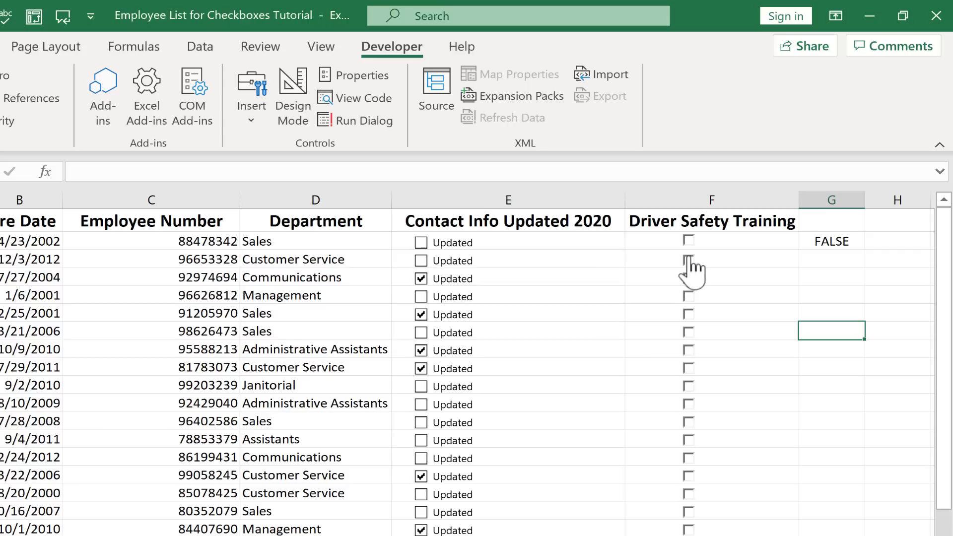
Tick and untick the row 3 checkbox so G3 shows TRUE then FALSE.
left_click(687, 260)
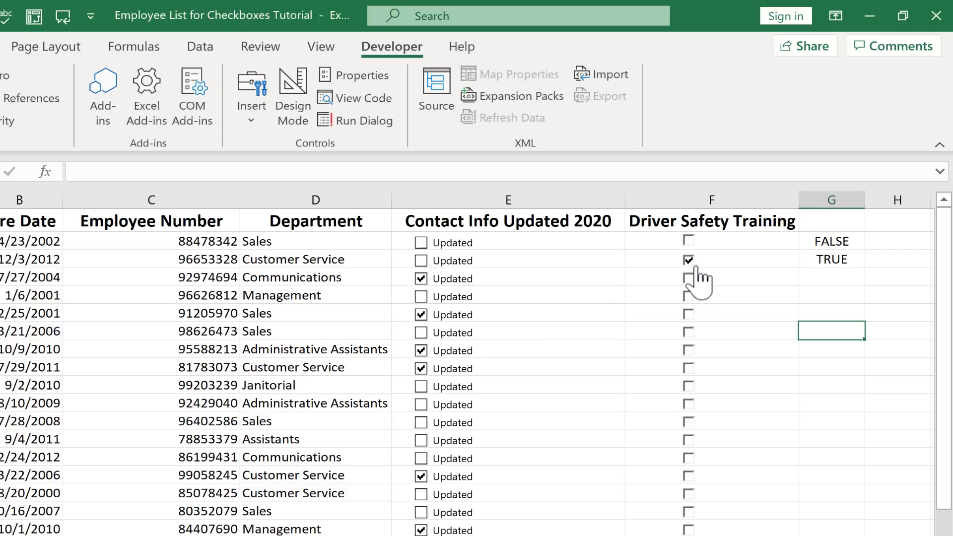
left_click(687, 259)
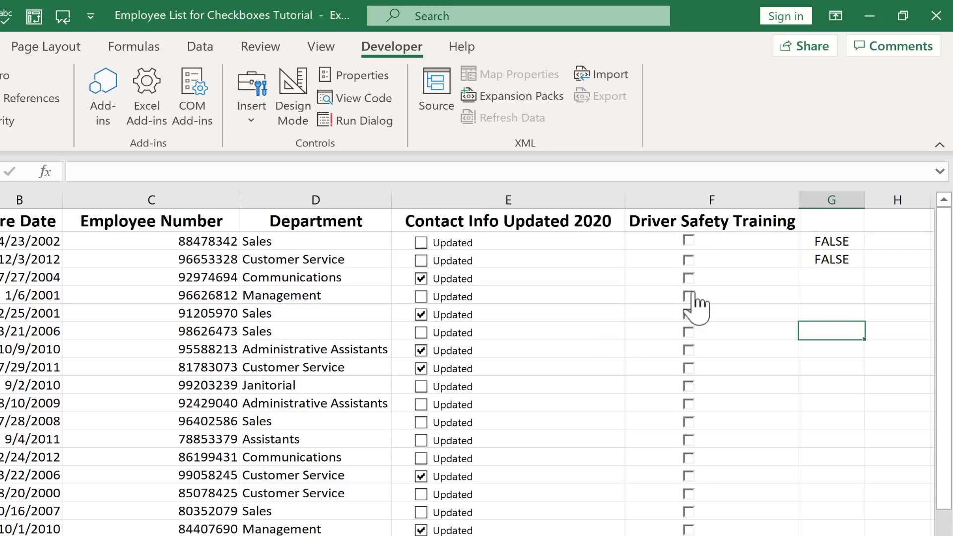
mouse_move(701, 294)
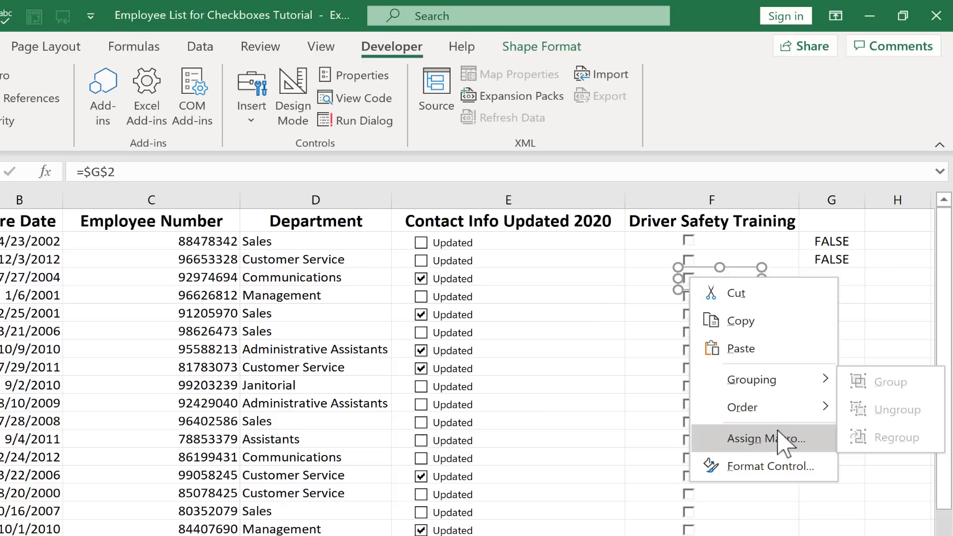
Link the row 4 checkbox to $G$4, tick it to show G4 TRUE, and start on the row 5 checkbox.
left_click(767, 467)
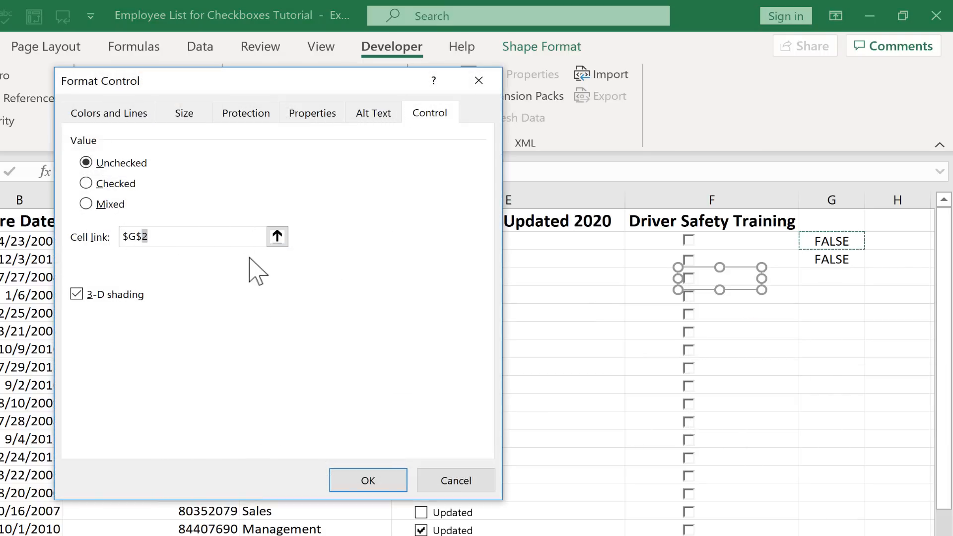
mouse_move(226, 280)
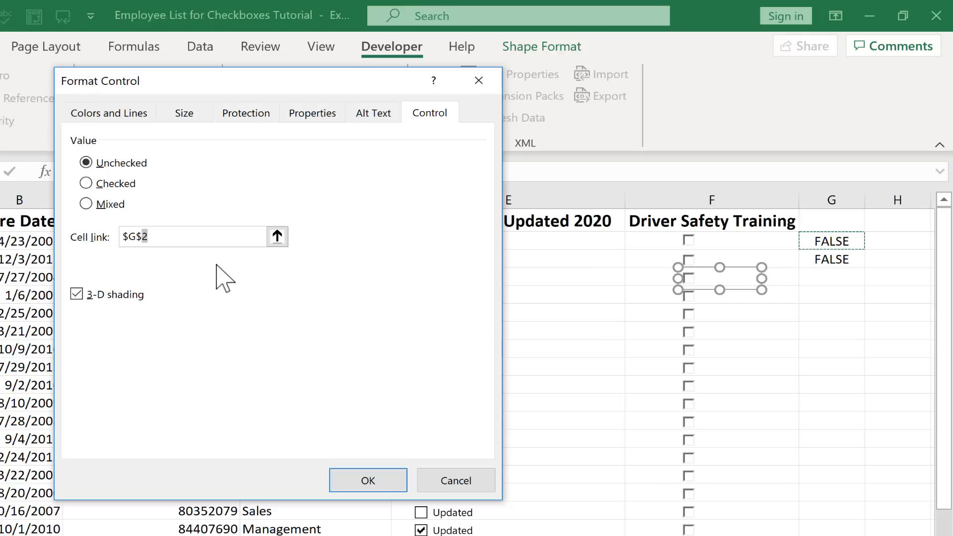
left_click(367, 480)
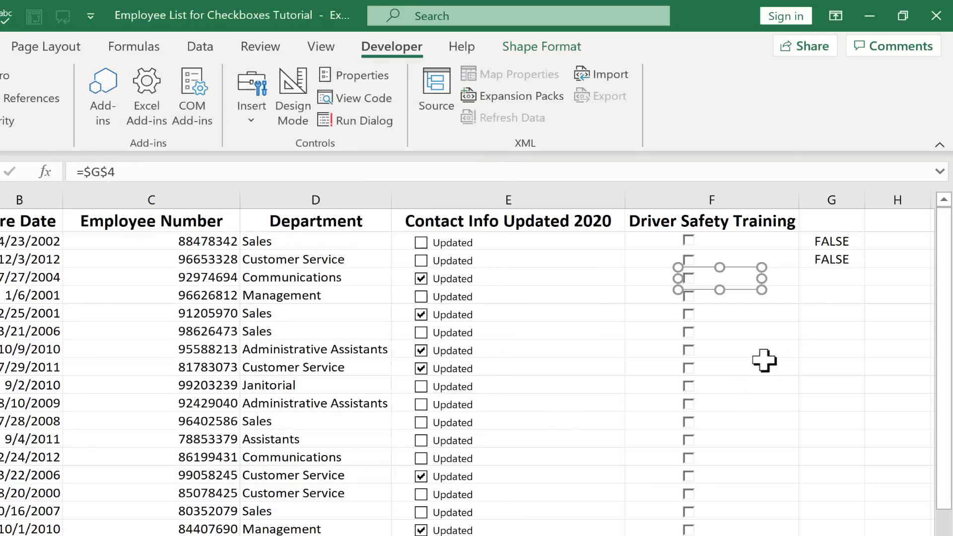
left_click(831, 276)
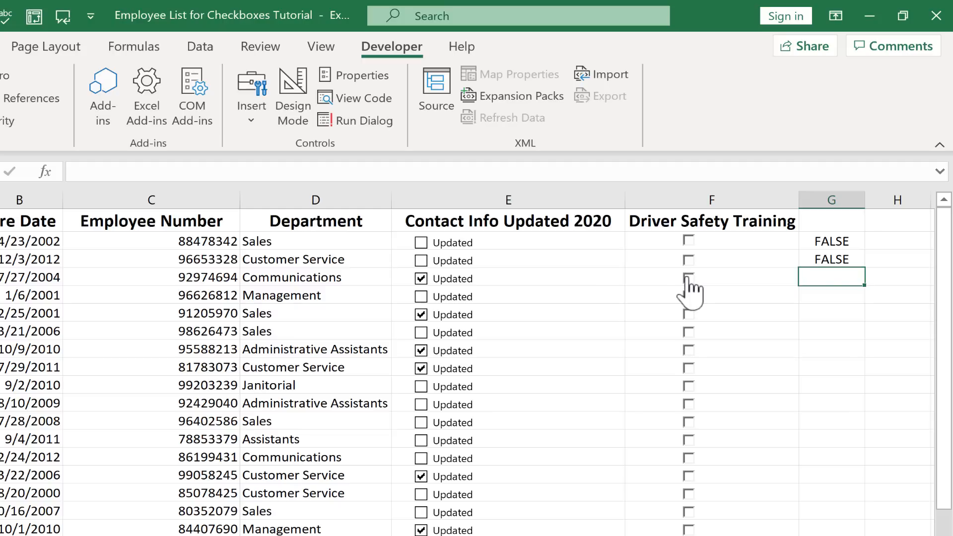
left_click(688, 278)
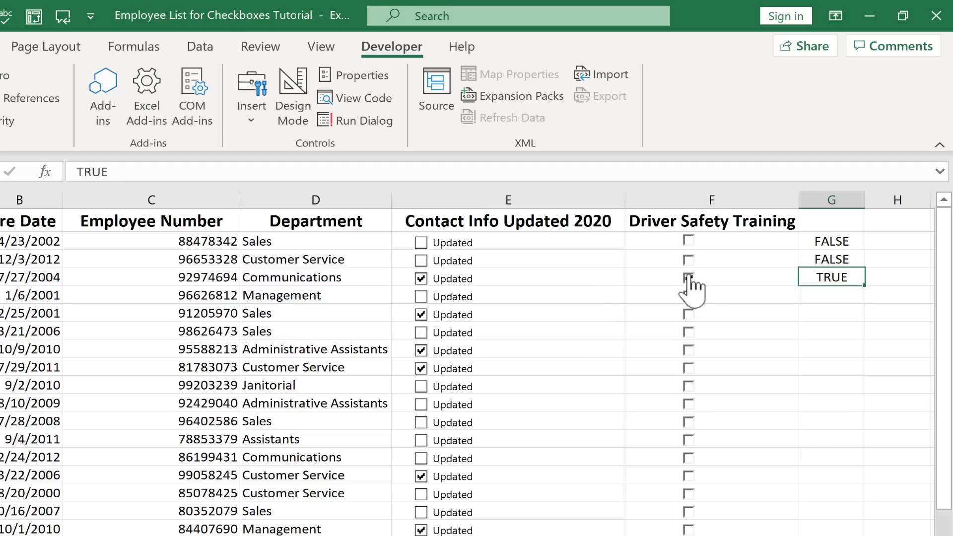
right_click(689, 278)
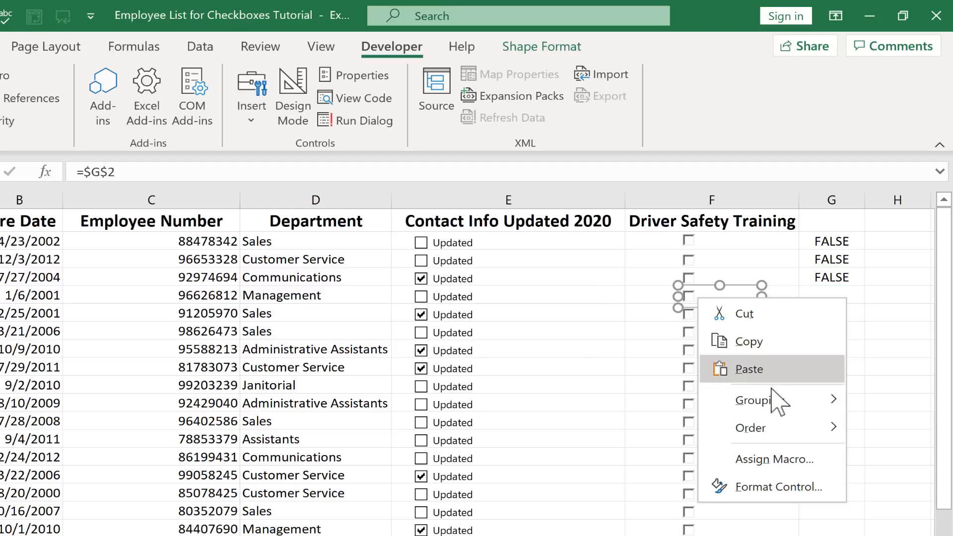
mouse_move(778, 487)
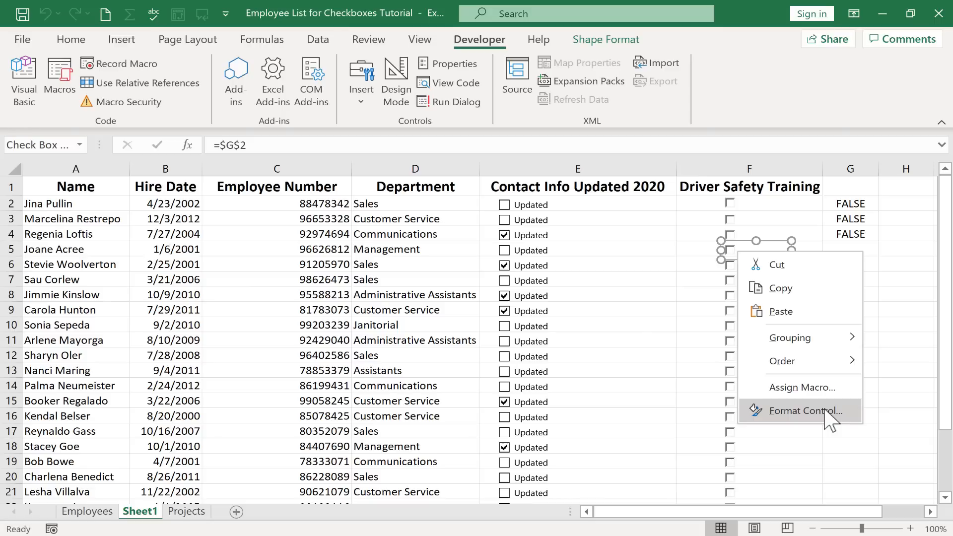
Link the row 5 checkbox to $G$5, then move on to the row 6 checkbox and cell G6.
left_click(805, 411)
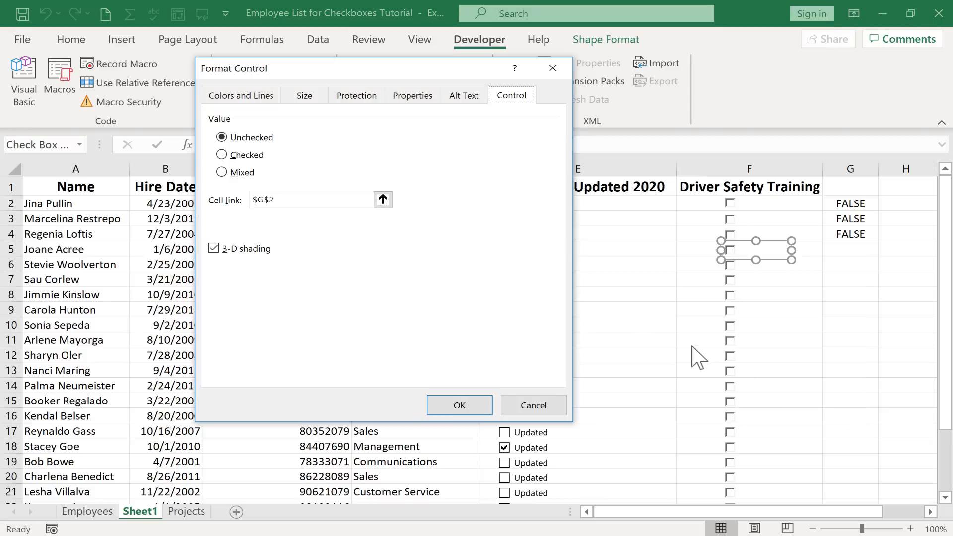
left_click(297, 199)
type("5")
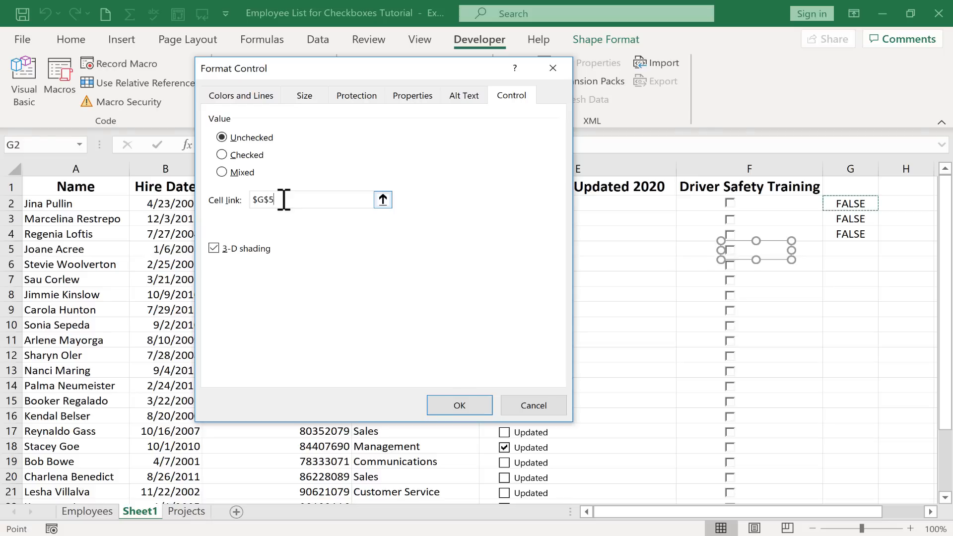
left_click(458, 404)
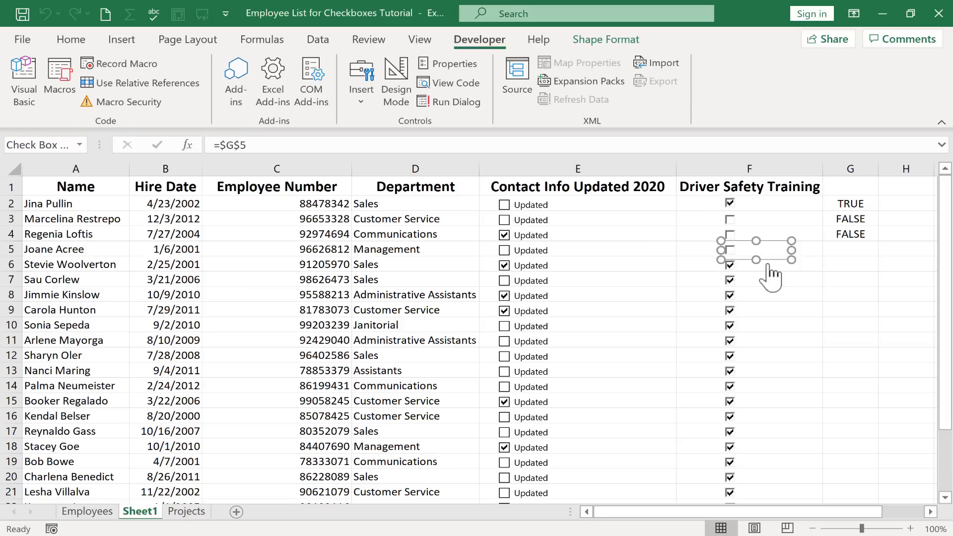
right_click(755, 256)
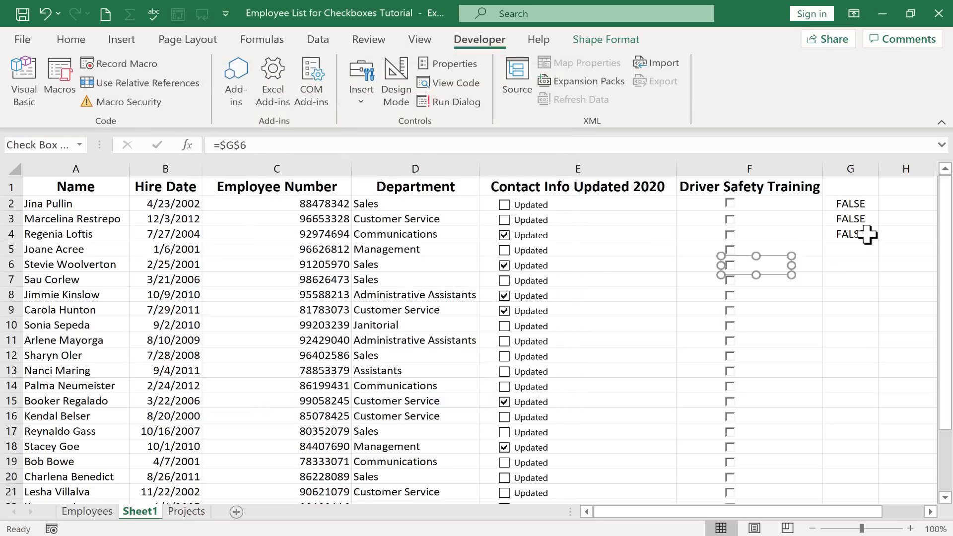
left_click(849, 264)
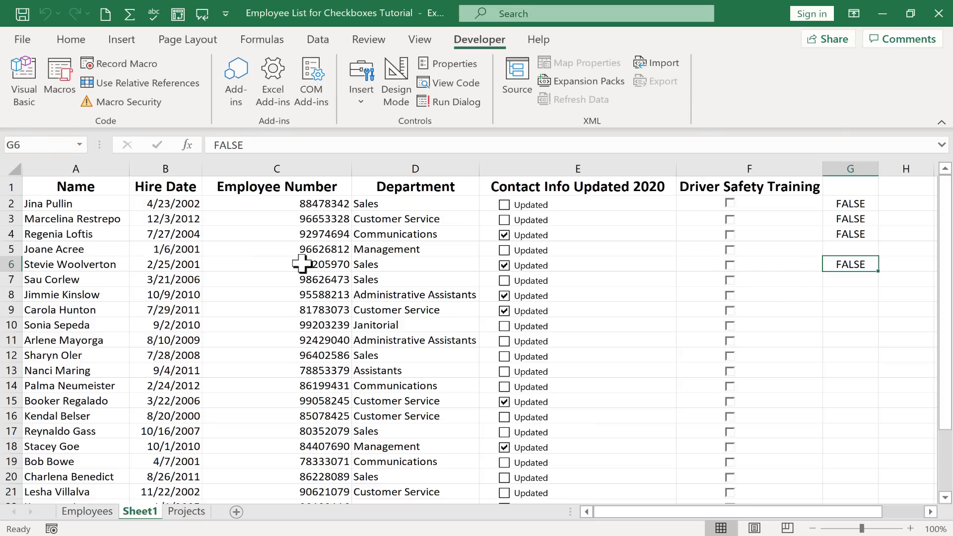
mouse_move(95, 288)
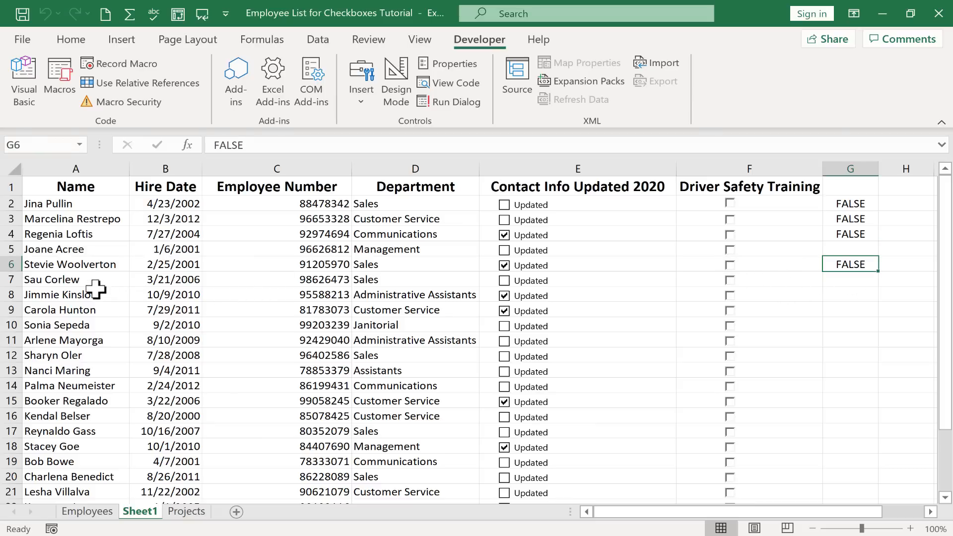
mouse_move(767, 301)
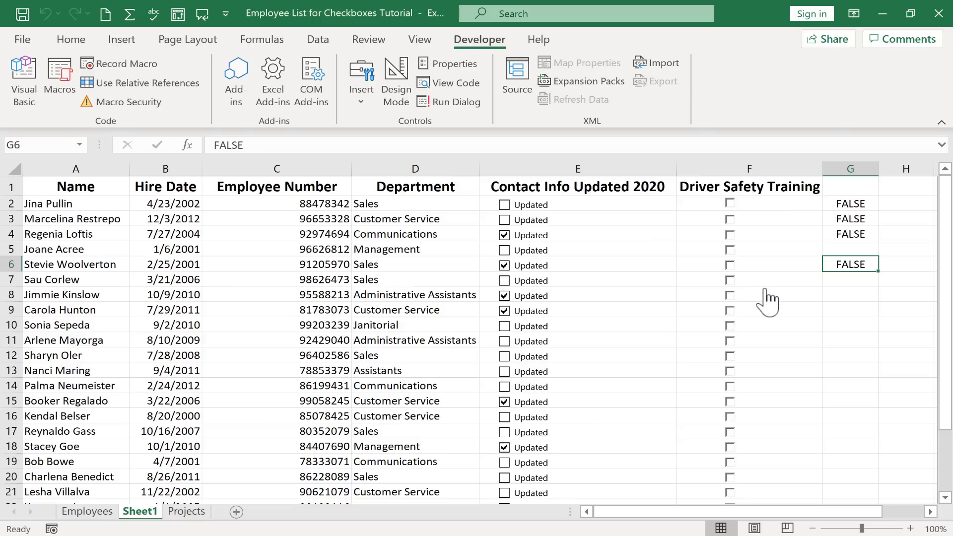
mouse_move(756, 261)
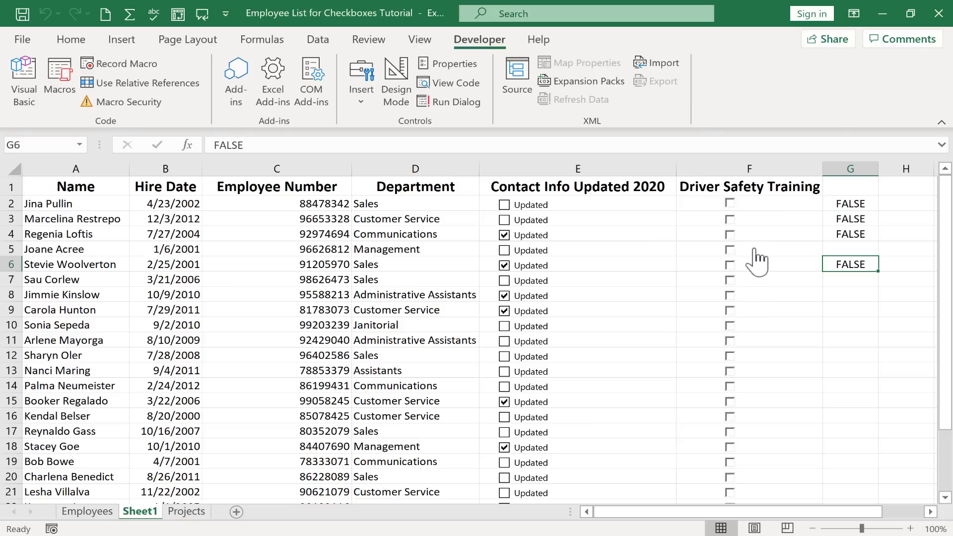
mouse_move(749, 253)
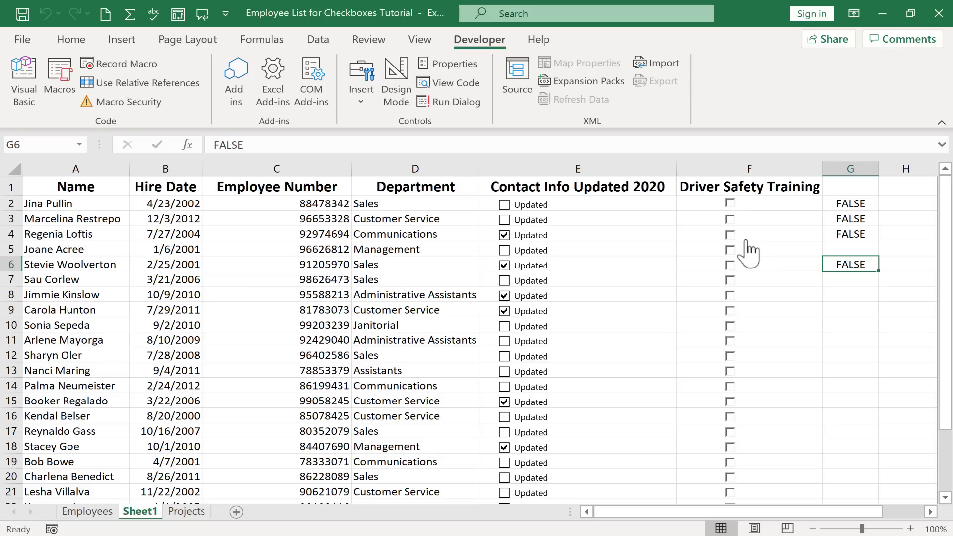
mouse_move(742, 237)
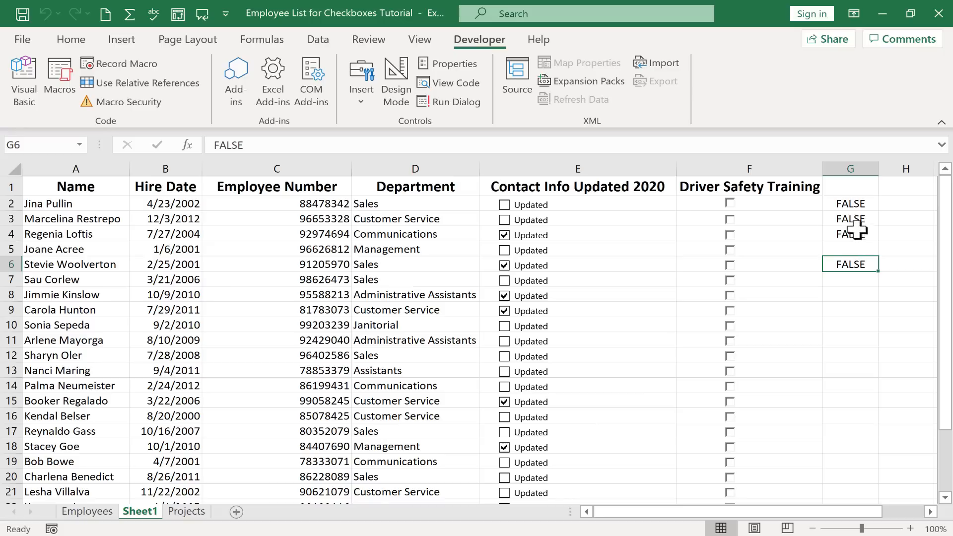
mouse_move(735, 289)
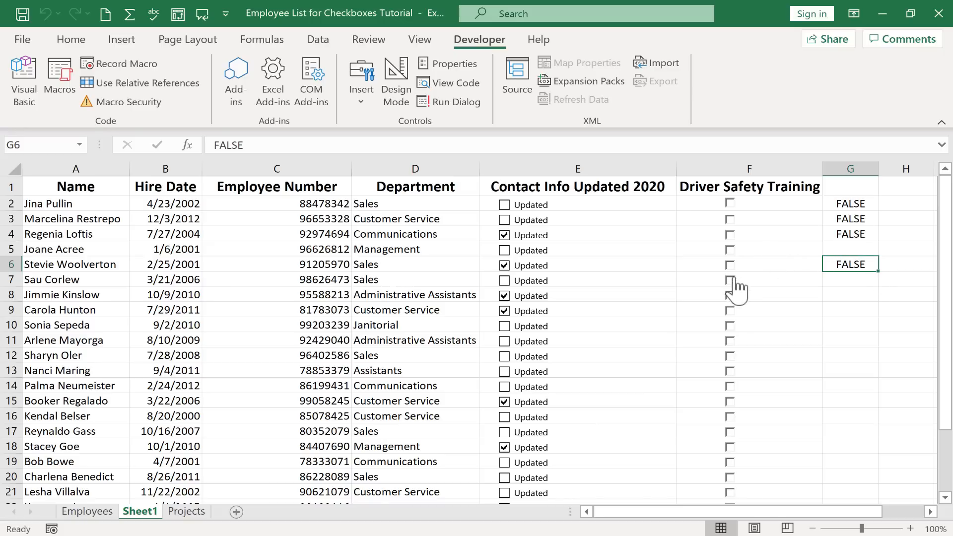
mouse_move(840, 281)
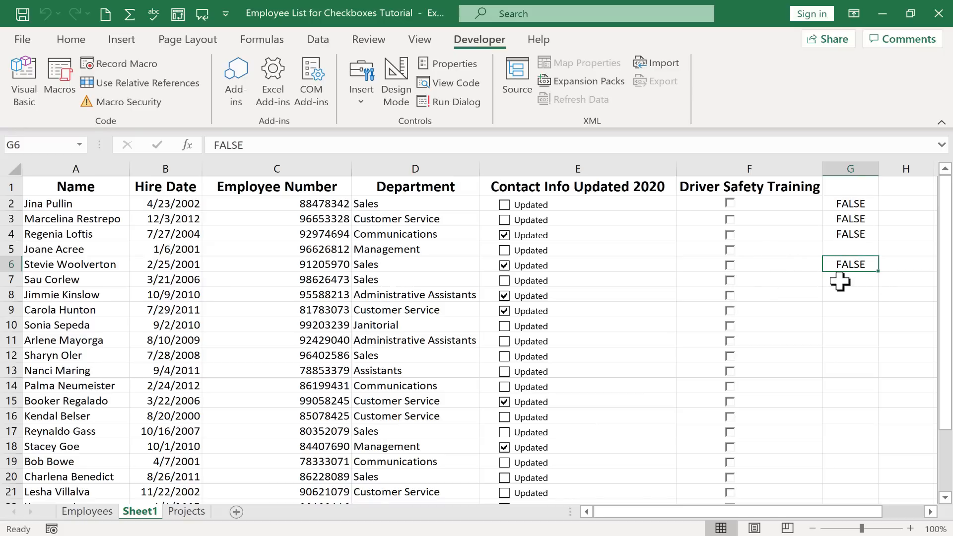
mouse_move(856, 232)
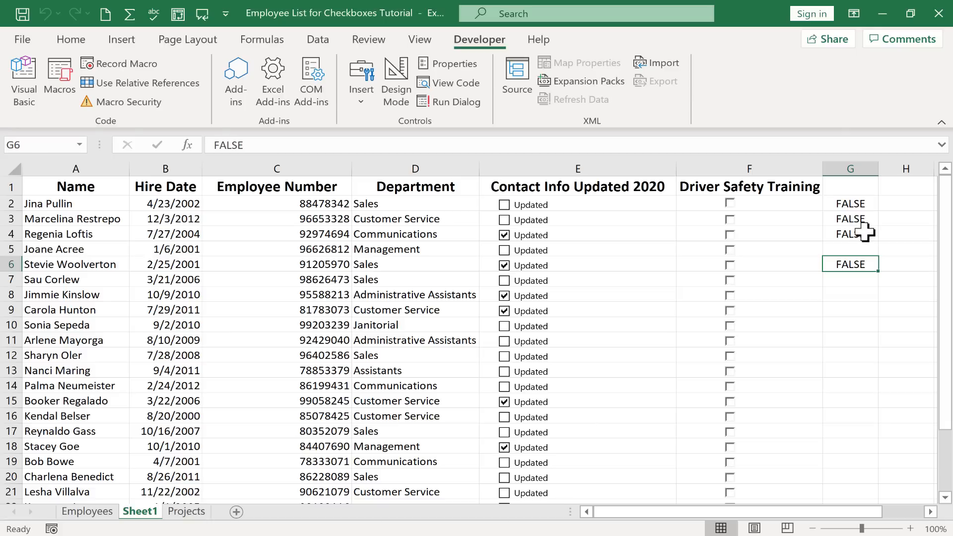
left_click(850, 294)
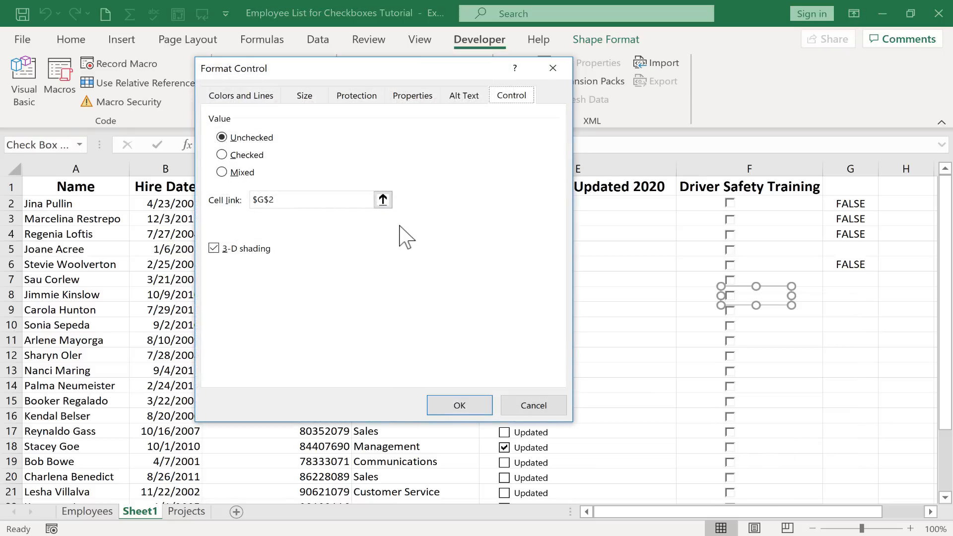
left_click(459, 405)
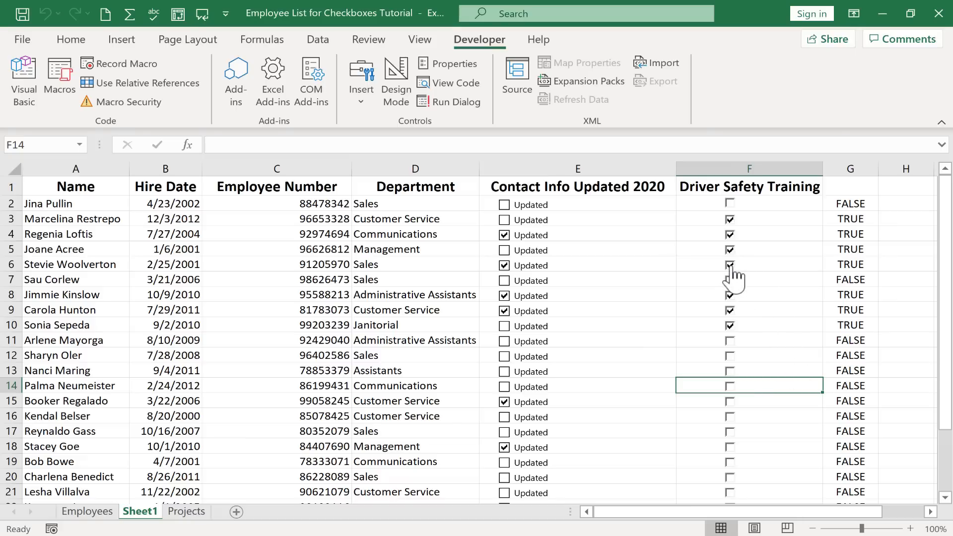
left_click(729, 264)
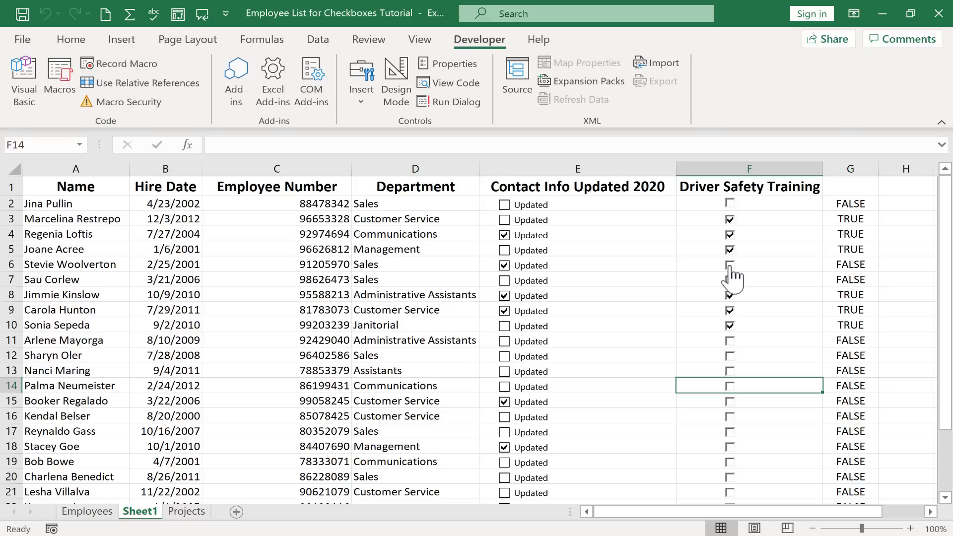
left_click(730, 249)
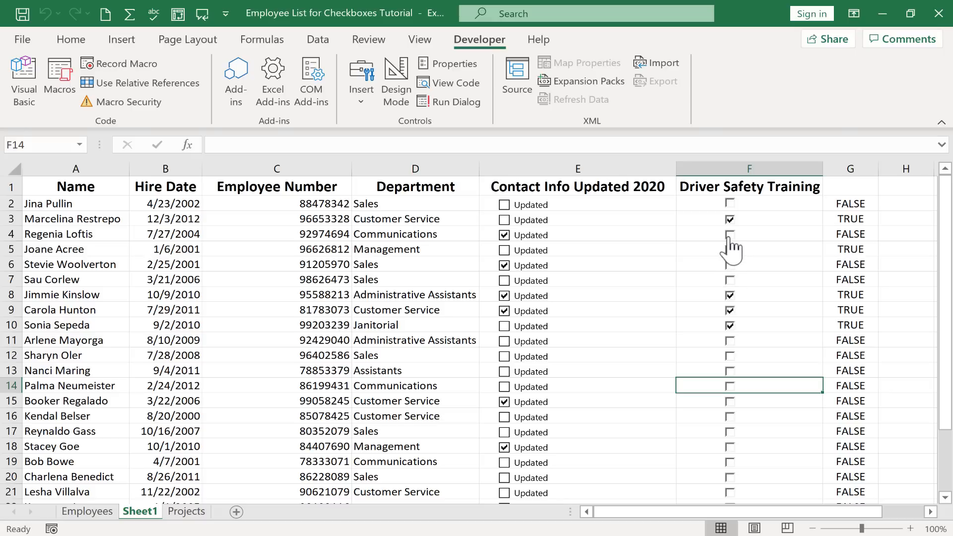
left_click(729, 235)
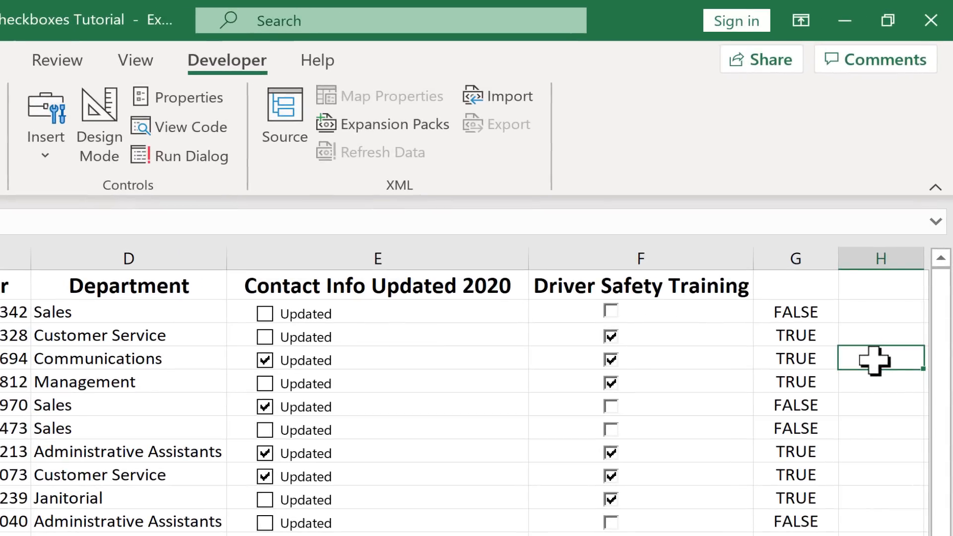
type("=if")
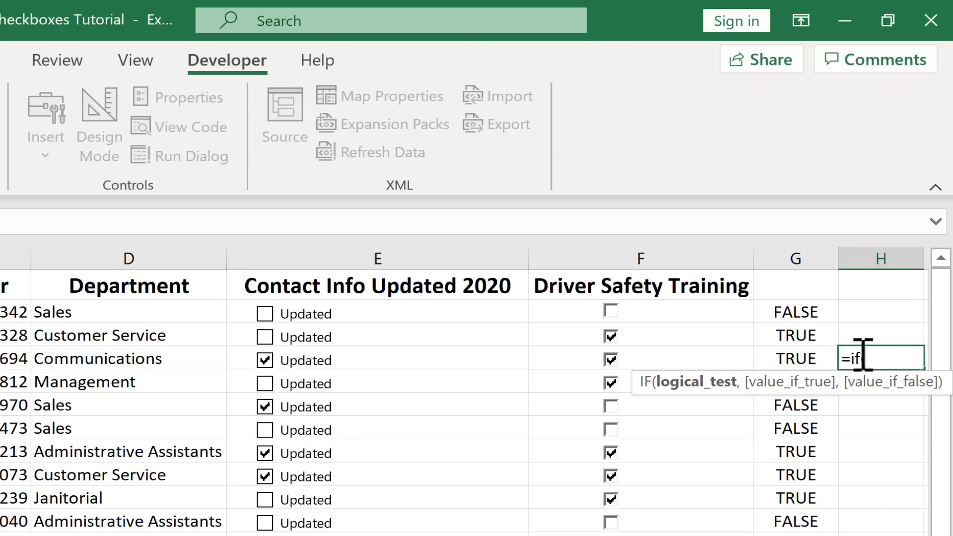
type("(")
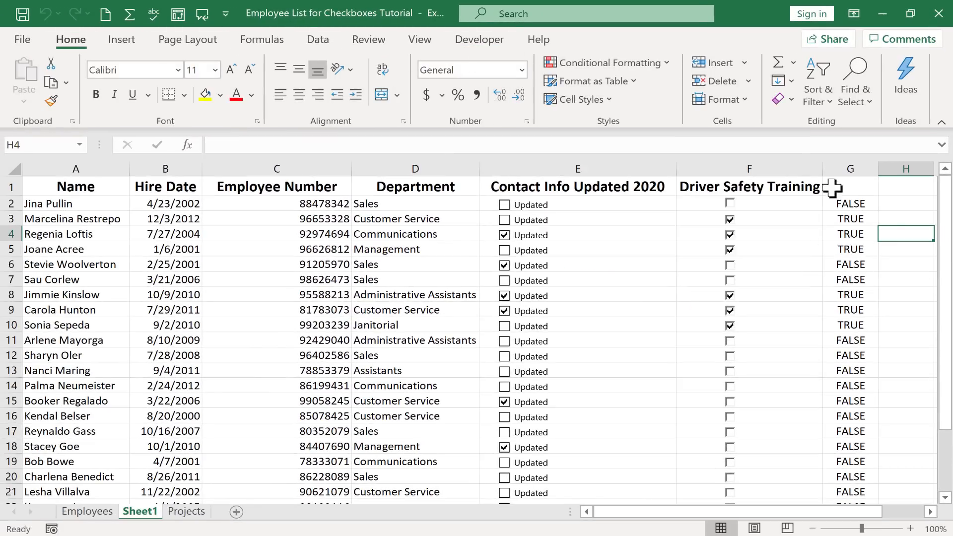
mouse_move(333, 235)
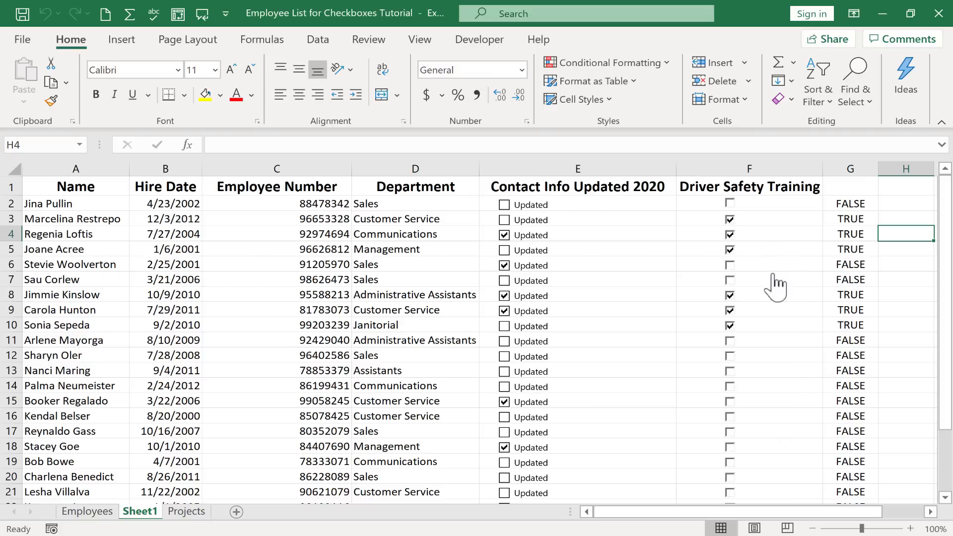
mouse_move(702, 280)
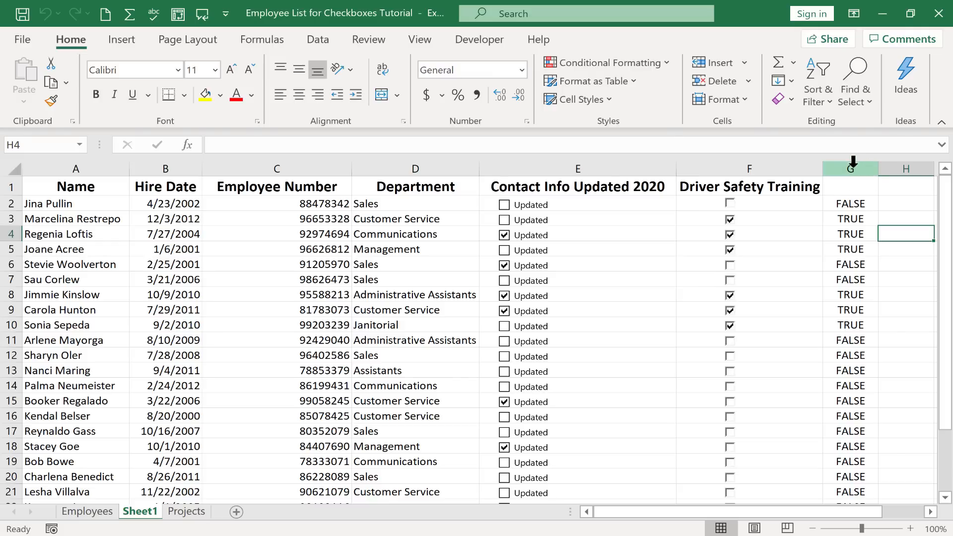
Hide column G so the TRUE/FALSE results no longer show beside the checkboxes.
right_click(851, 169)
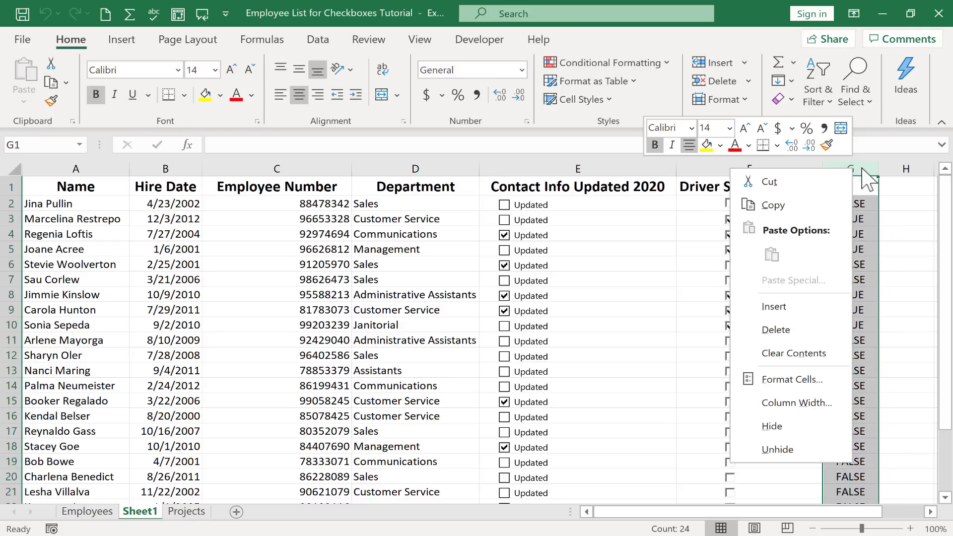
mouse_move(772, 426)
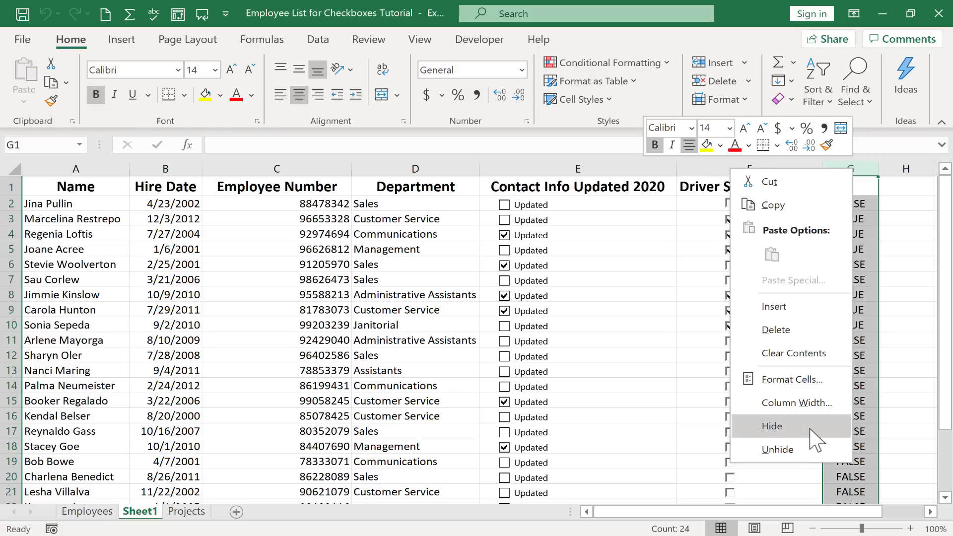
left_click(772, 425)
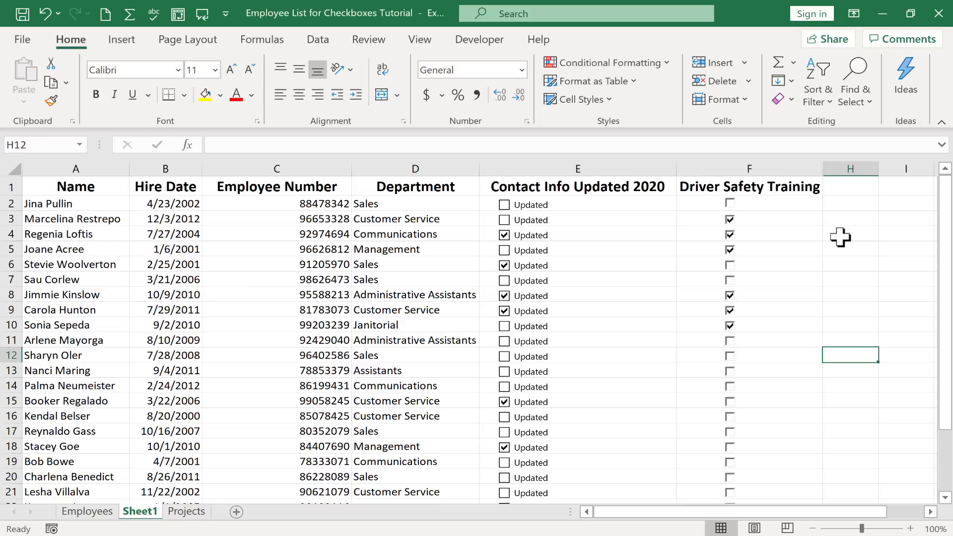
mouse_move(729, 255)
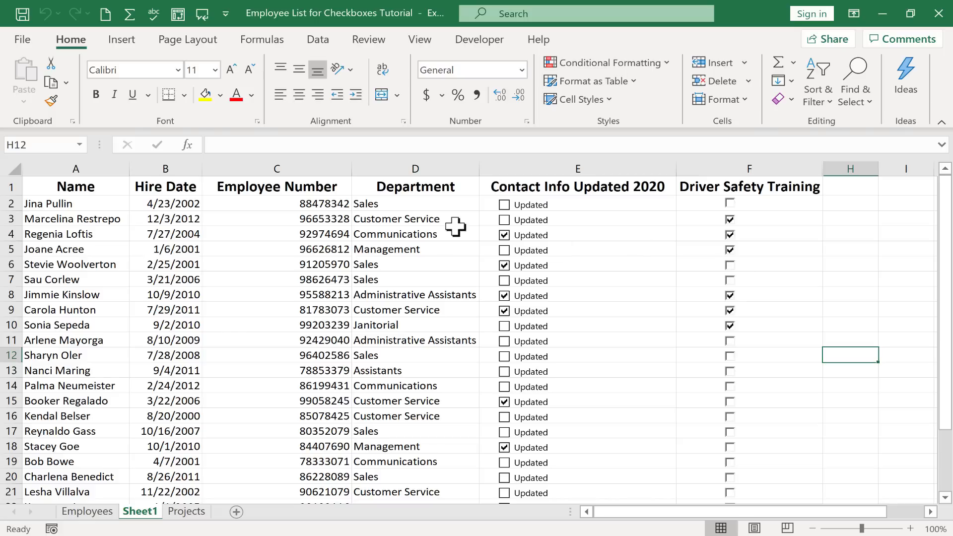
mouse_move(328, 232)
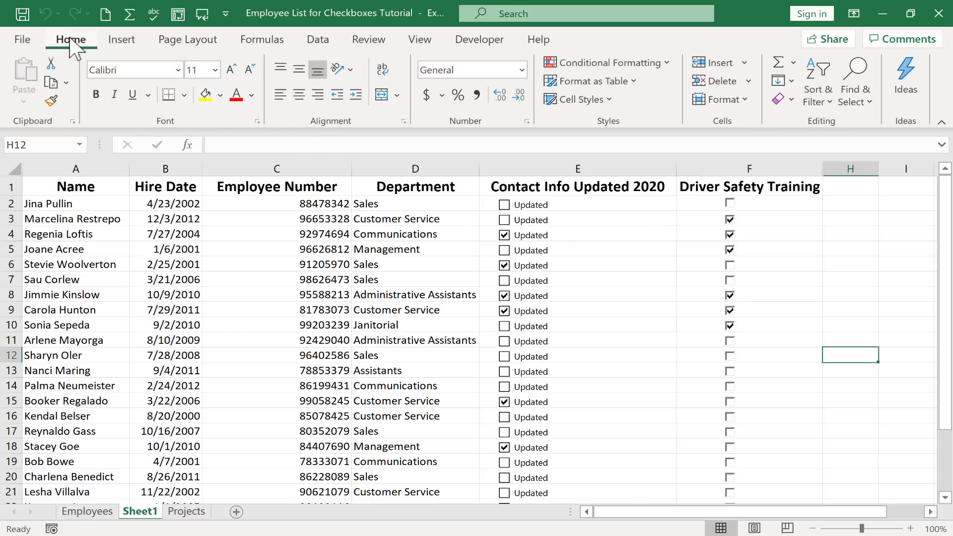
mouse_move(606, 61)
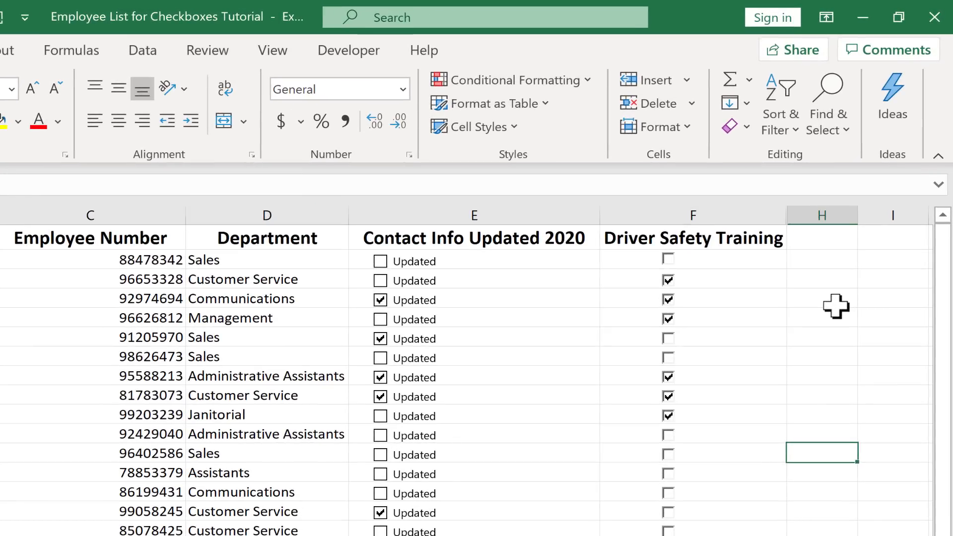
mouse_move(748, 331)
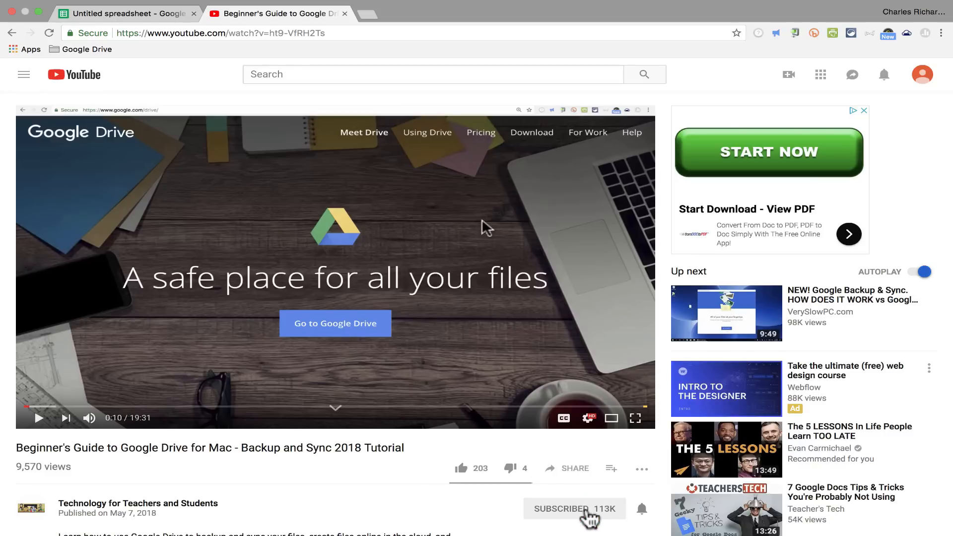
Subscribe to the tutorial's YouTube channel and open its membership page.
left_click(573, 508)
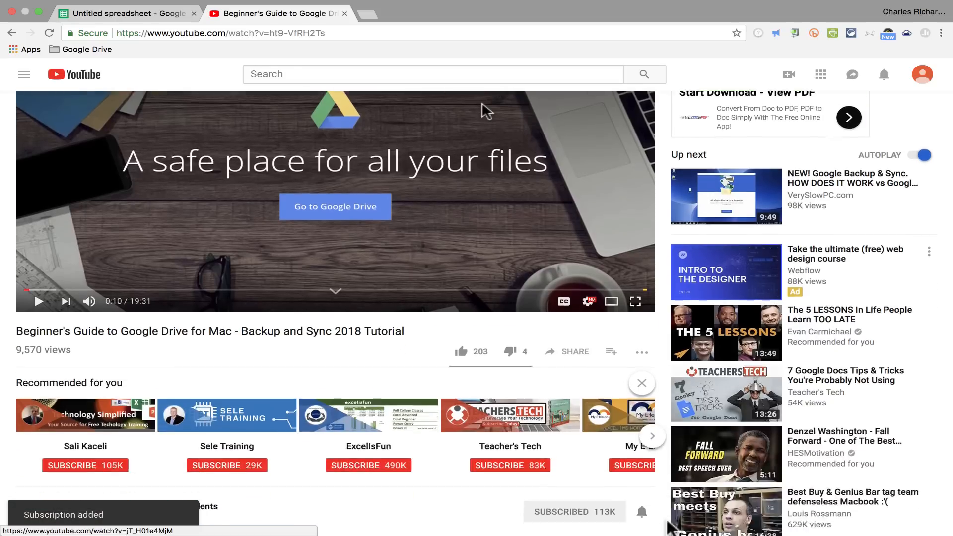
scroll("down", 3)
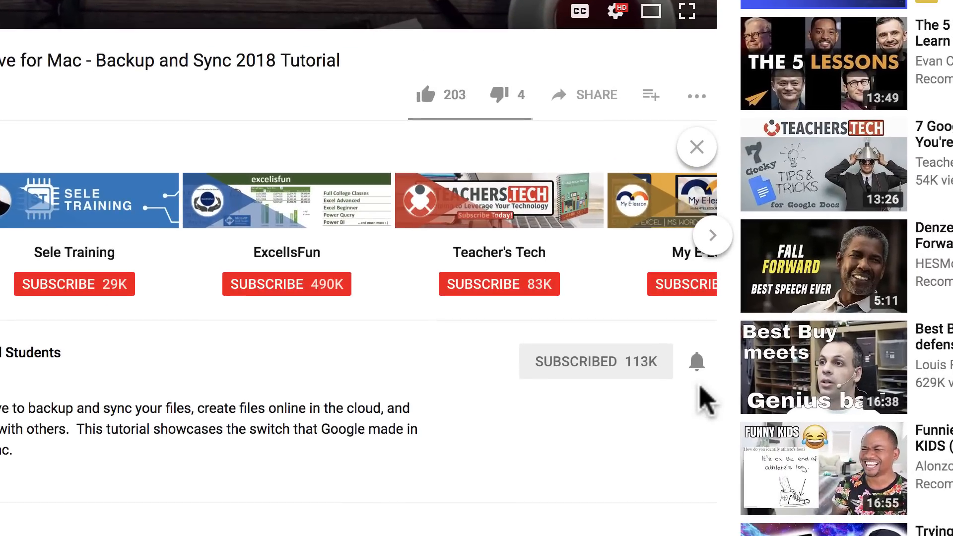
mouse_move(696, 364)
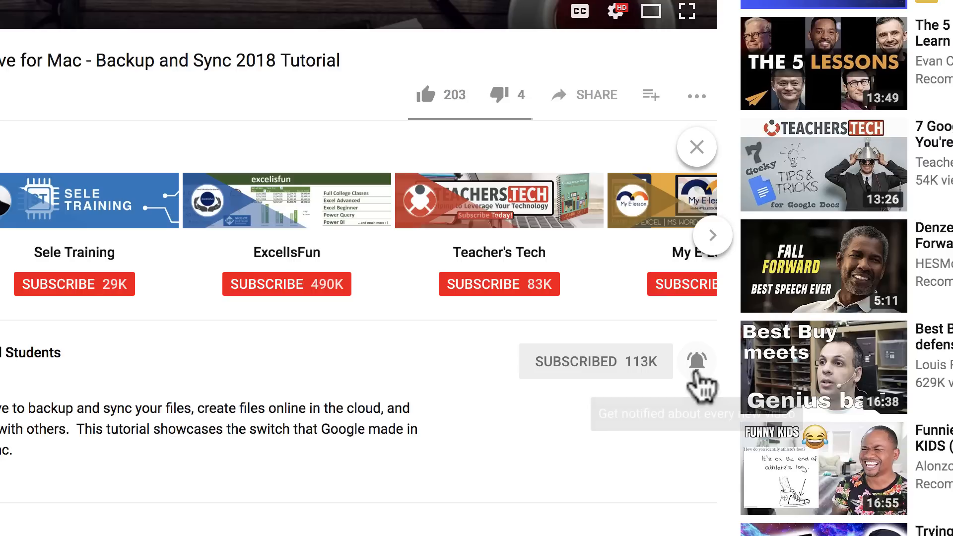
mouse_move(705, 395)
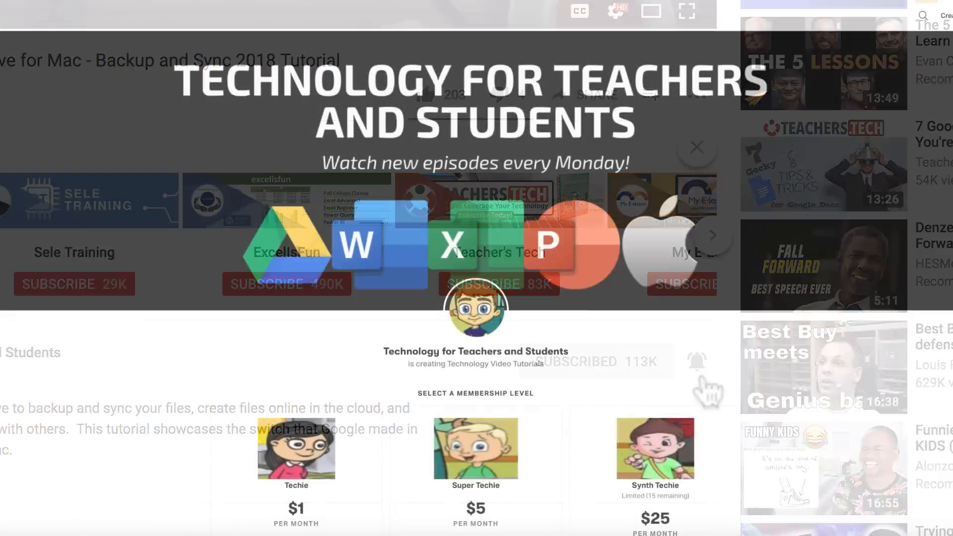
left_click(695, 147)
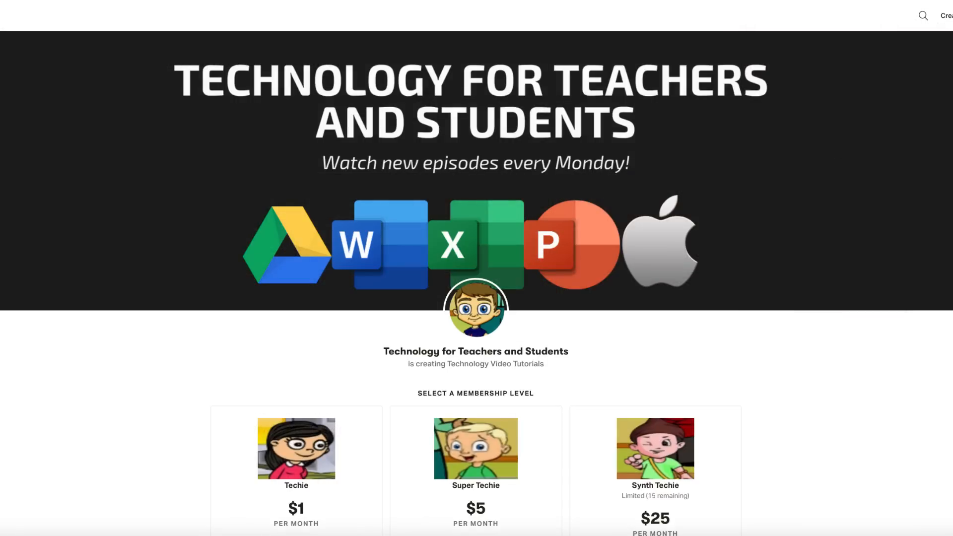